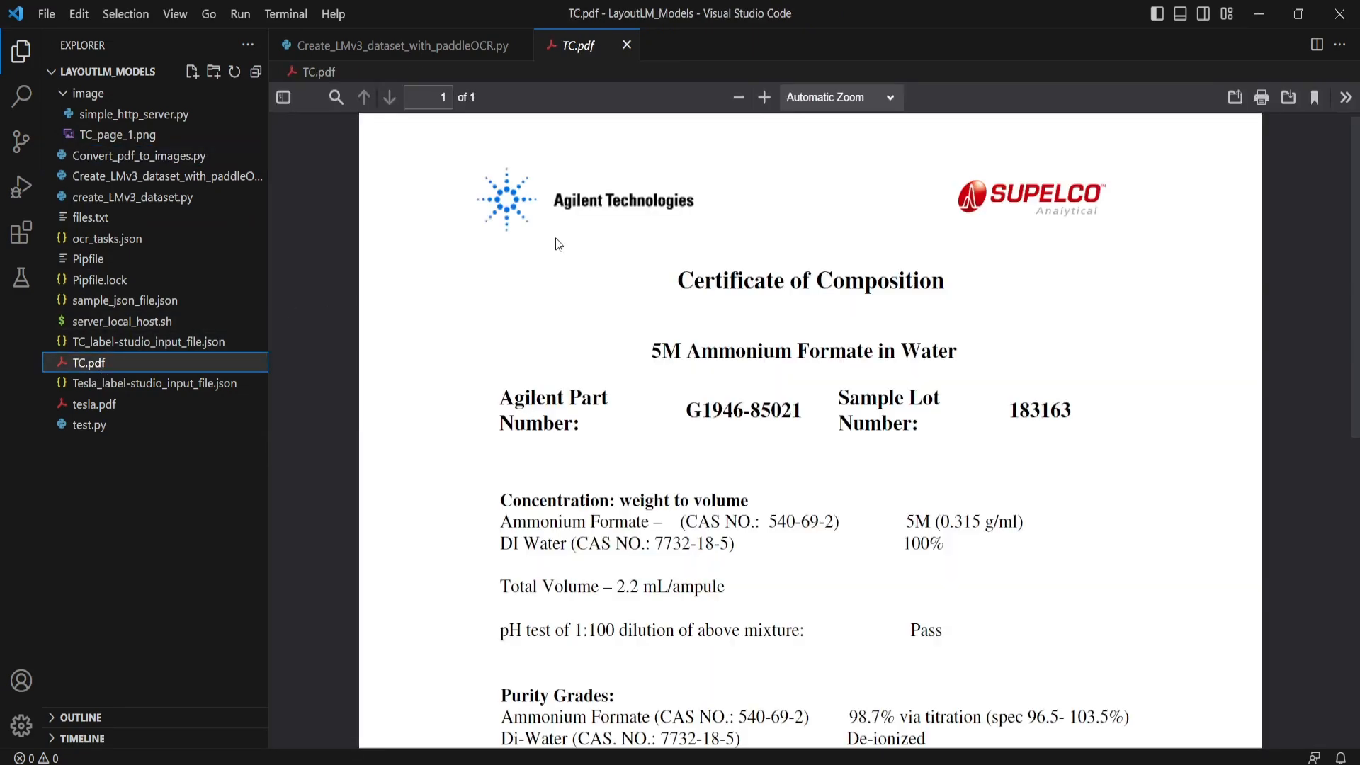
- Run Convert_pdf_to_images.py to turn TC.pdf into TC_page_1.png
scroll("down", 3)
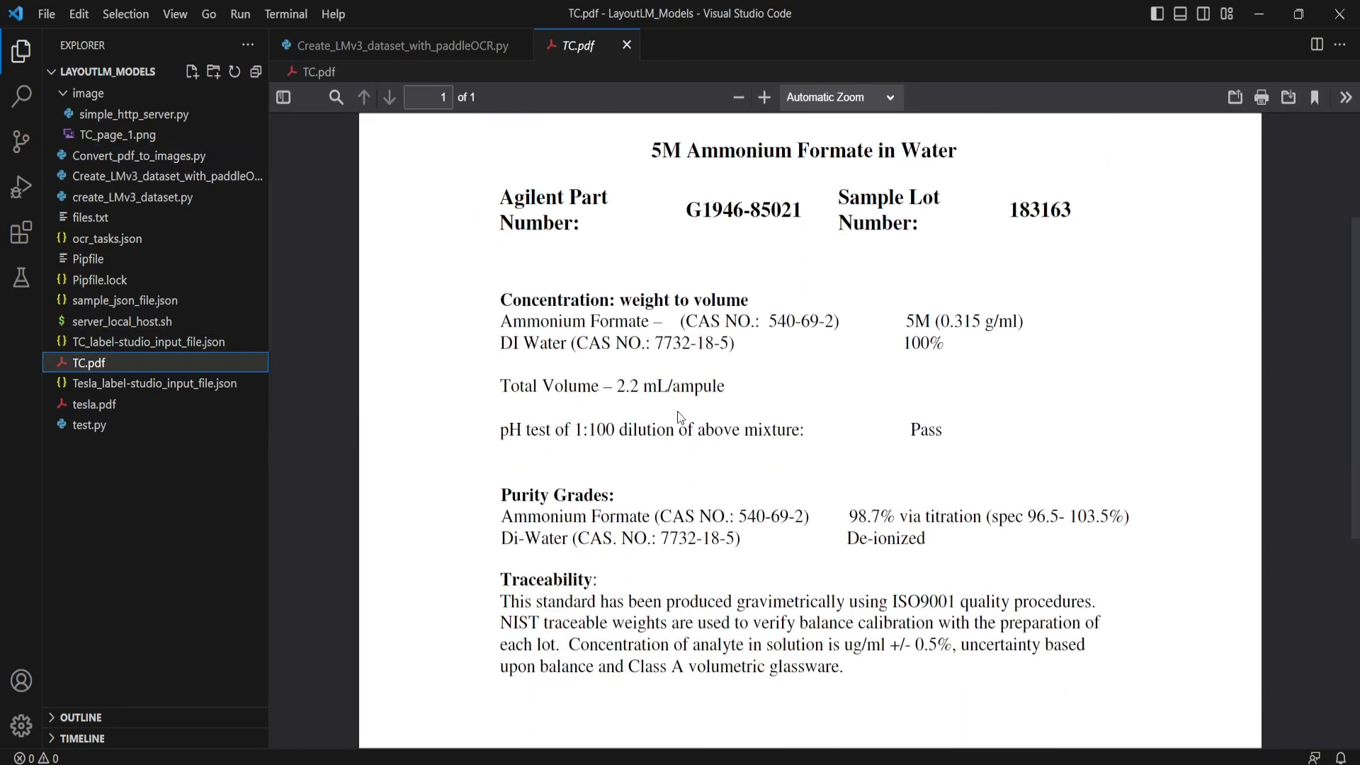
scroll("up", 3)
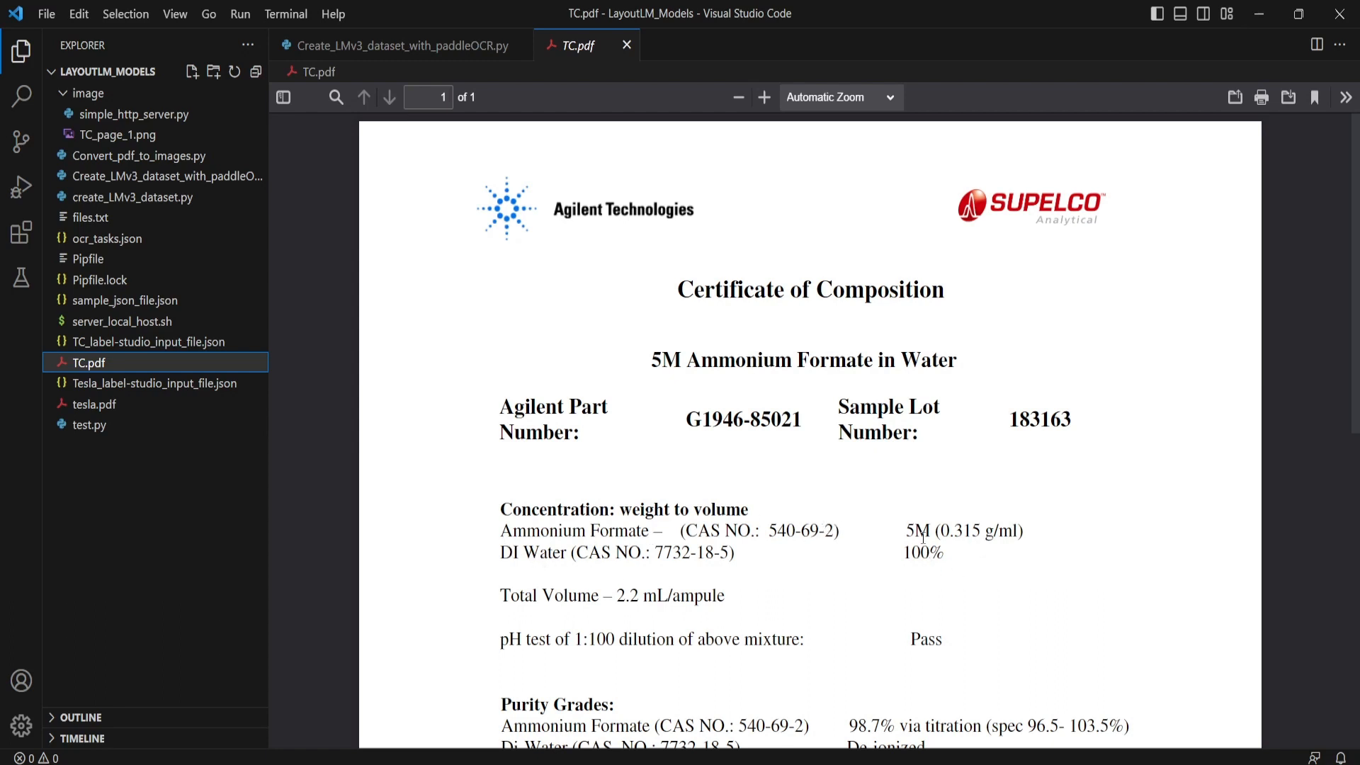
mouse_move(359, 45)
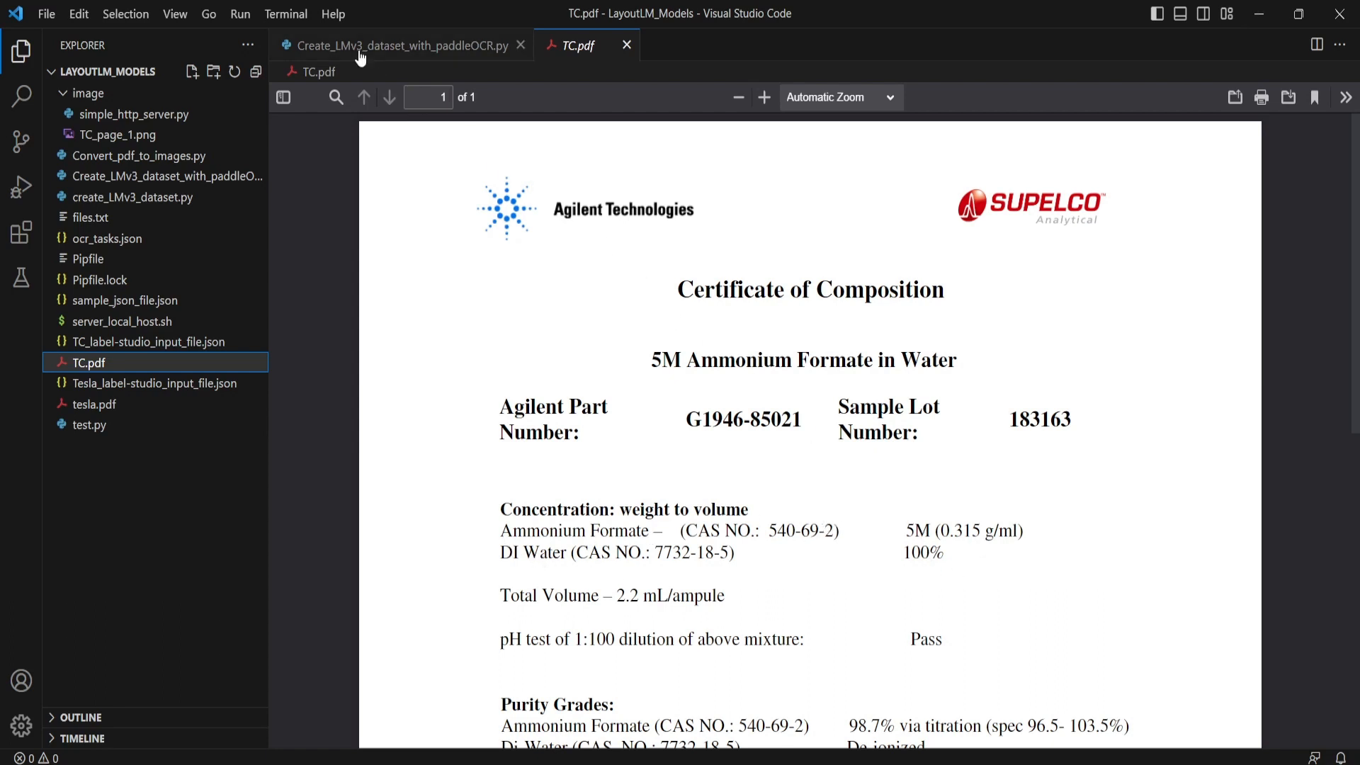
mouse_move(167, 176)
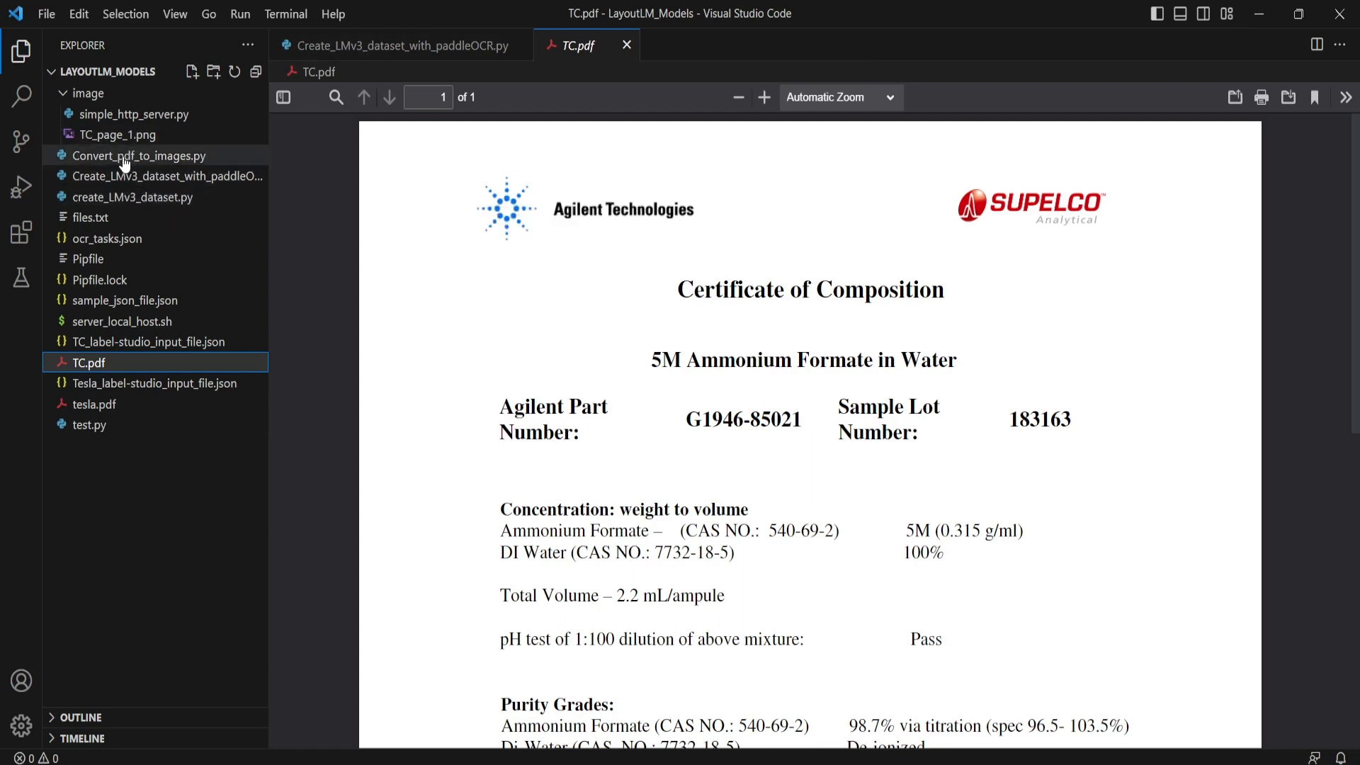
left_click(139, 155)
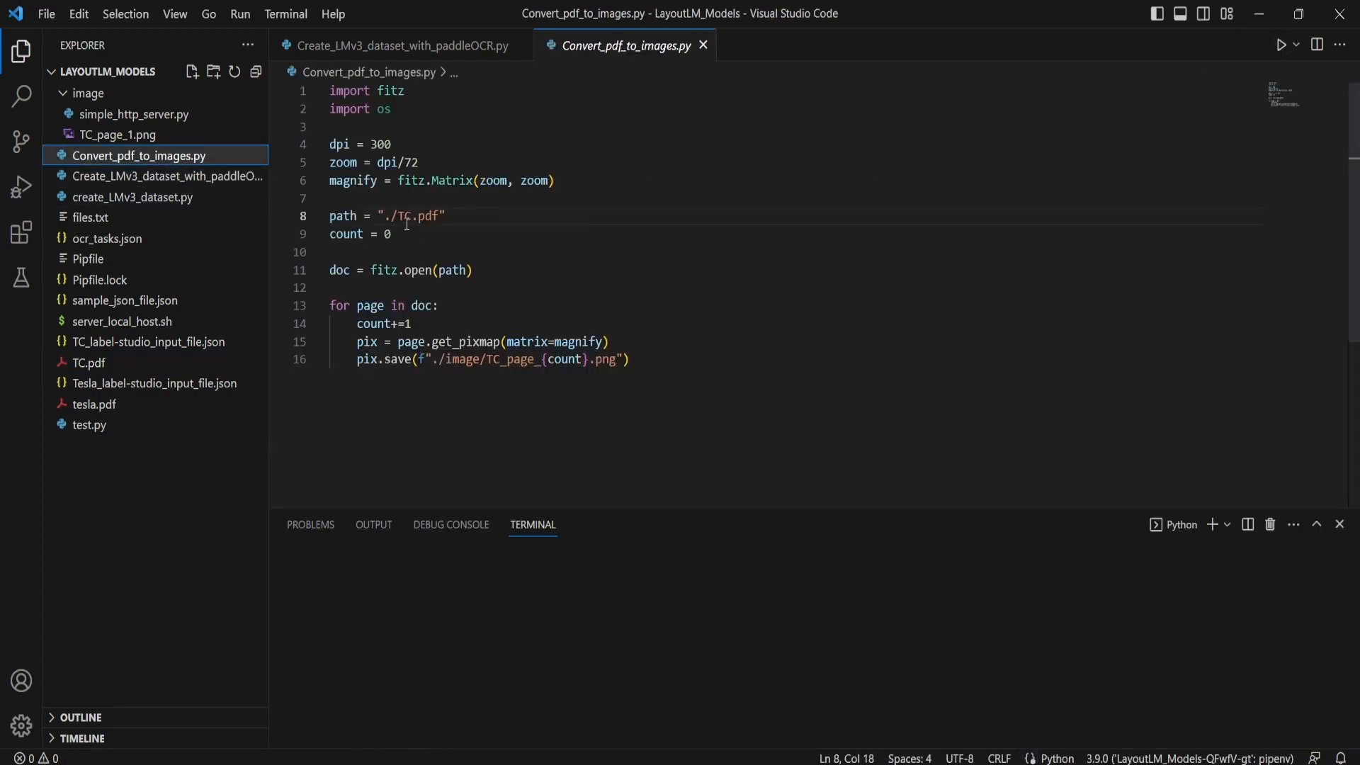
left_click(1282, 44)
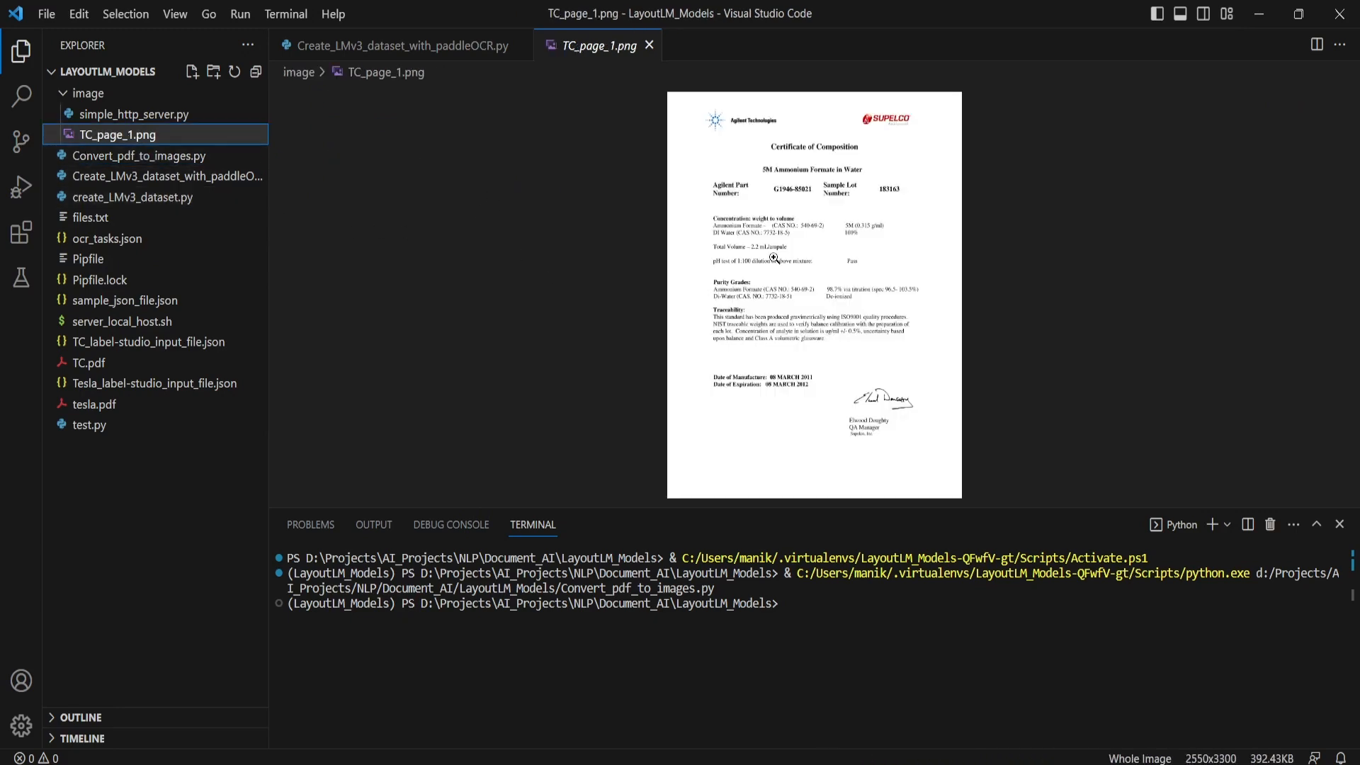
- Close the image preview and run Create_LMv3_dataset_with_paddleOCR.py, detecting 34 text boxes
left_click(396, 45)
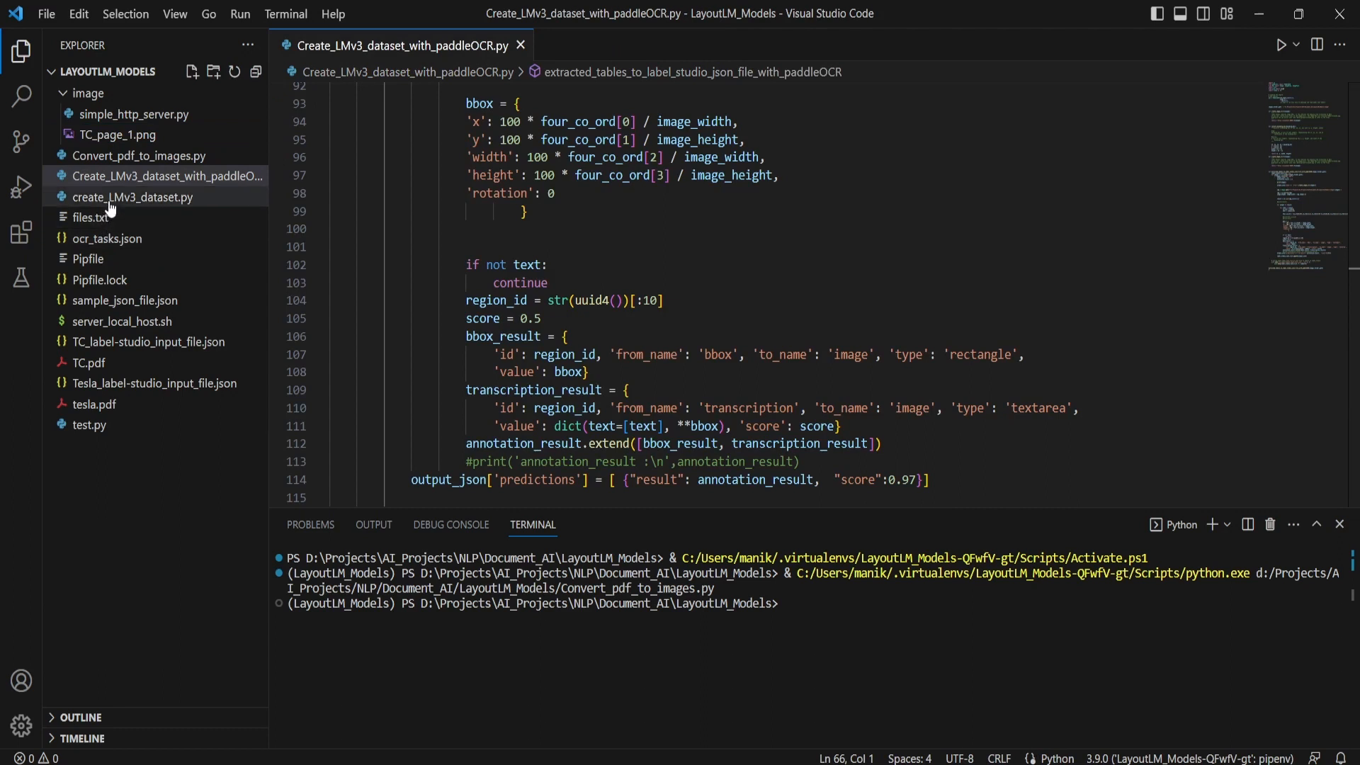
mouse_move(120, 156)
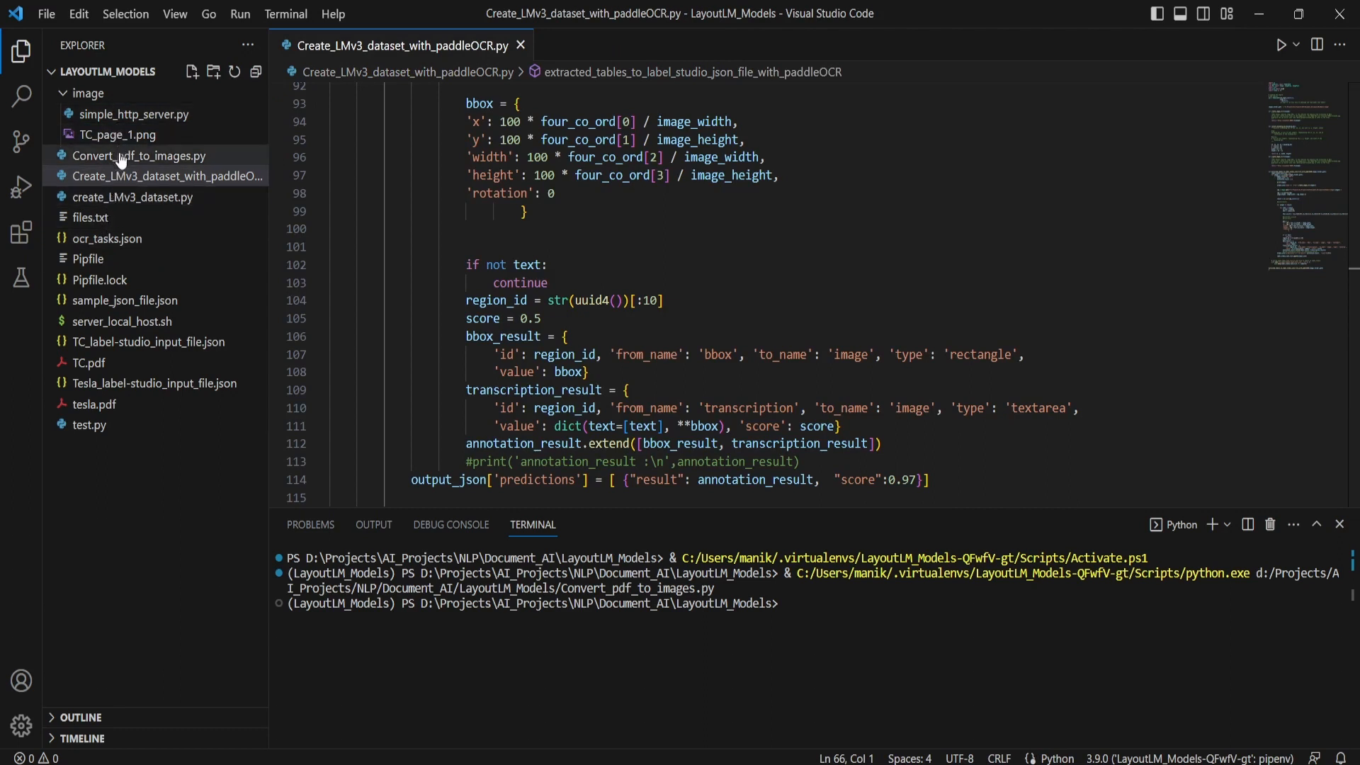
mouse_move(344, 57)
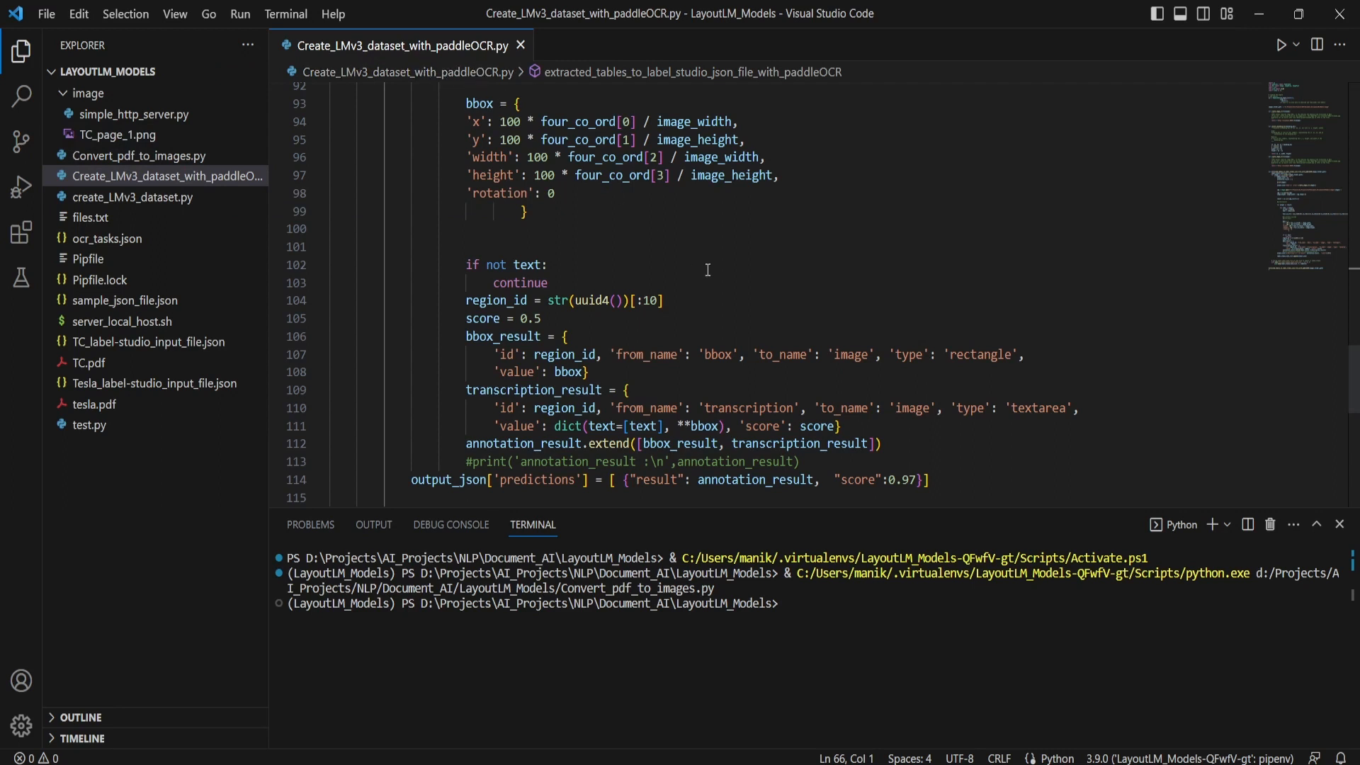
left_click(837, 228)
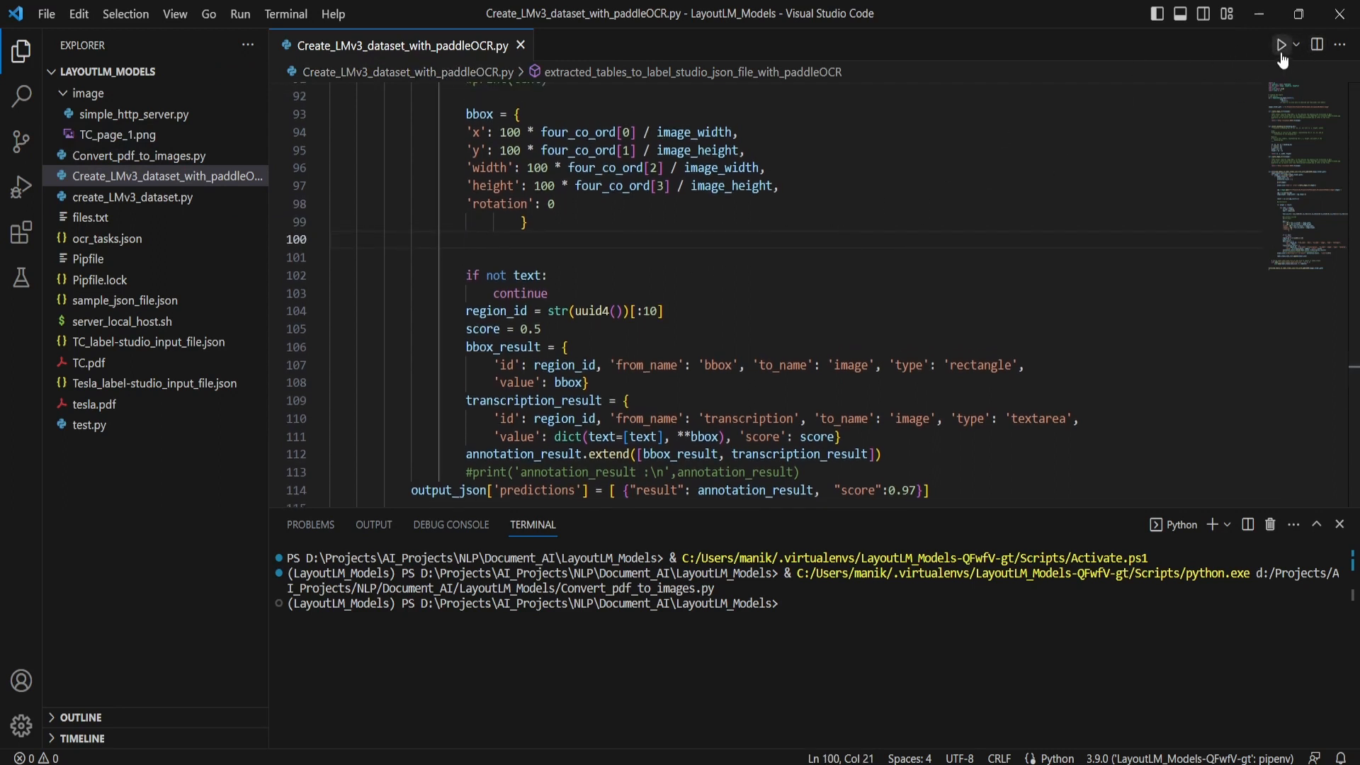
left_click(1282, 44)
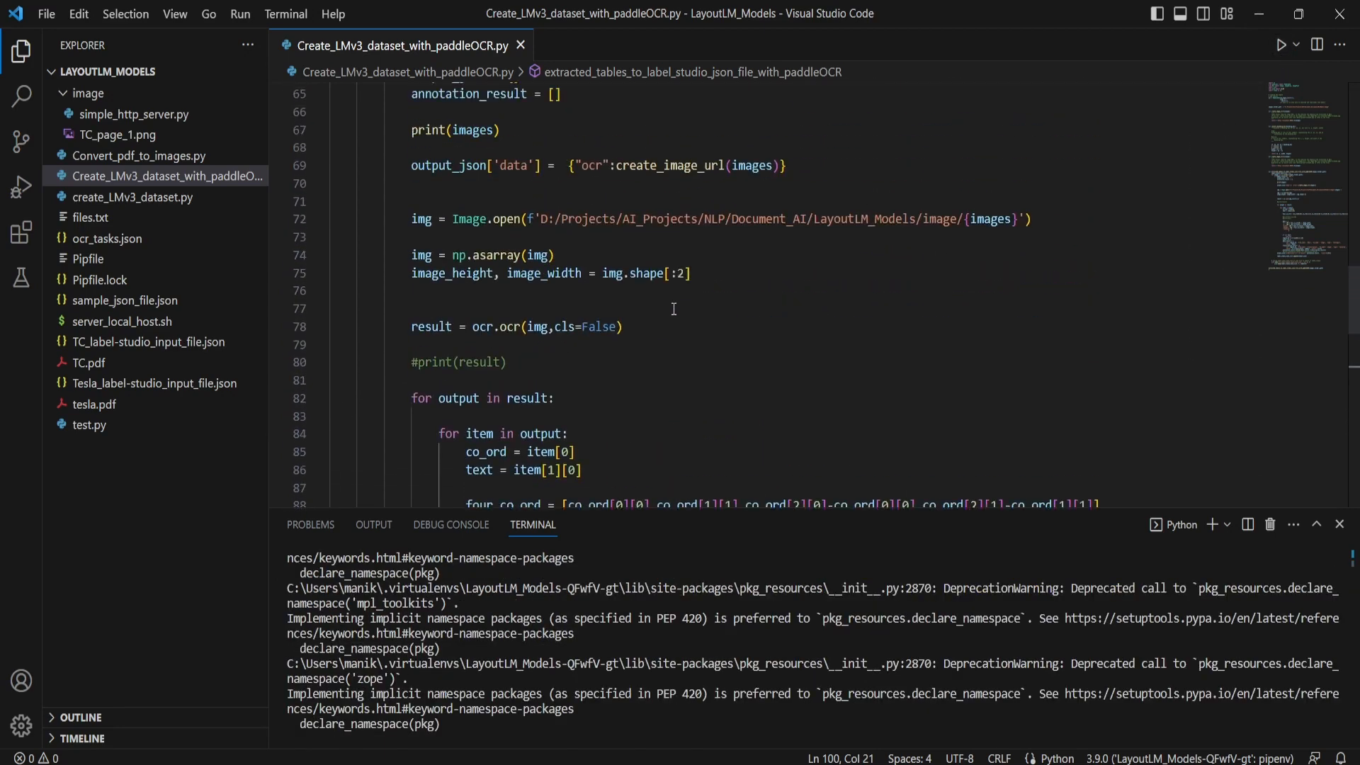
scroll("up", 3)
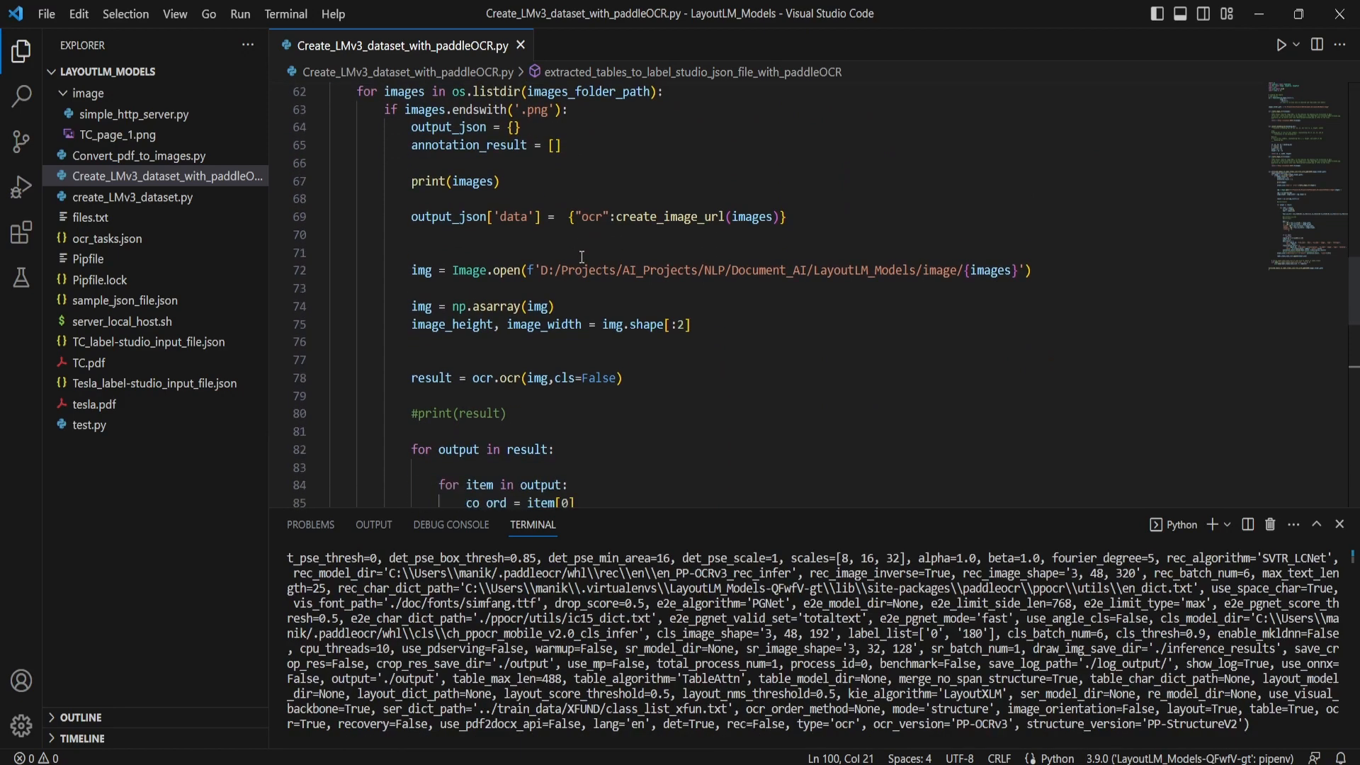
scroll("down", 3)
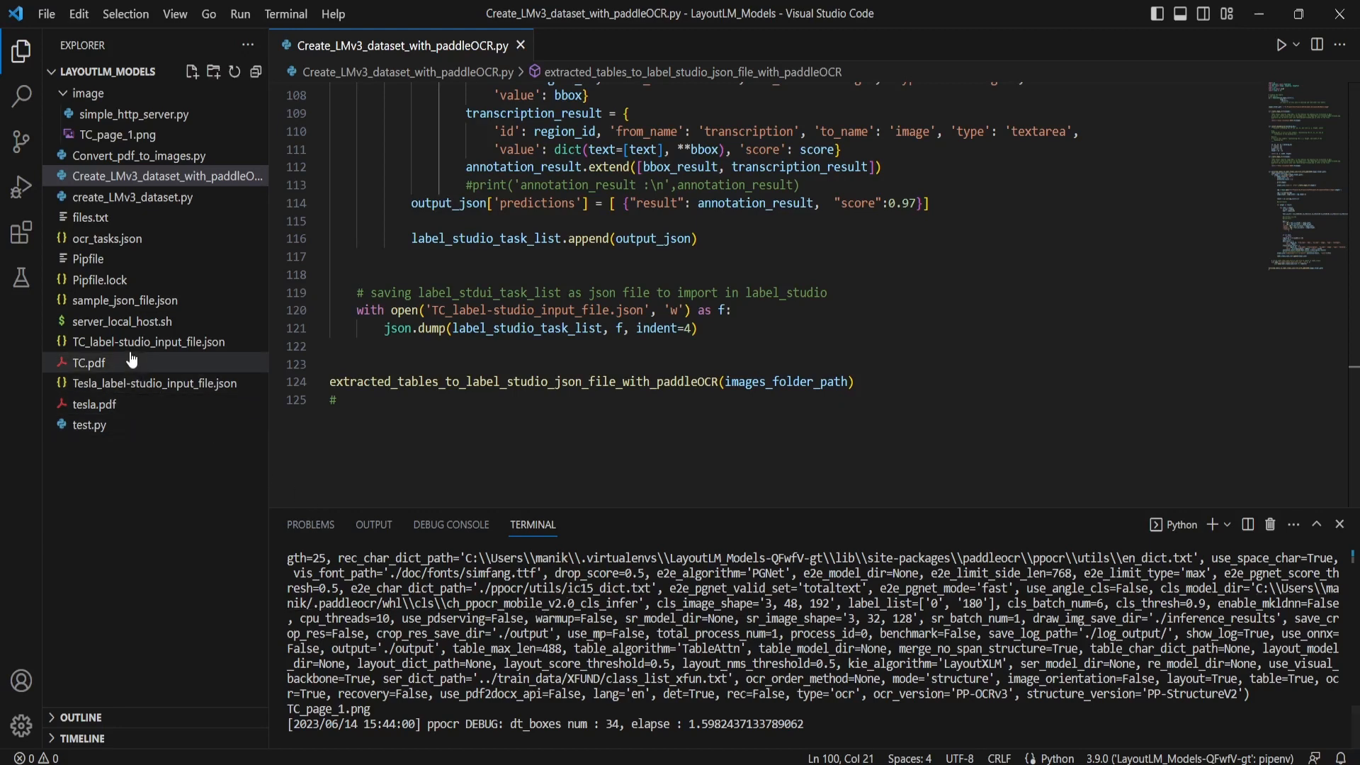
- Open TC_label-studio_input_file.json and inspect its first bbox prediction entry
left_click(147, 341)
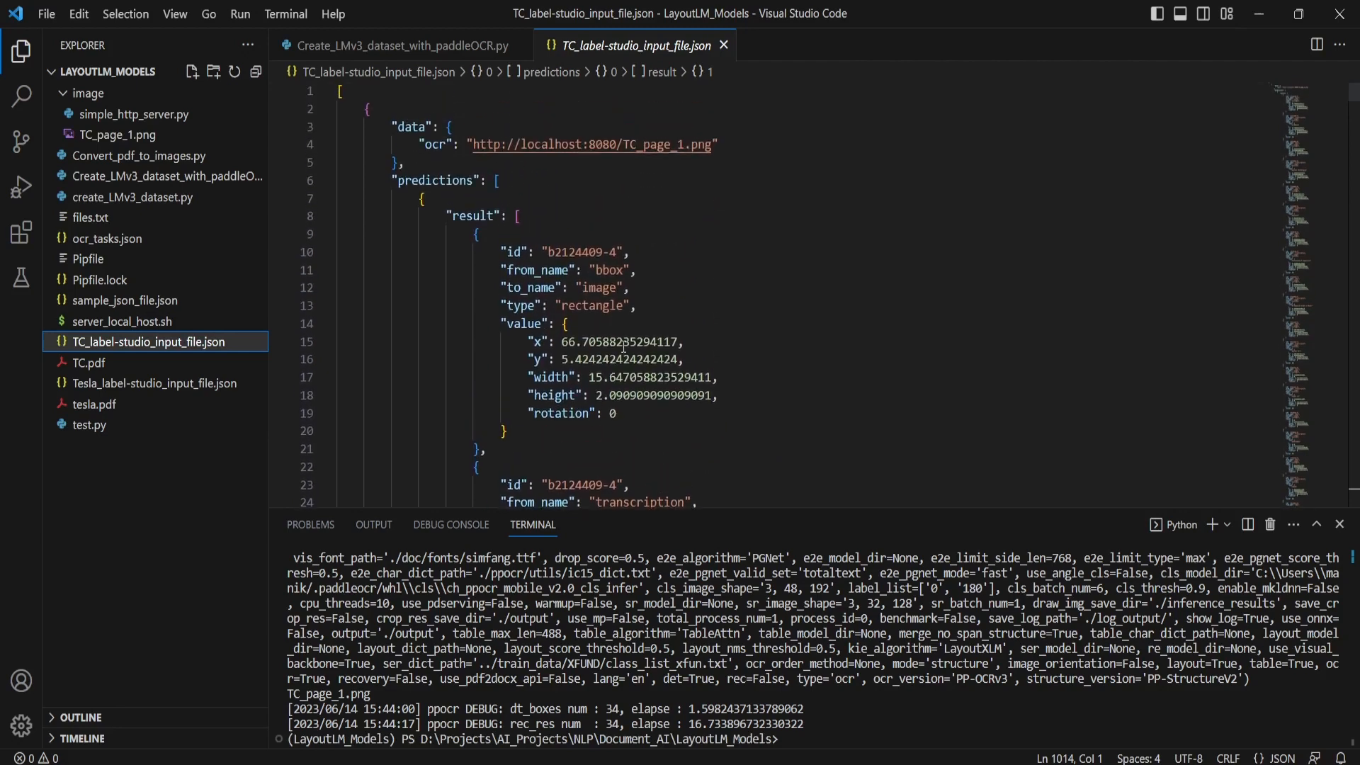
left_click(641, 270)
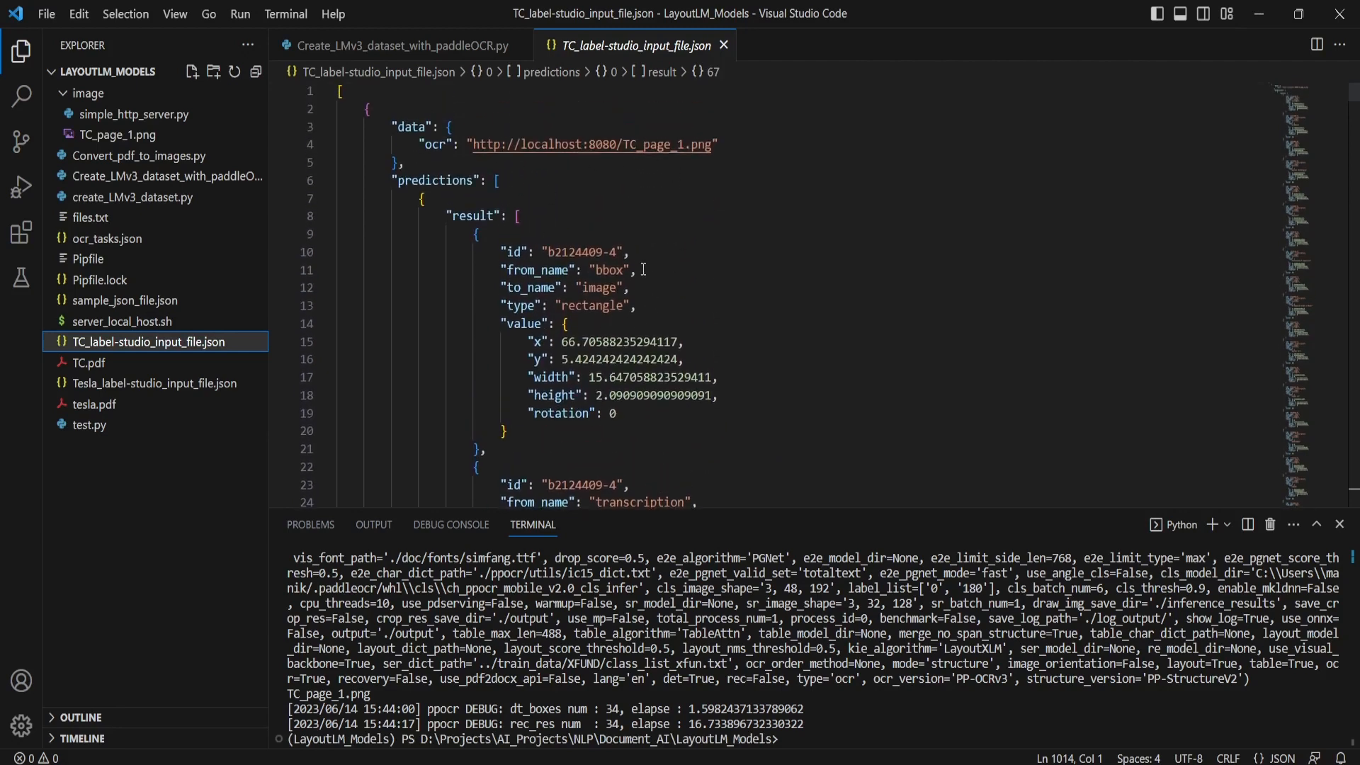
mouse_move(578, 136)
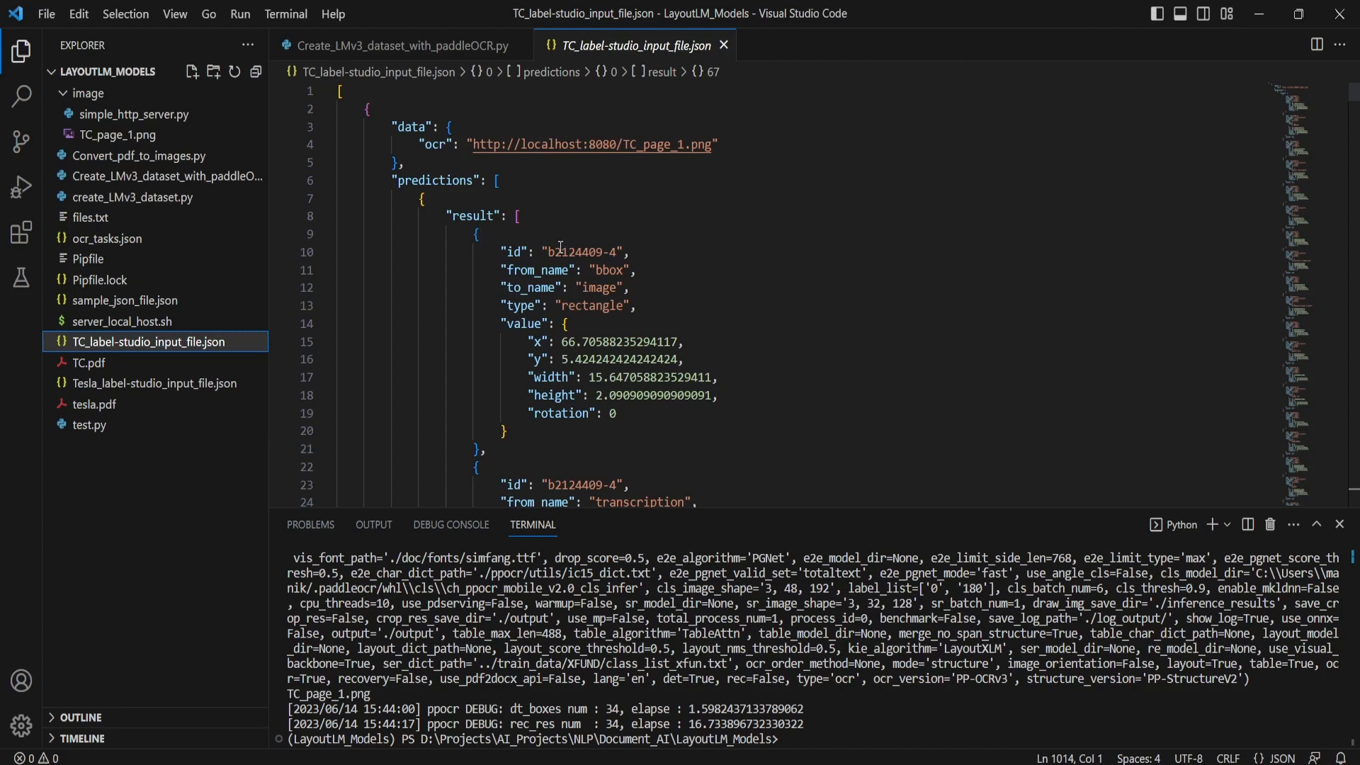
mouse_move(524, 145)
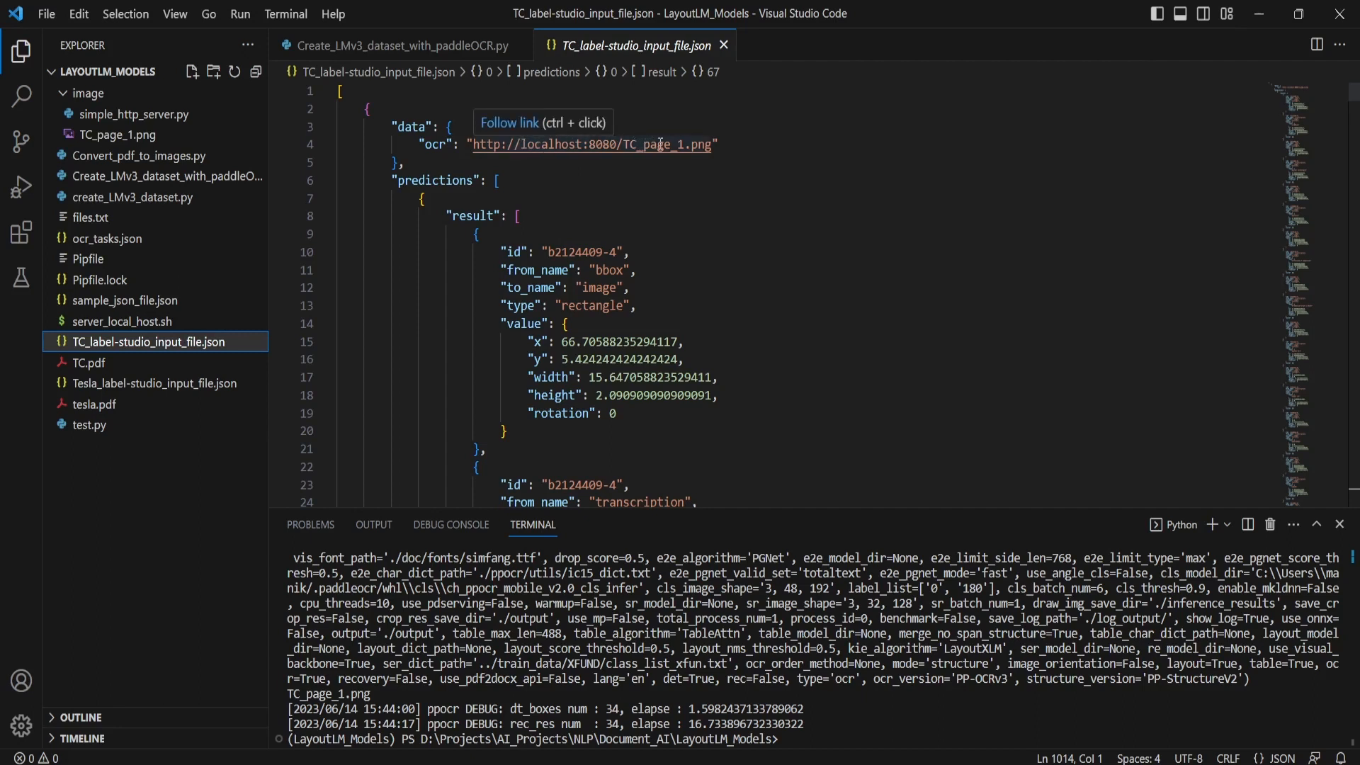
mouse_move(726, 286)
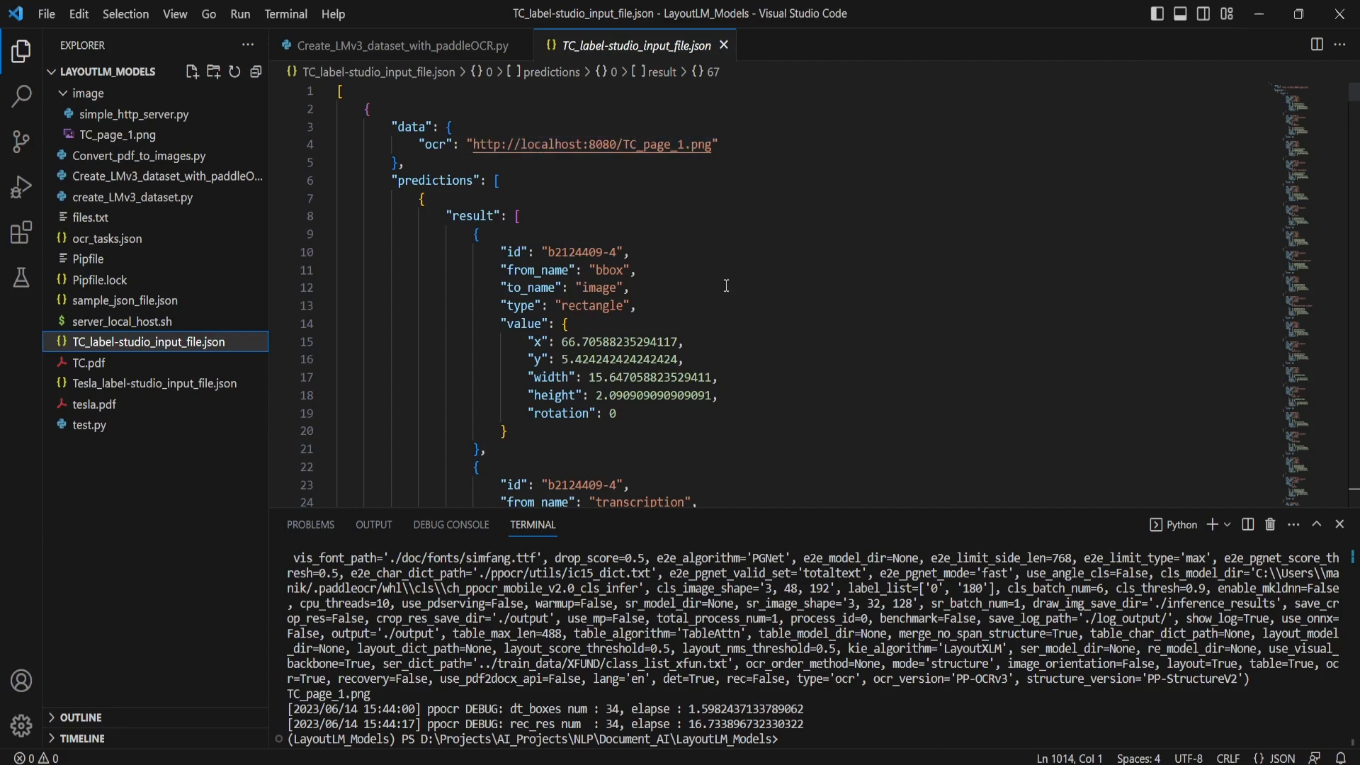
mouse_move(1210, 525)
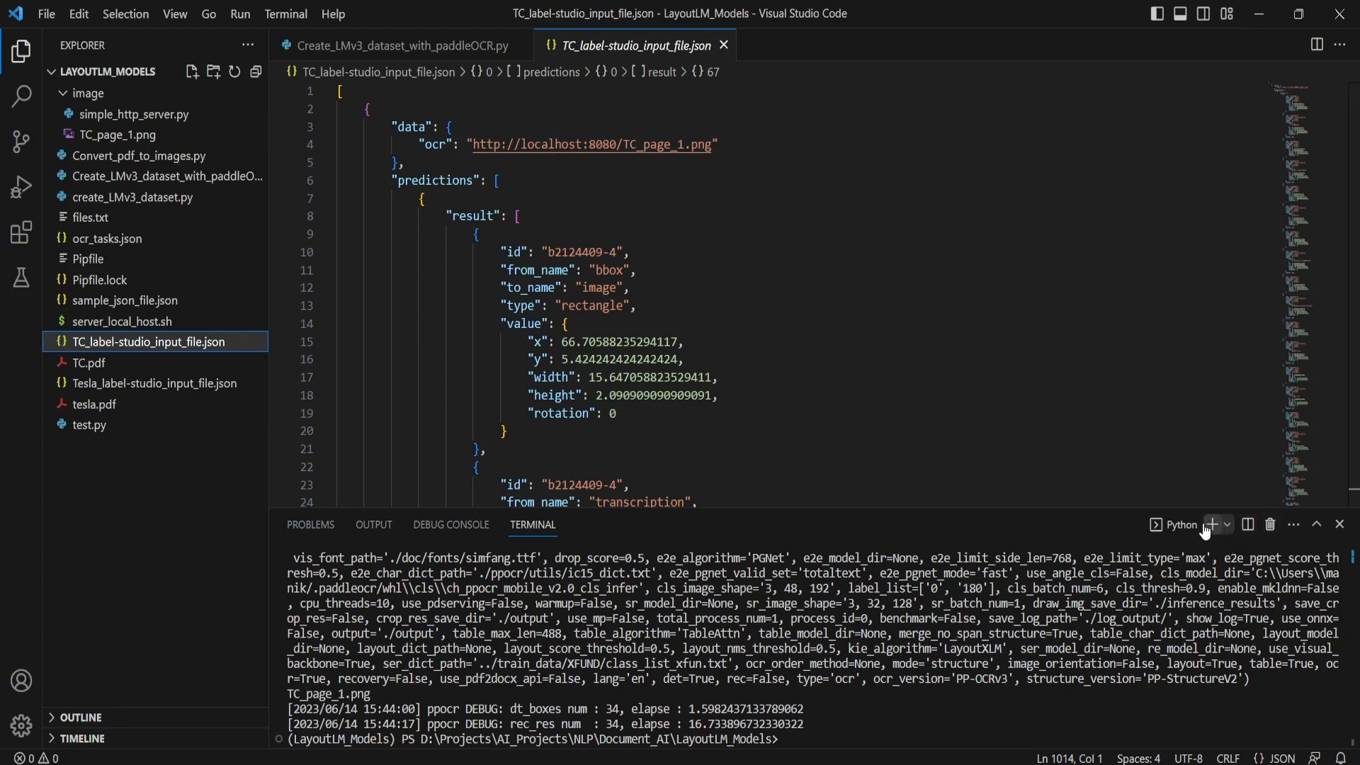
- In a new terminal, change into the image folder
left_click(1212, 524)
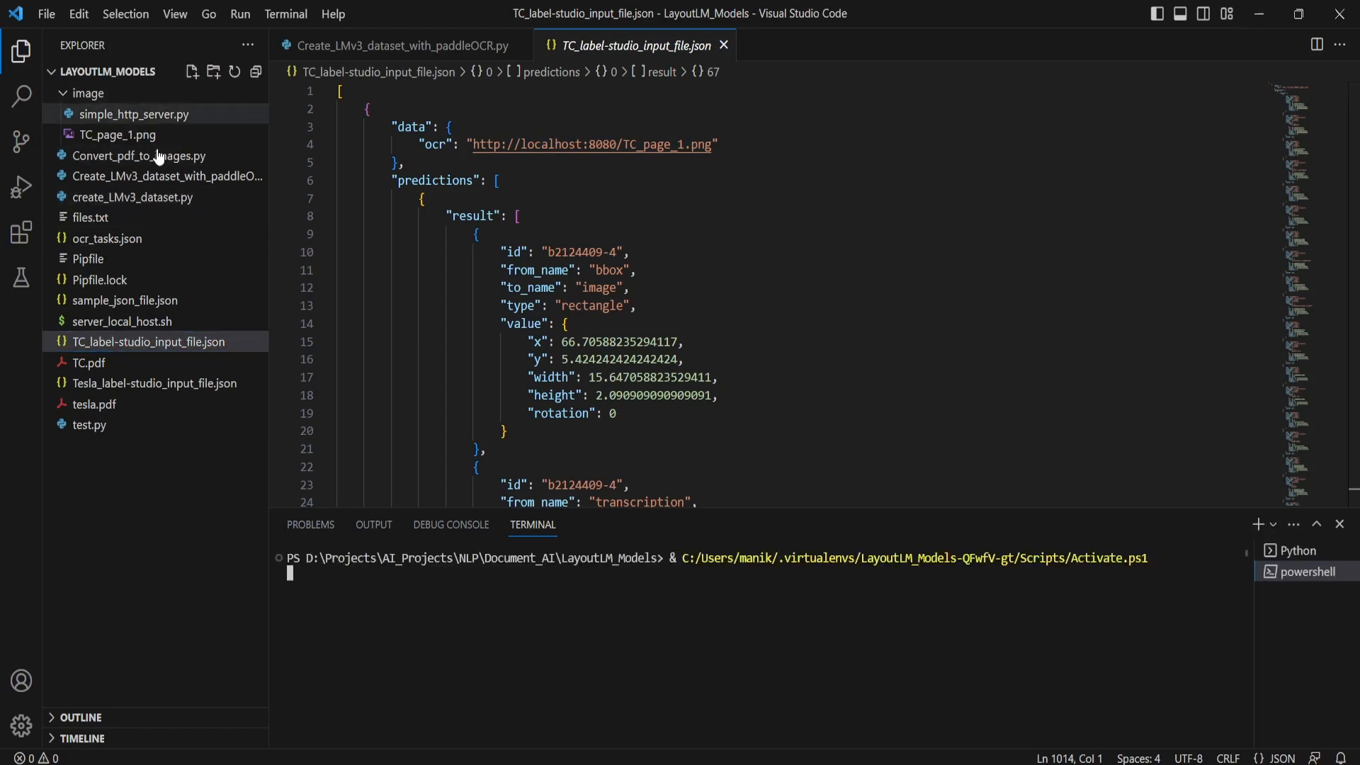
type("cd")
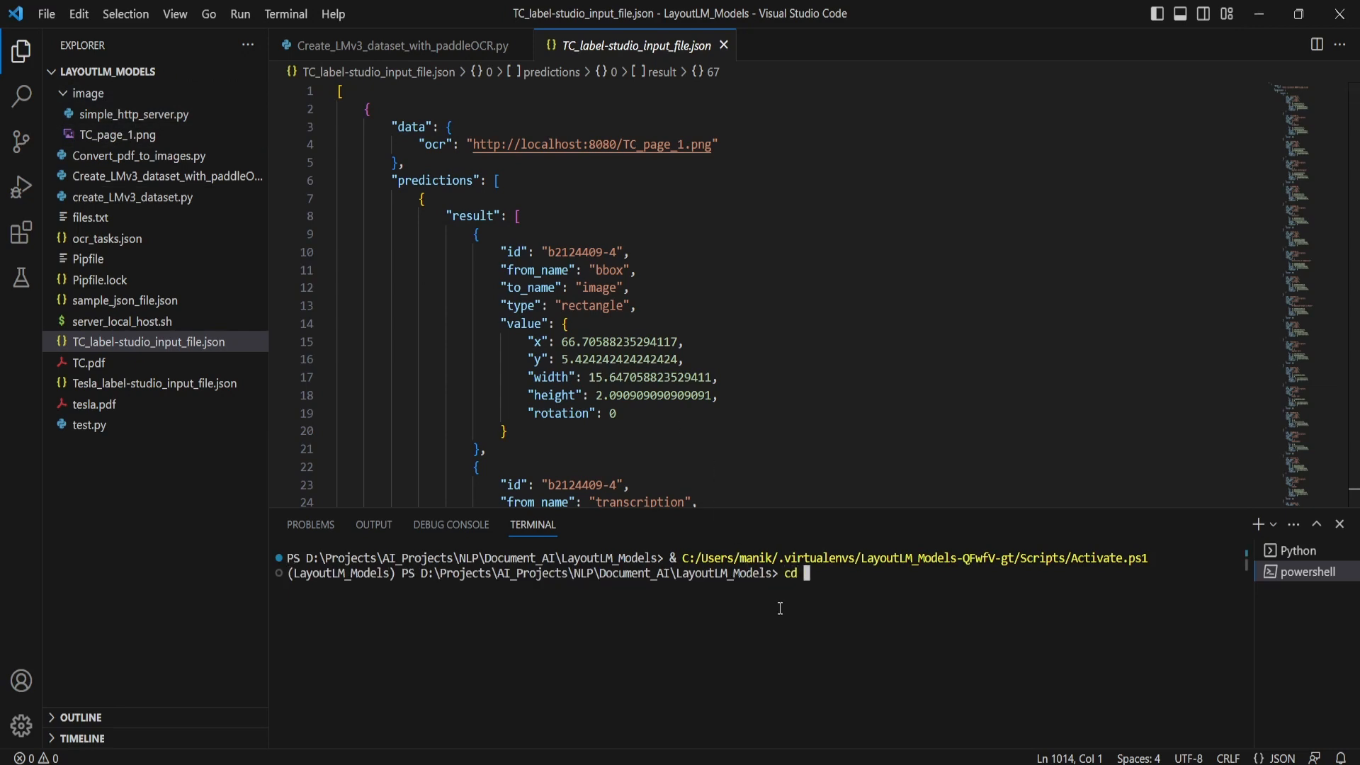
type(".\\image\\a")
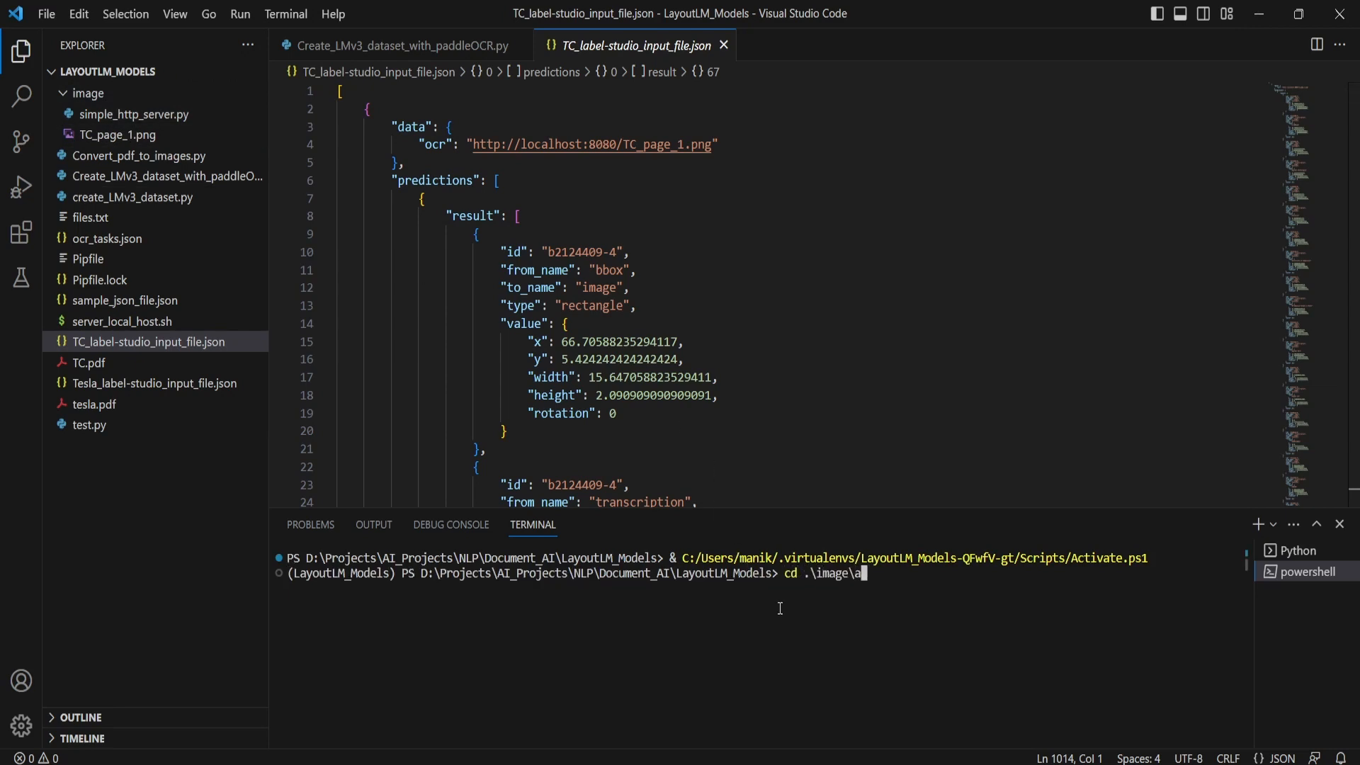
key("Backspace")
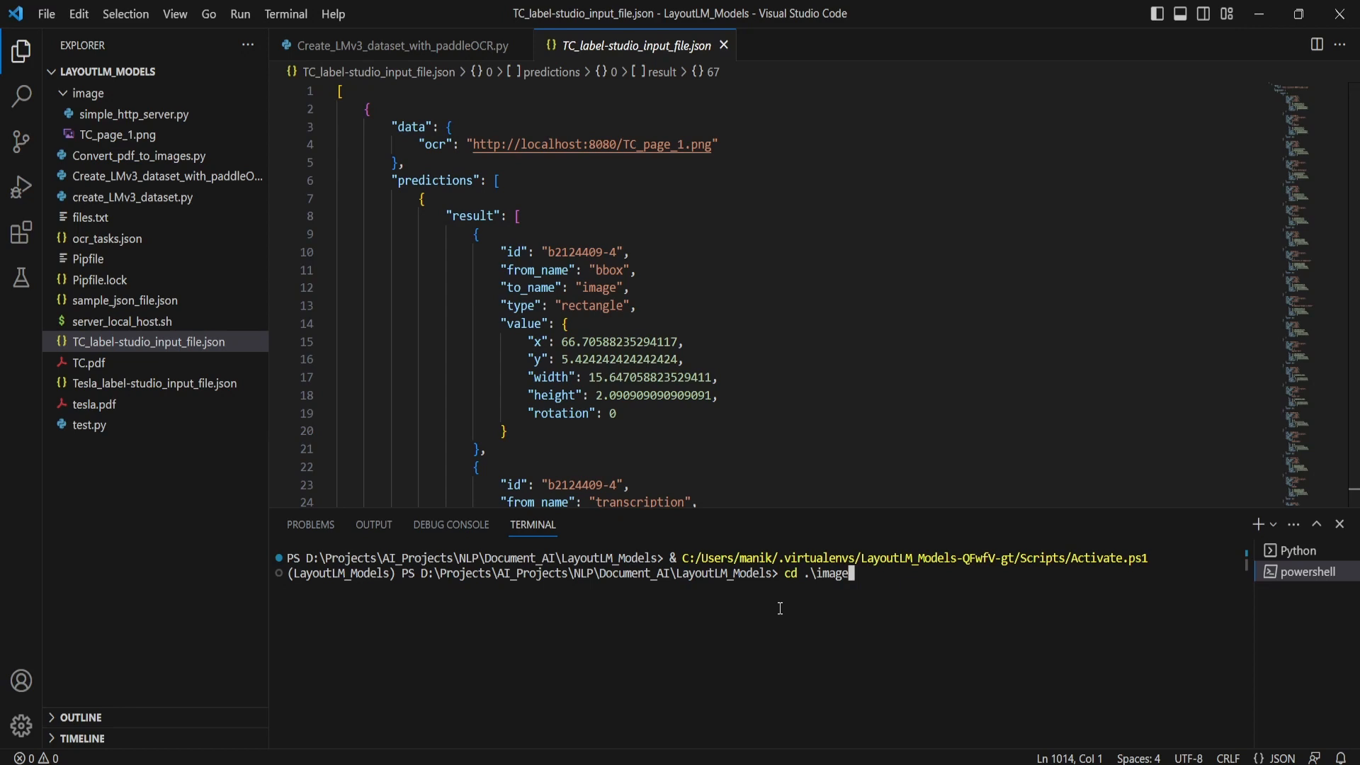
key("Return")
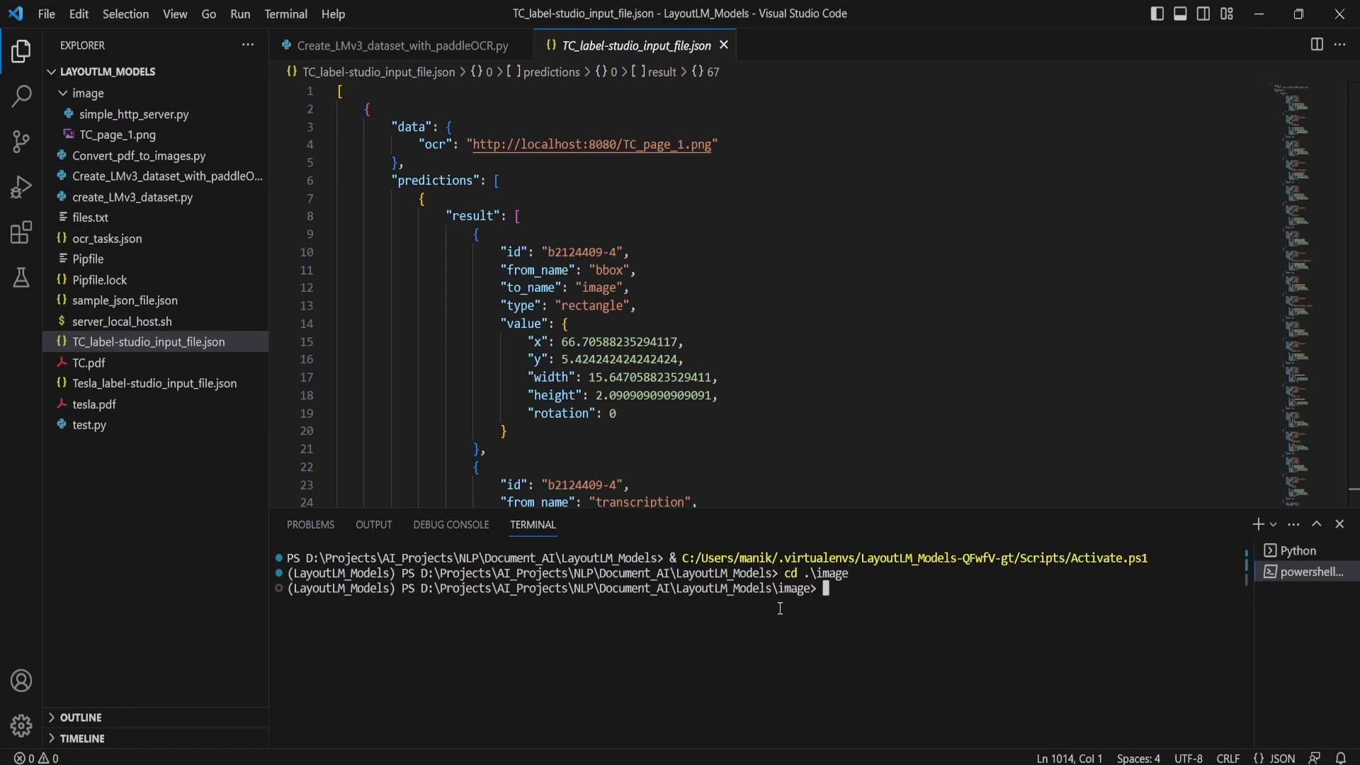
- Start a Python HTTP server on port 8080 with 'python -m http.server 8080'
type("python")
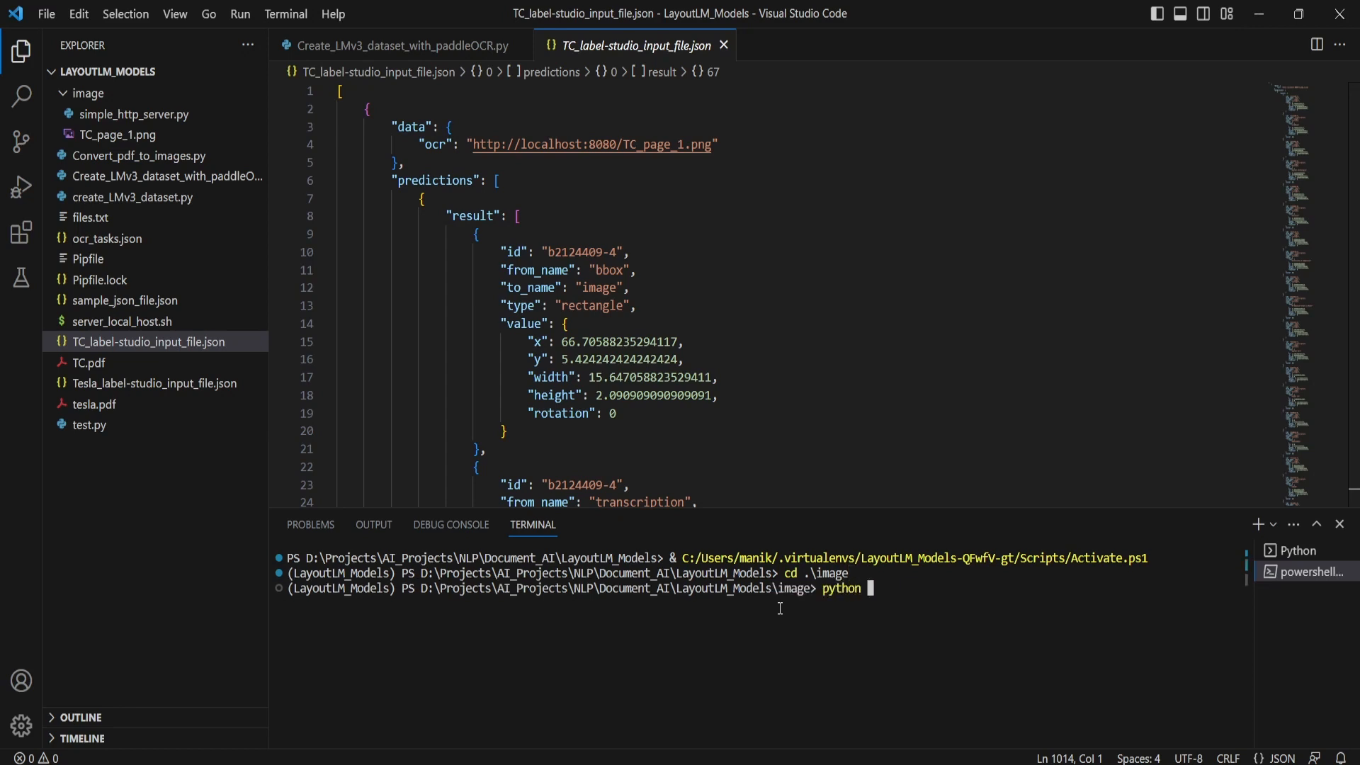
type("-m")
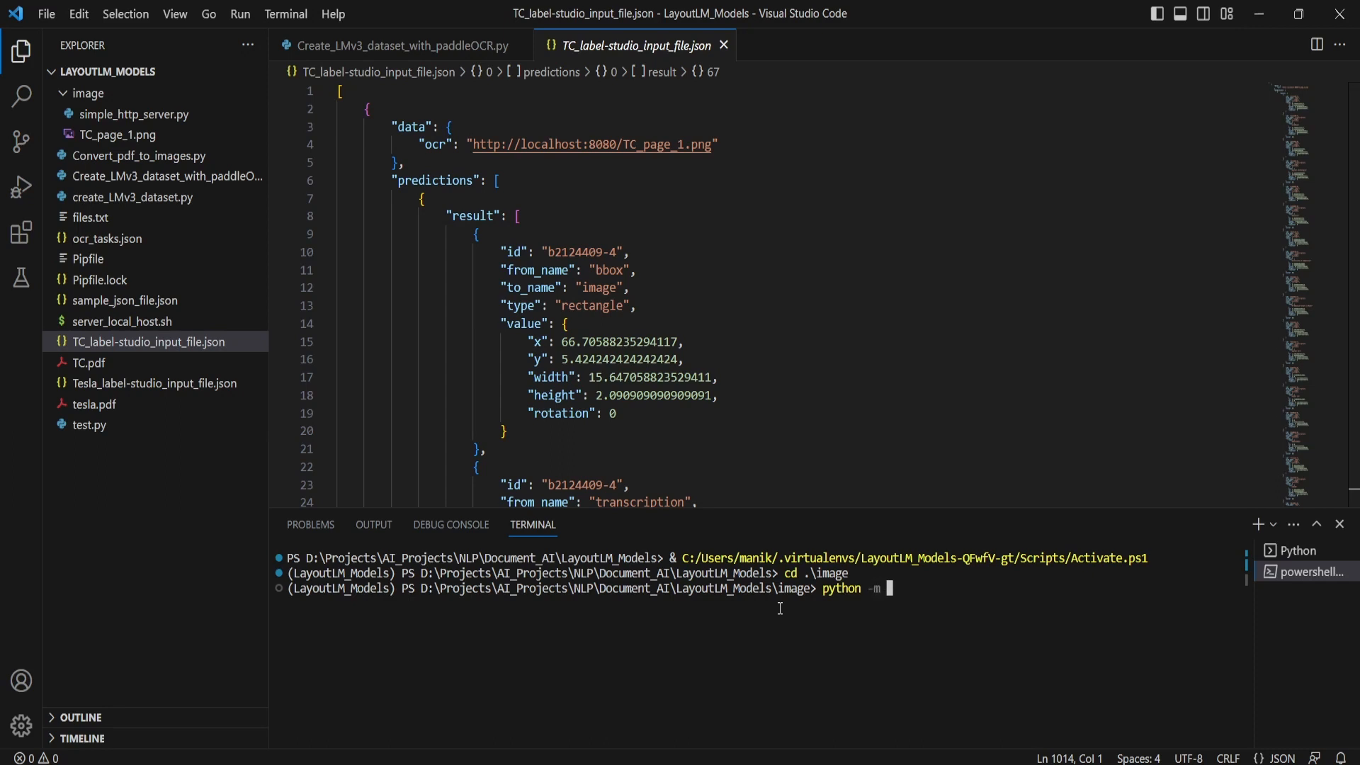
type("http.se")
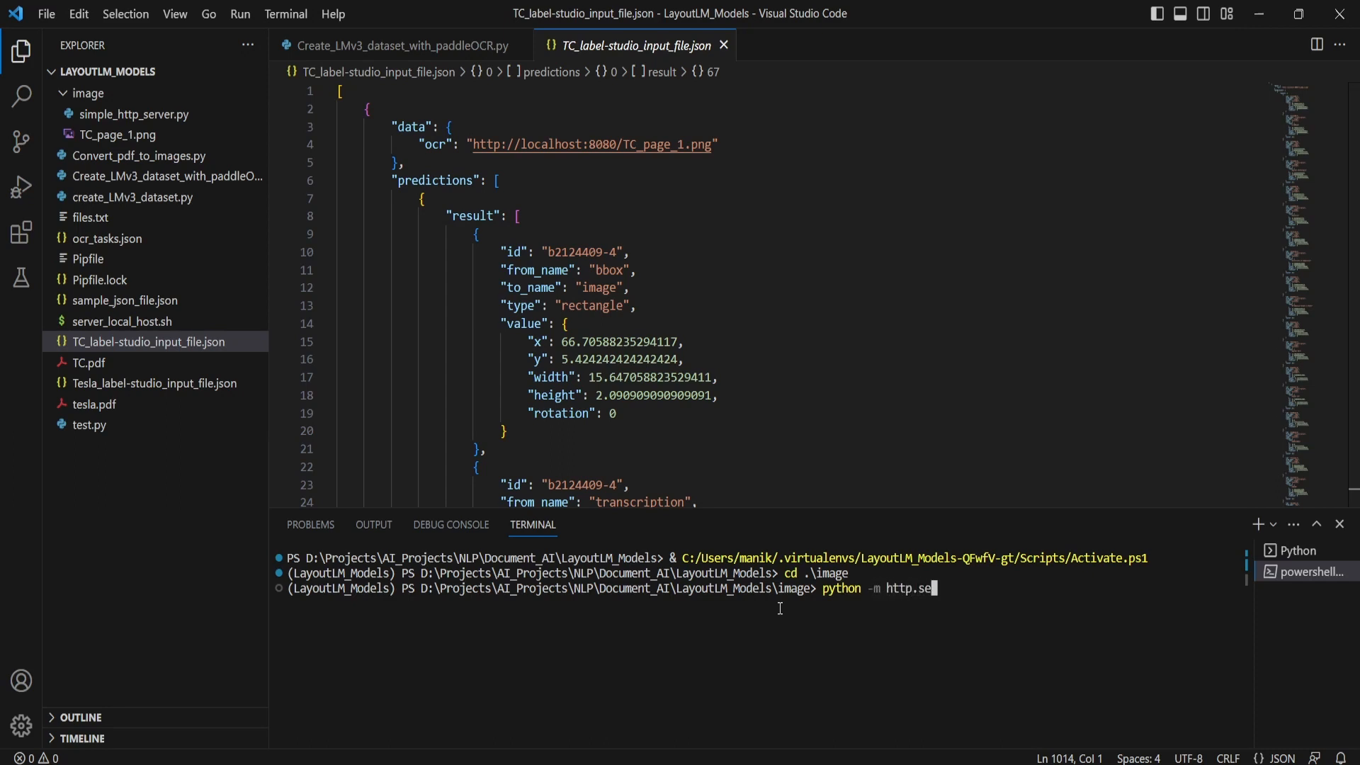
type("rver")
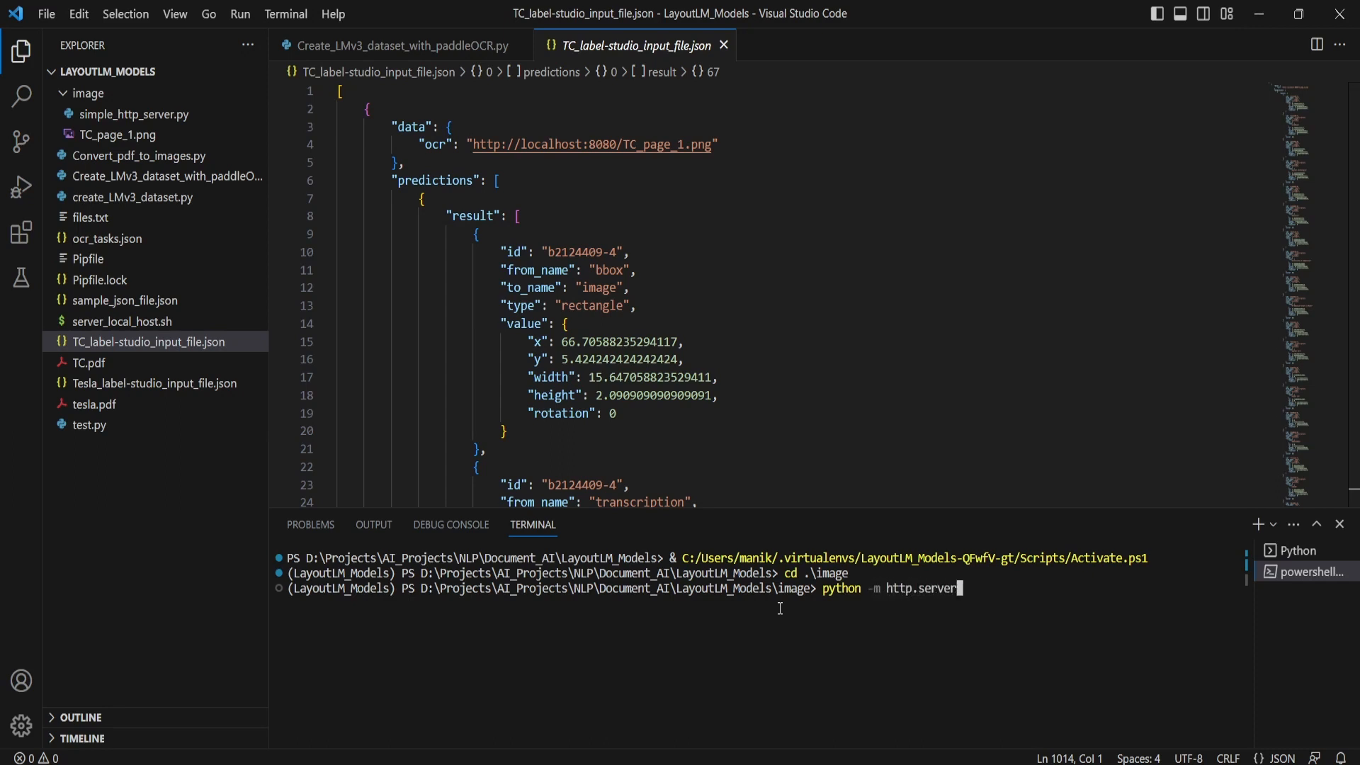
type("8080")
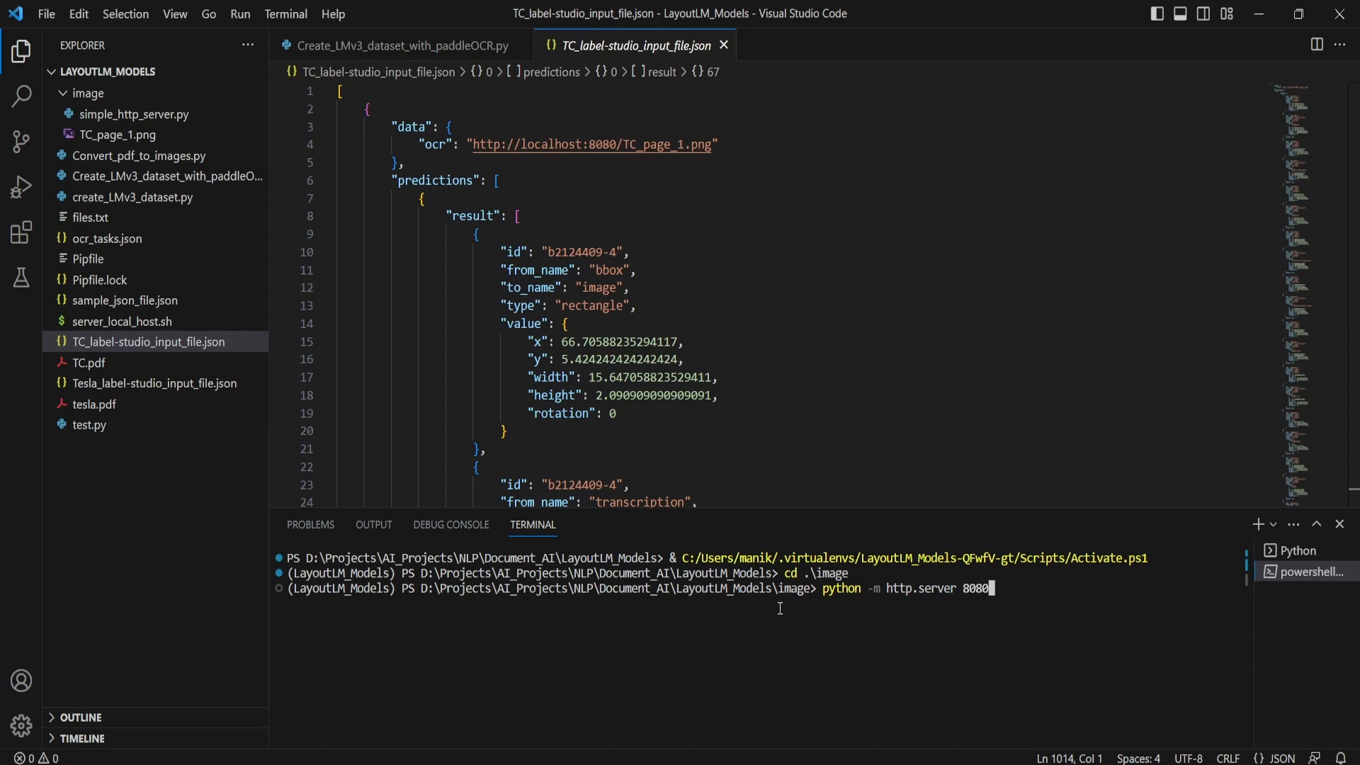
mouse_move(820, 410)
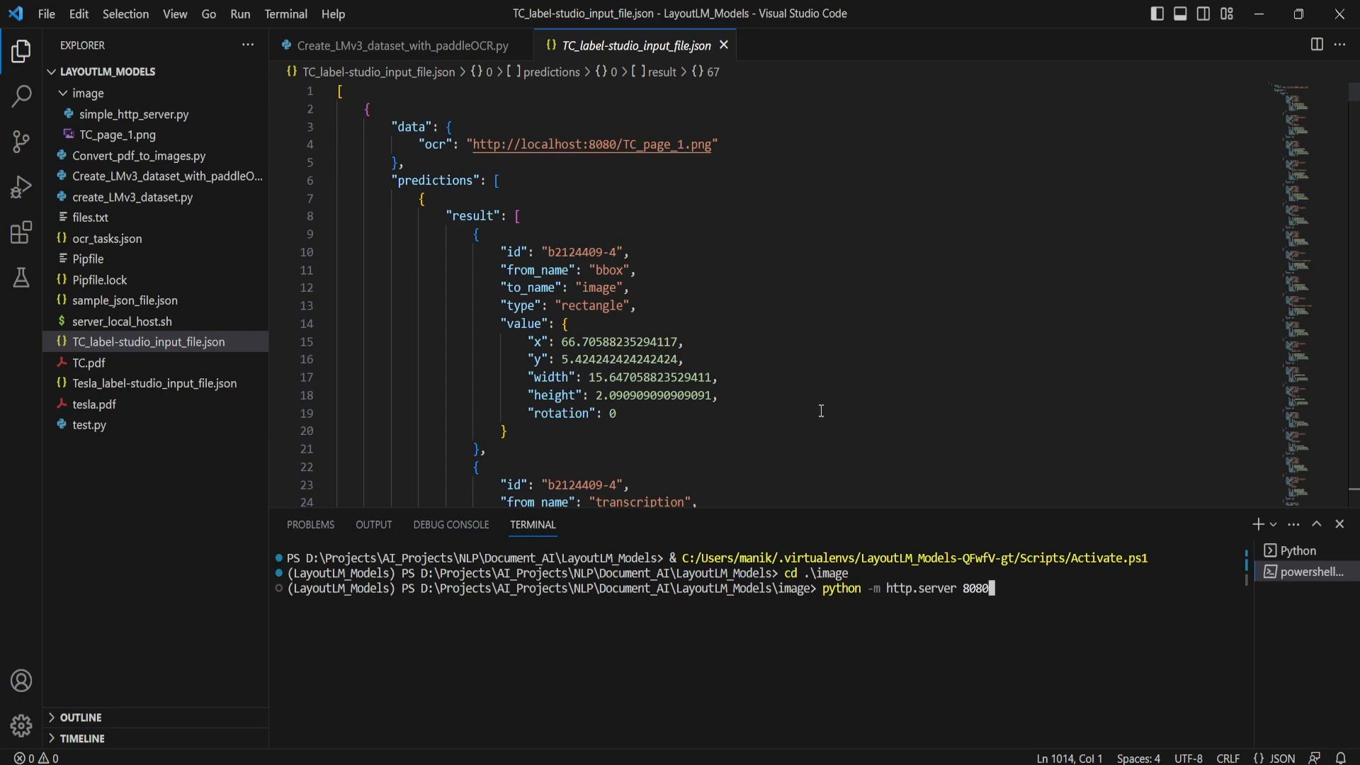
key("Return")
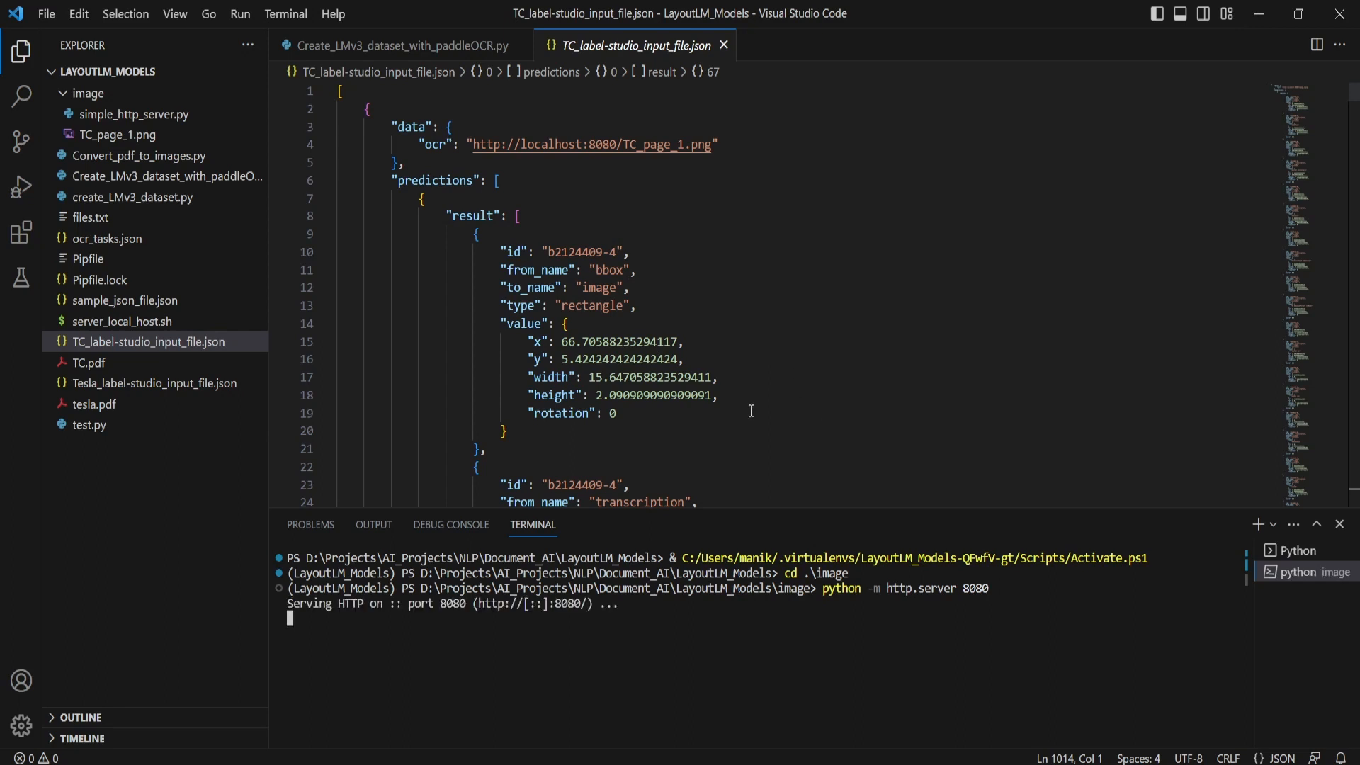
mouse_move(771, 408)
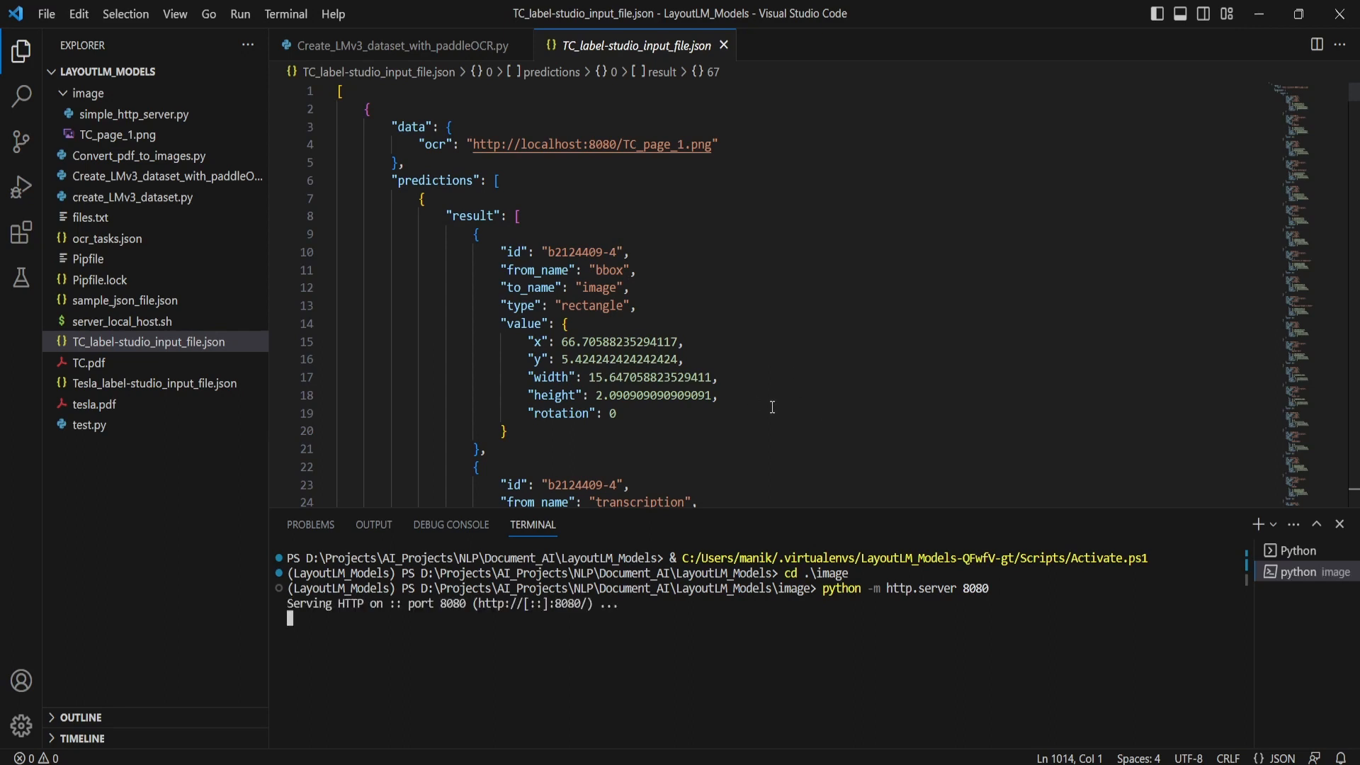
mouse_move(818, 757)
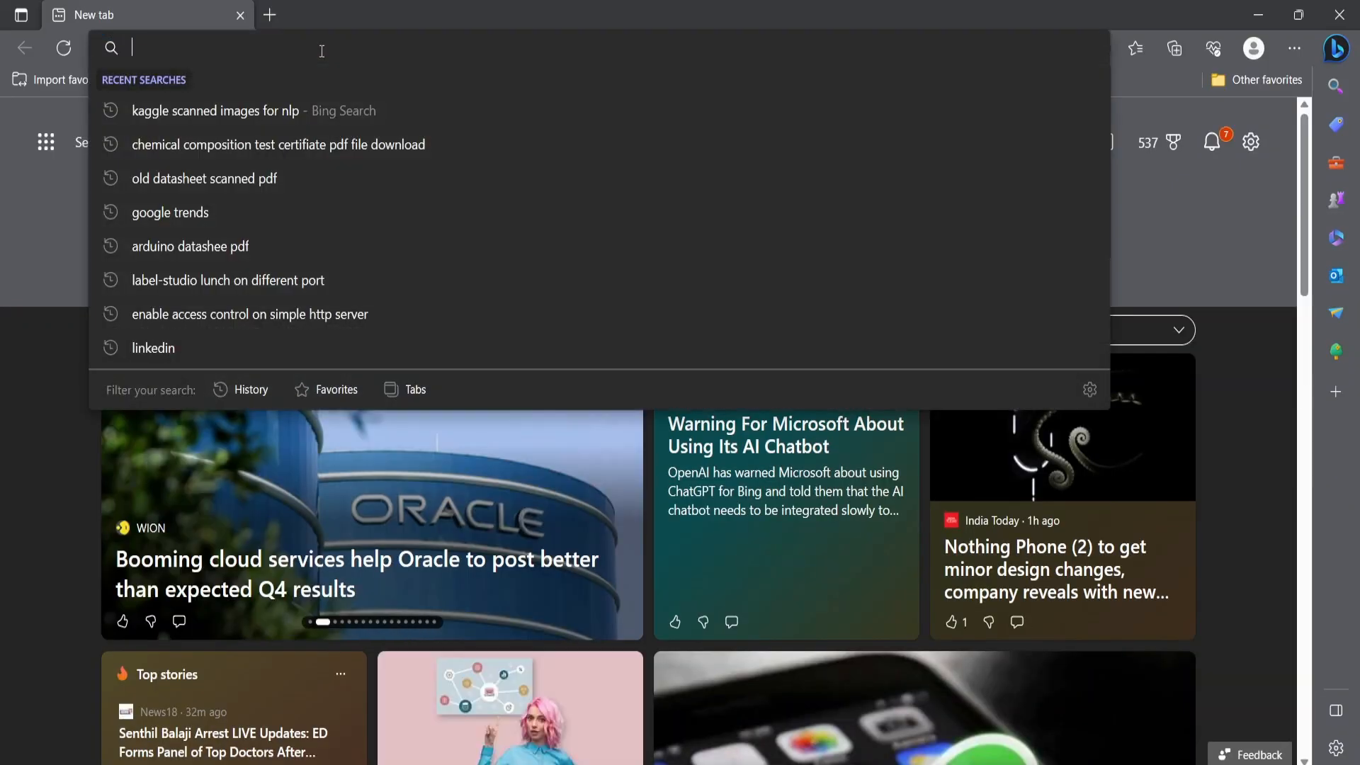
- Browse to 127.0.0.1:8080 and load TC_page_1.png from the listing
type("127.0.0.1:8080")
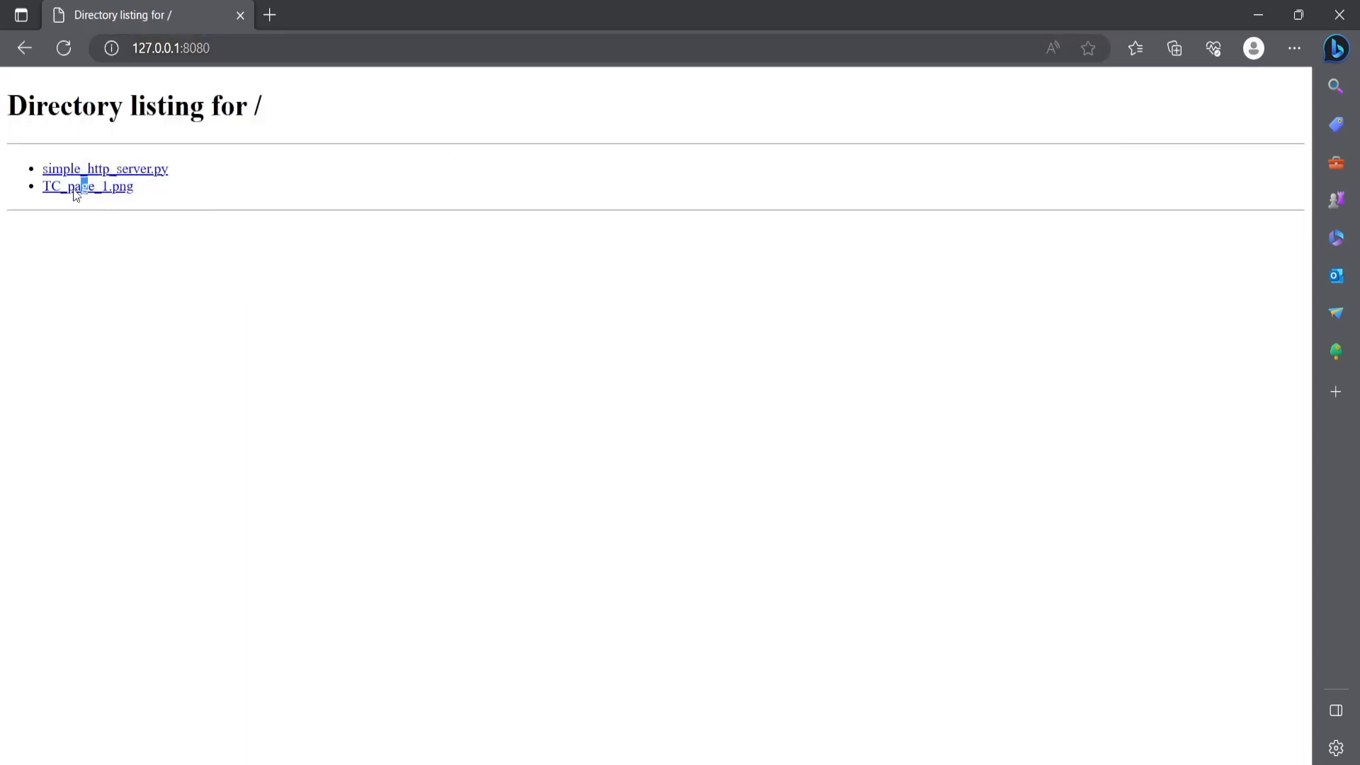
left_click(87, 186)
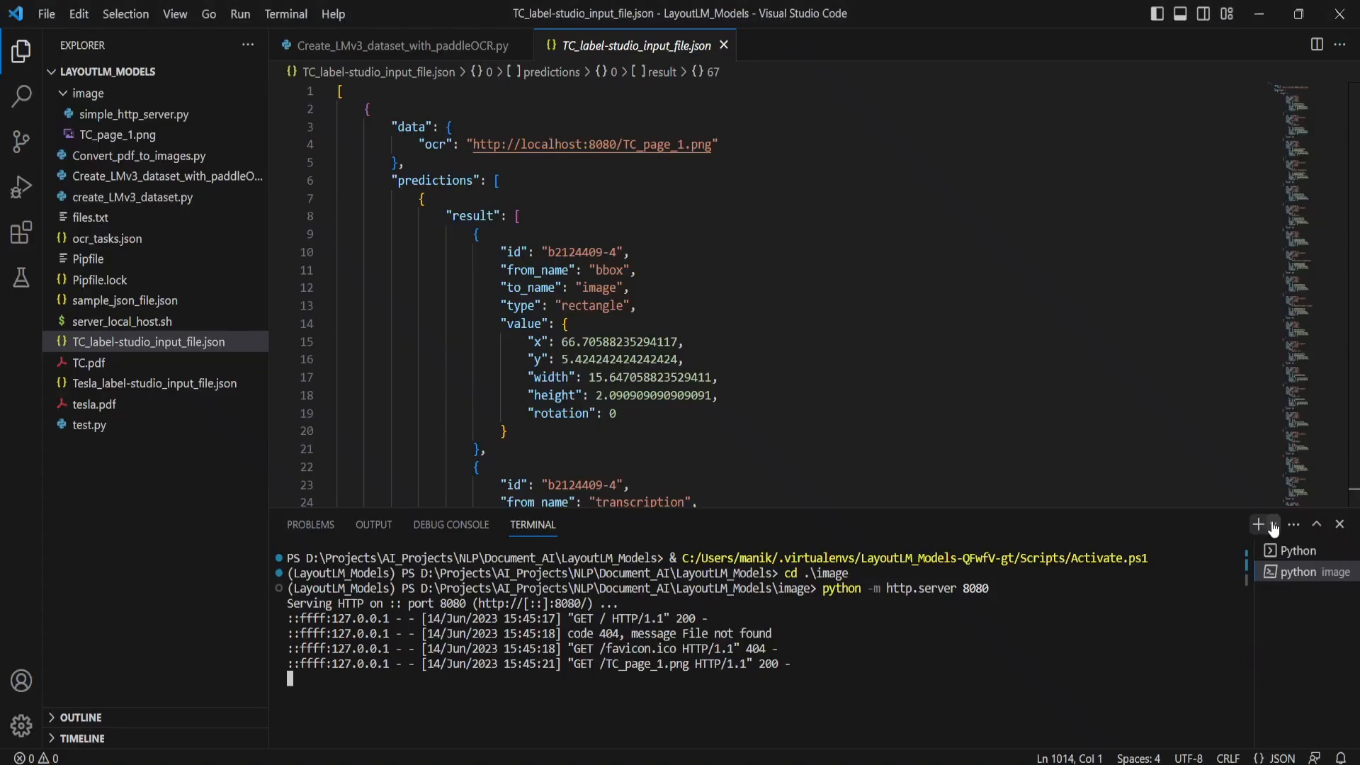
- Launch label-studio from a second terminal, leaving the image server running
left_click(1256, 524)
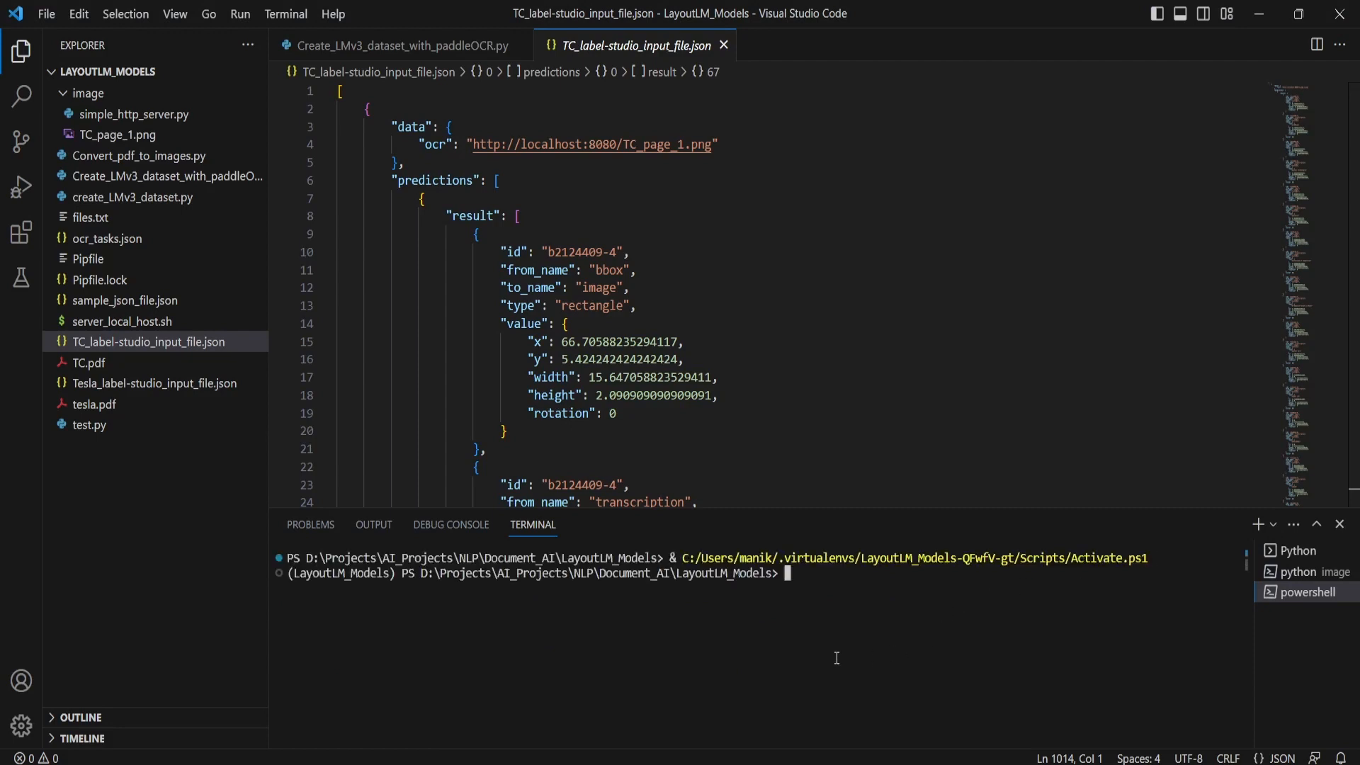
type("label-st")
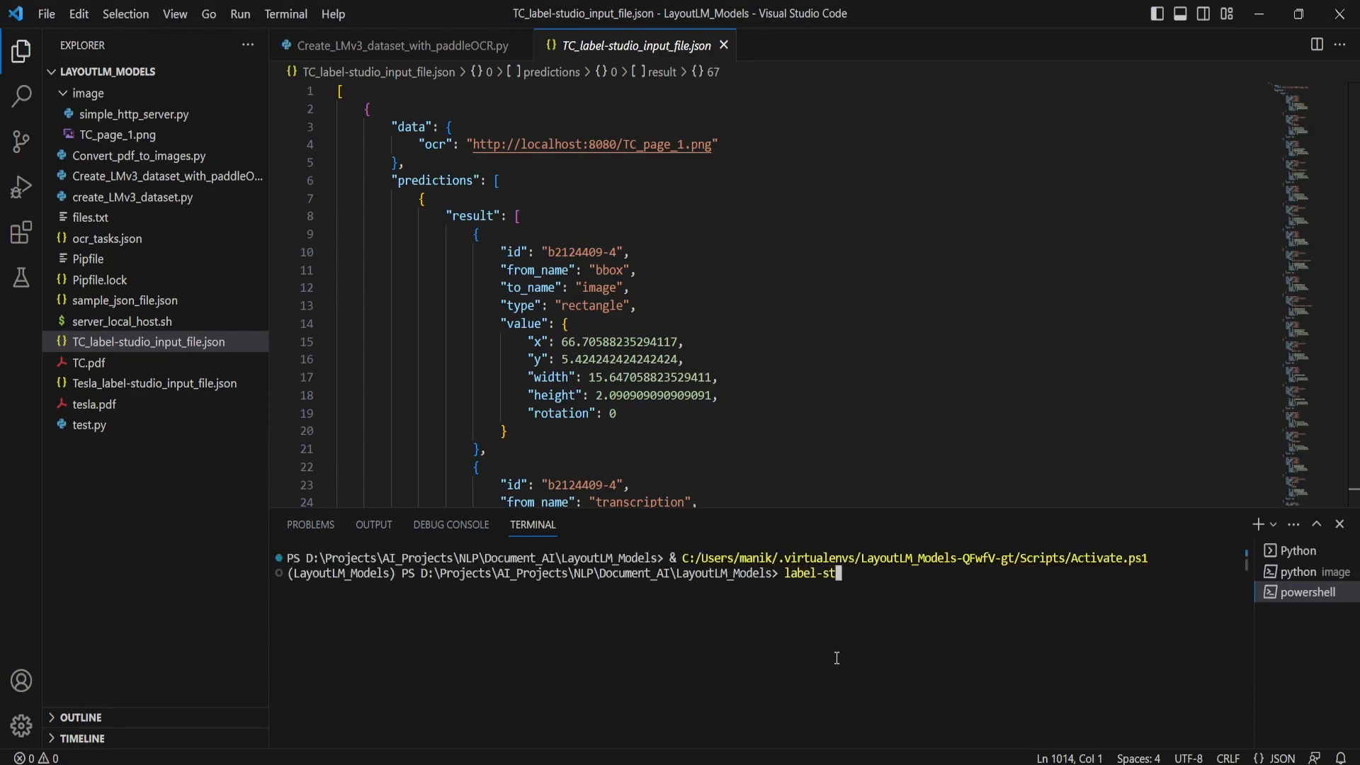
key("Return")
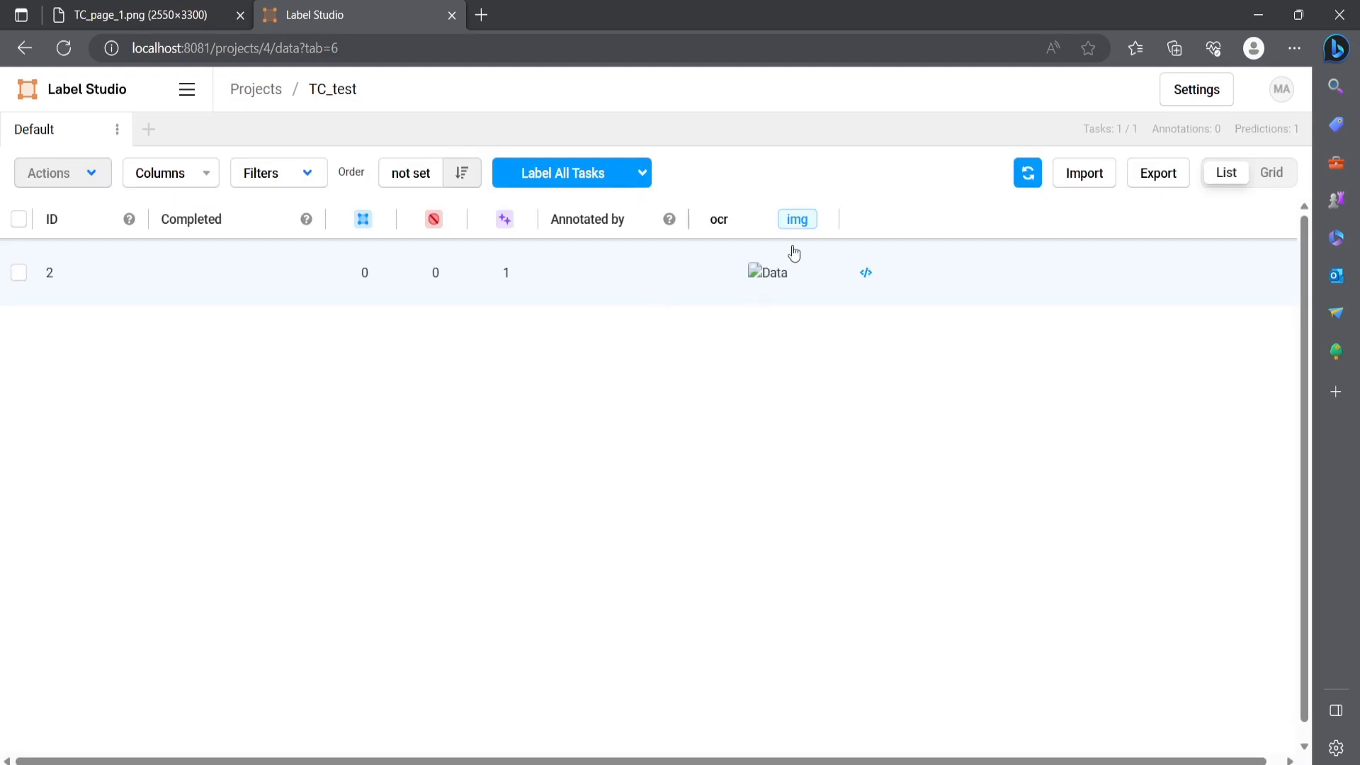
left_click(797, 219)
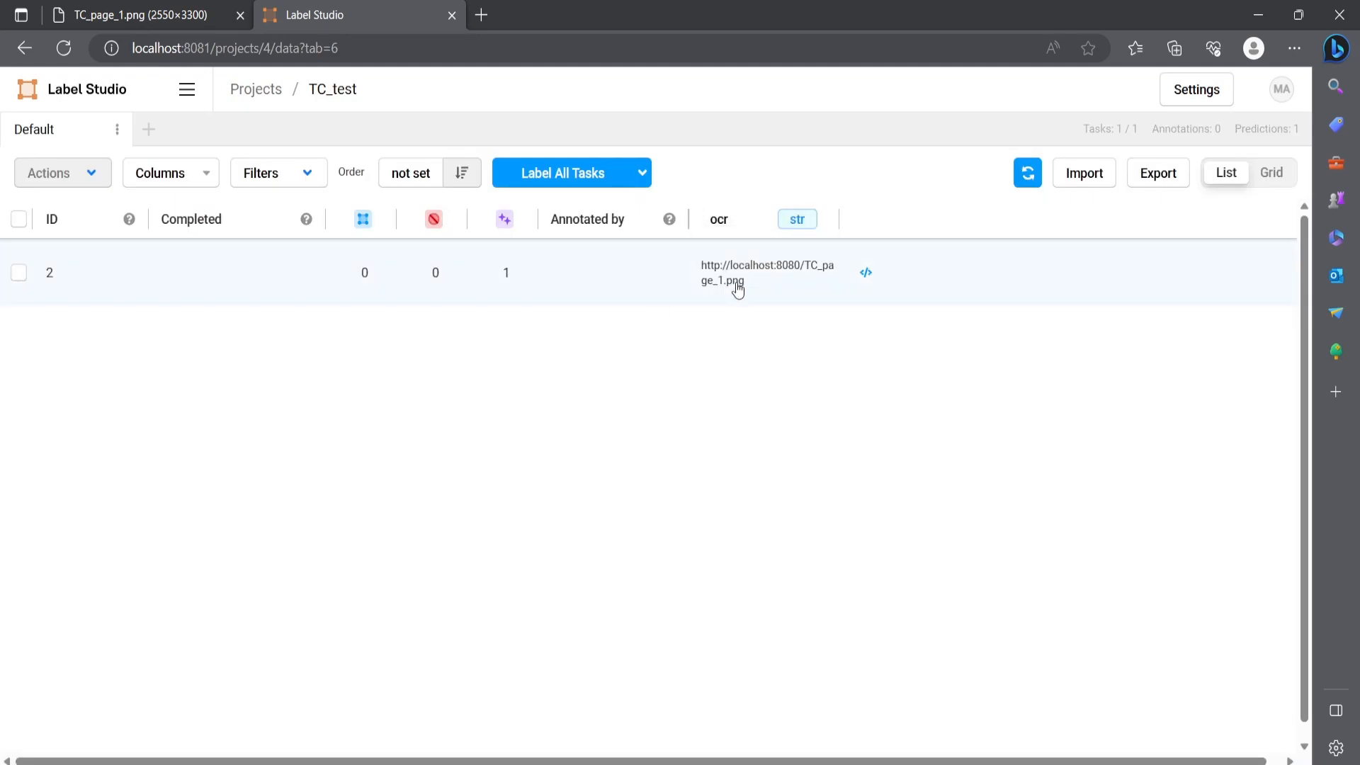
mouse_move(753, 289)
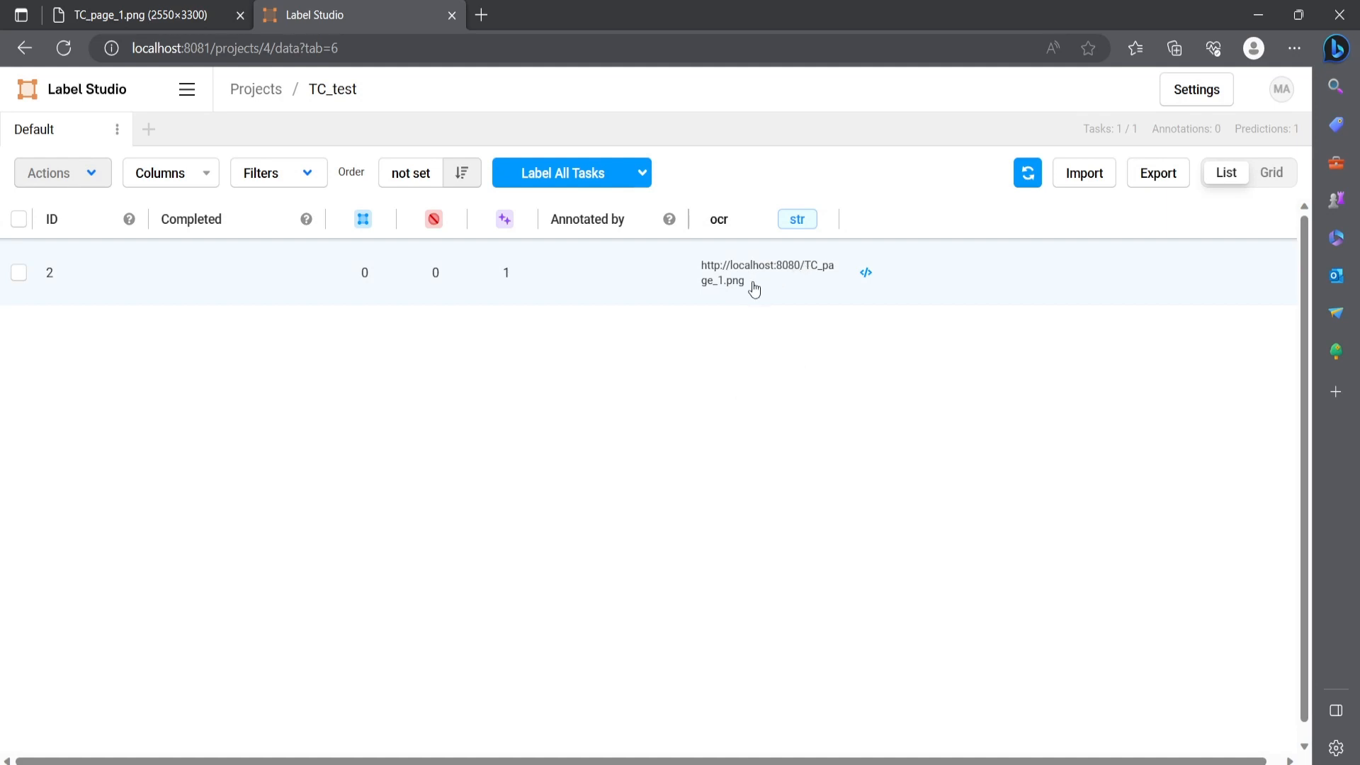
mouse_move(791, 275)
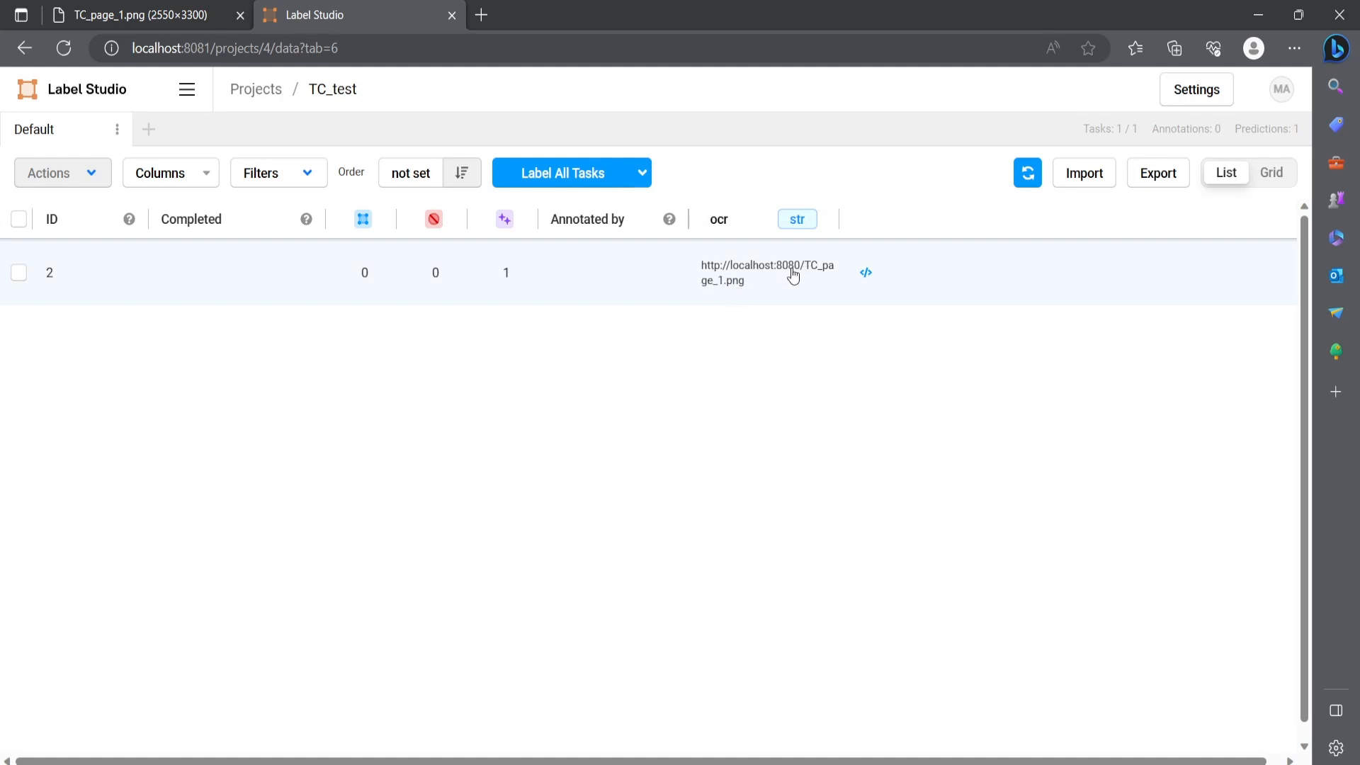
mouse_move(721, 294)
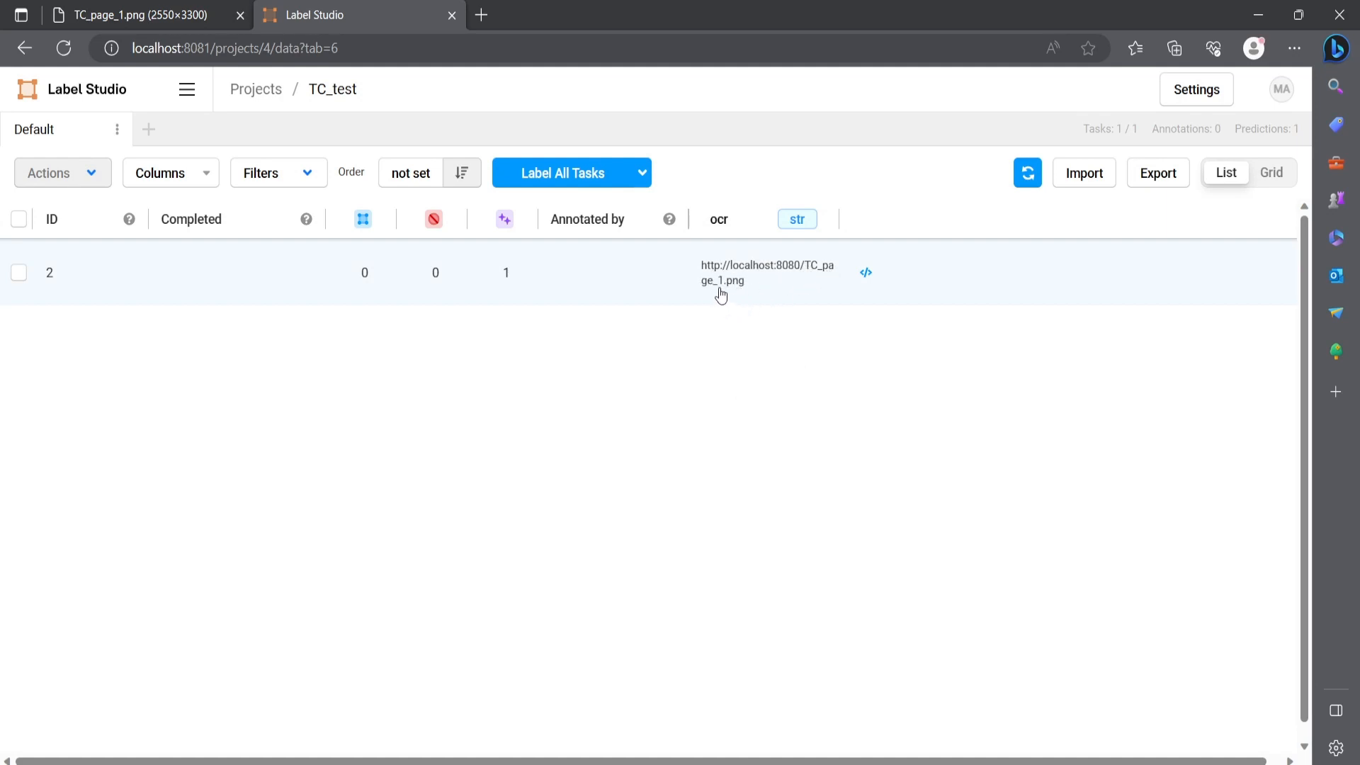
mouse_move(796, 256)
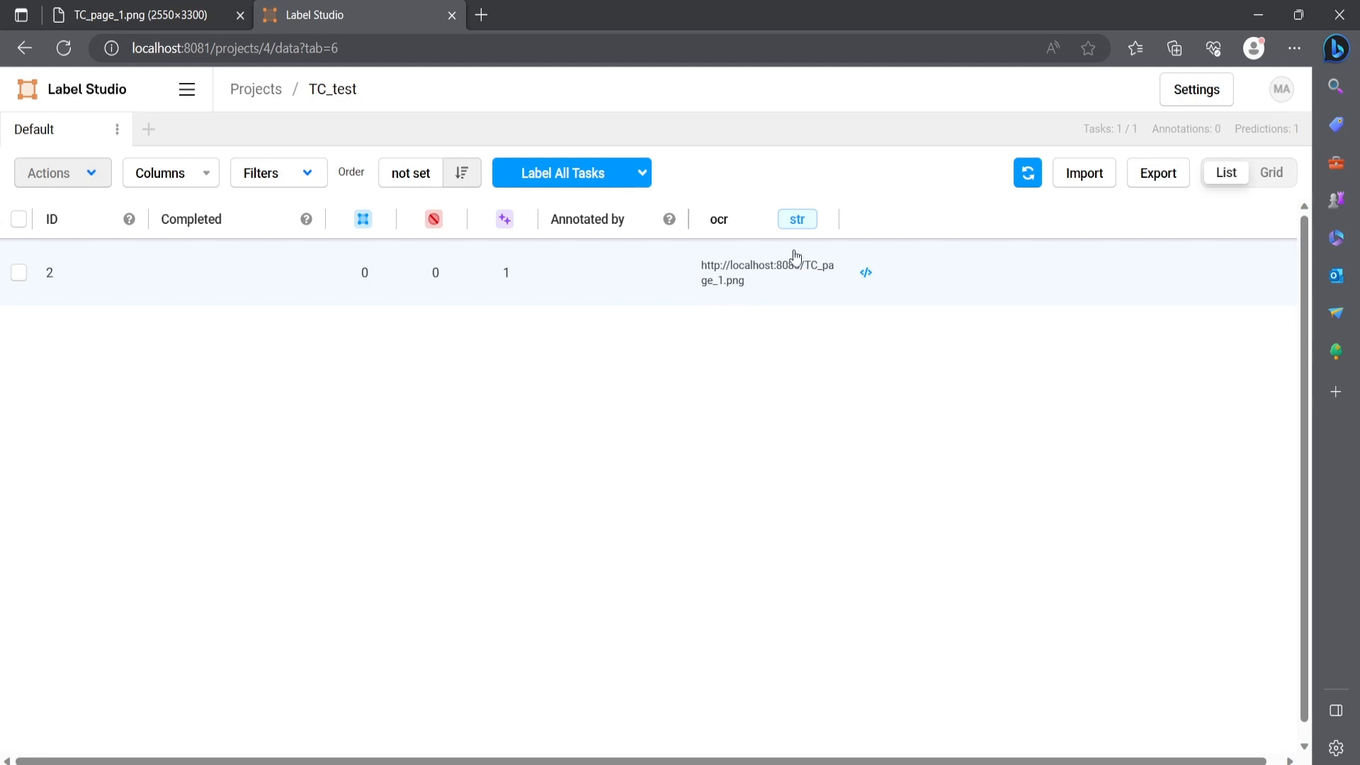
- Set the ocr column back to img and open task 2 in the labeling view
left_click(796, 219)
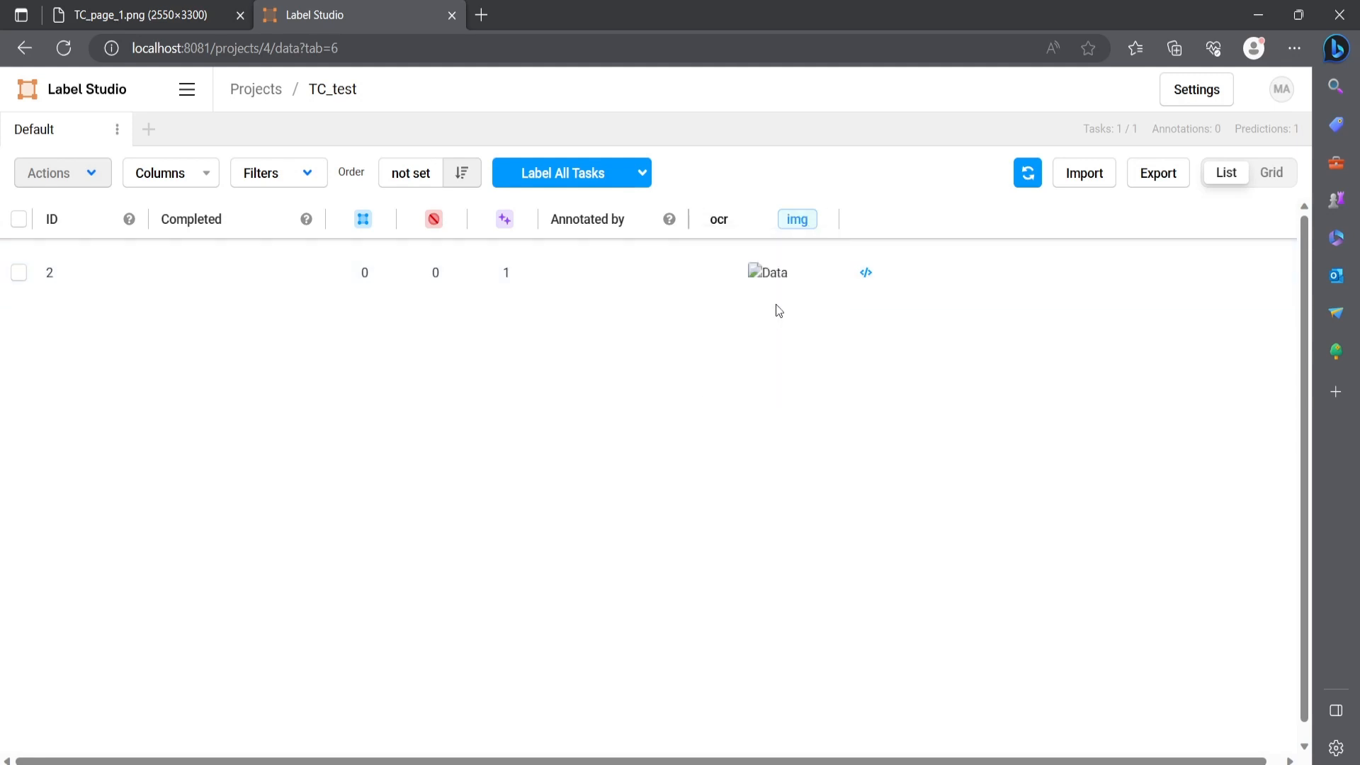
left_click(766, 272)
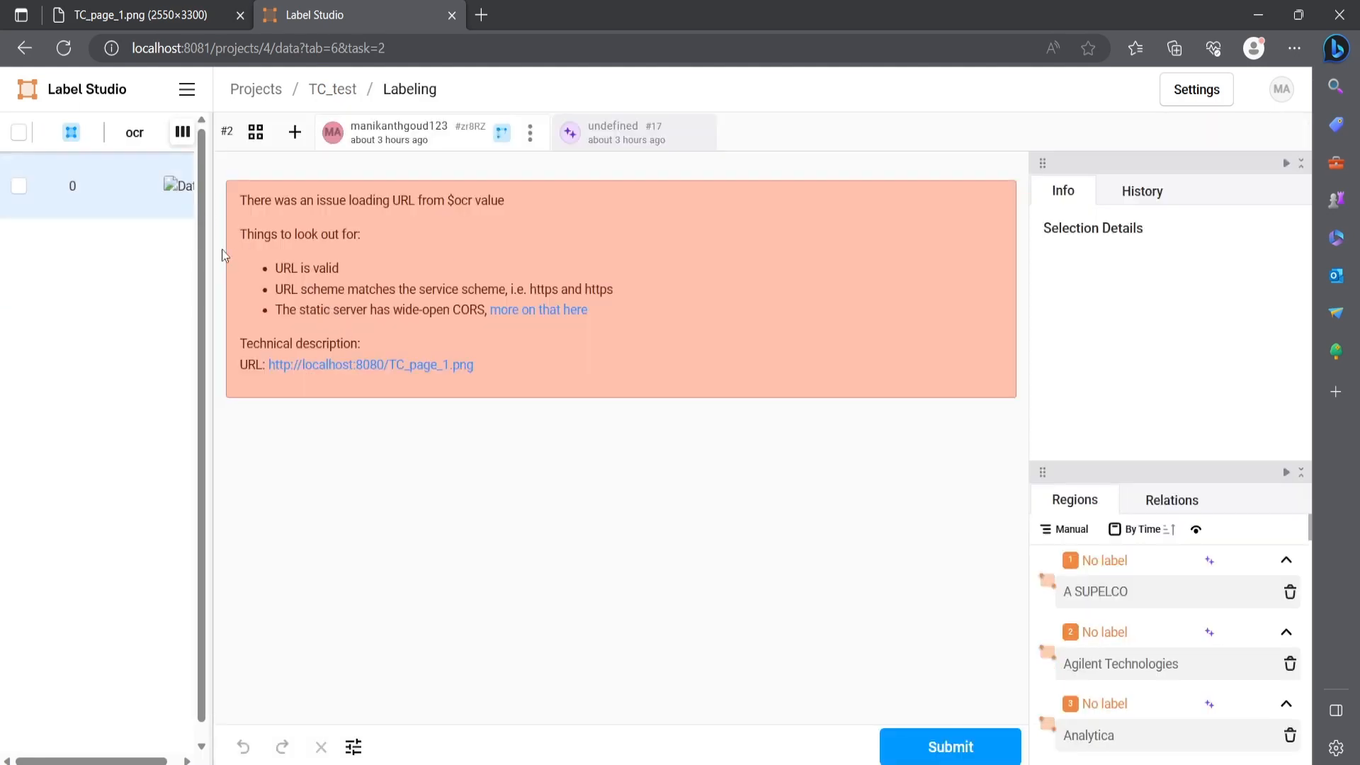
- Open Edge developer tools and view the Console's CORS errors for TC_page_1.png
right_click(221, 255)
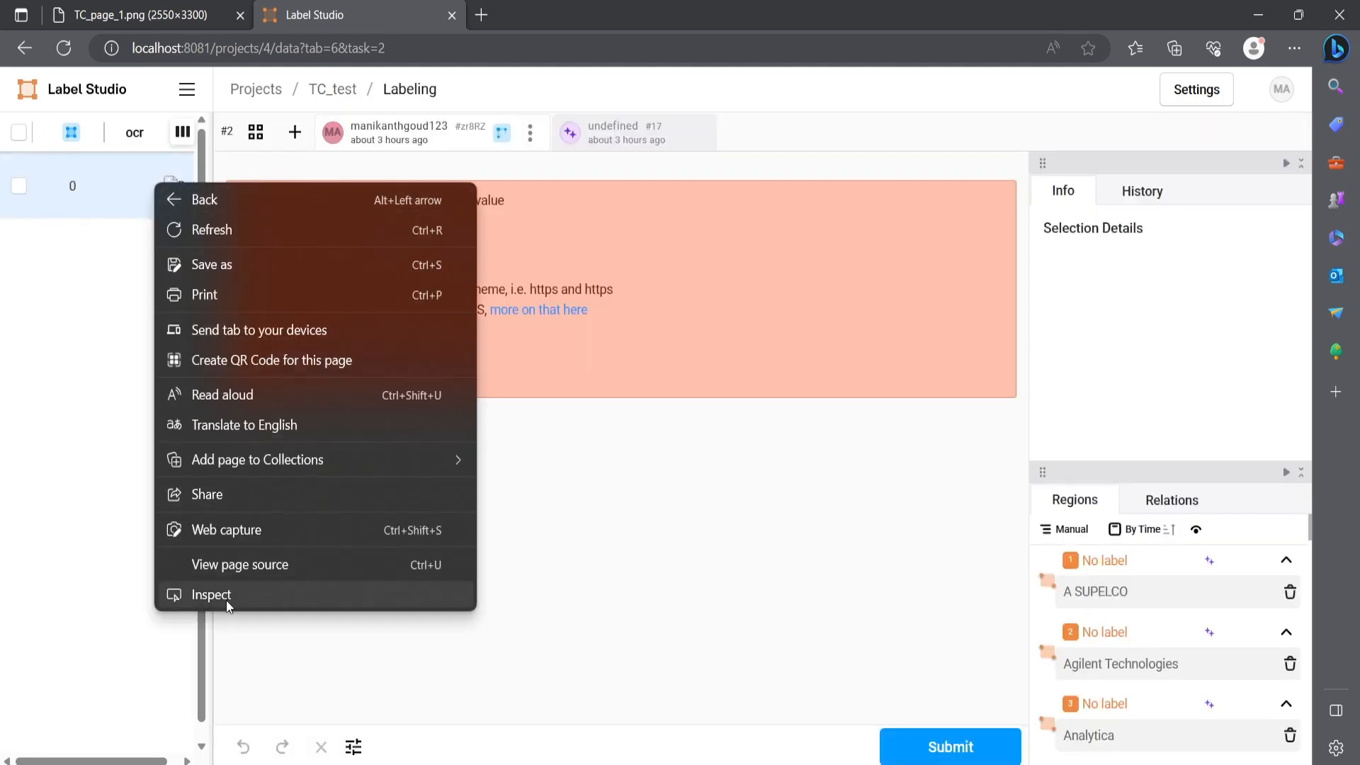
left_click(211, 594)
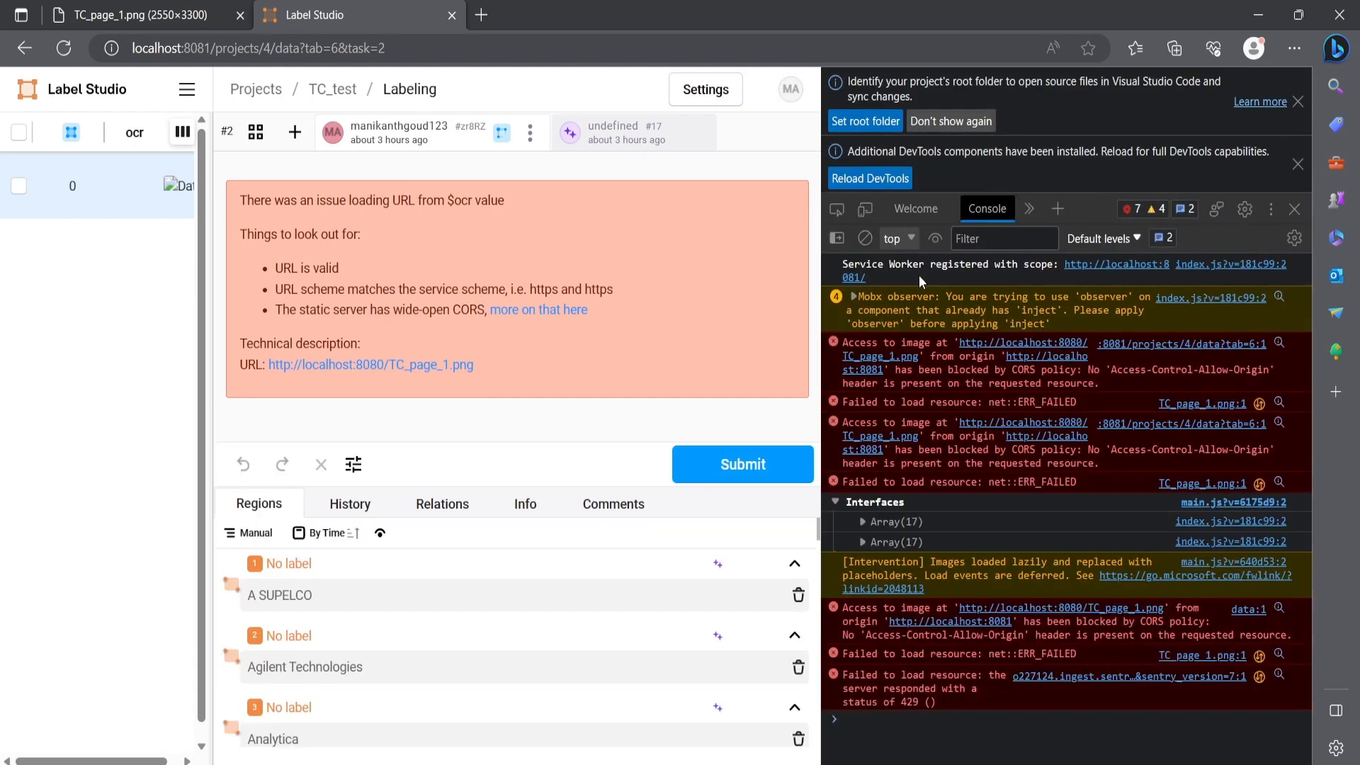
left_click(989, 208)
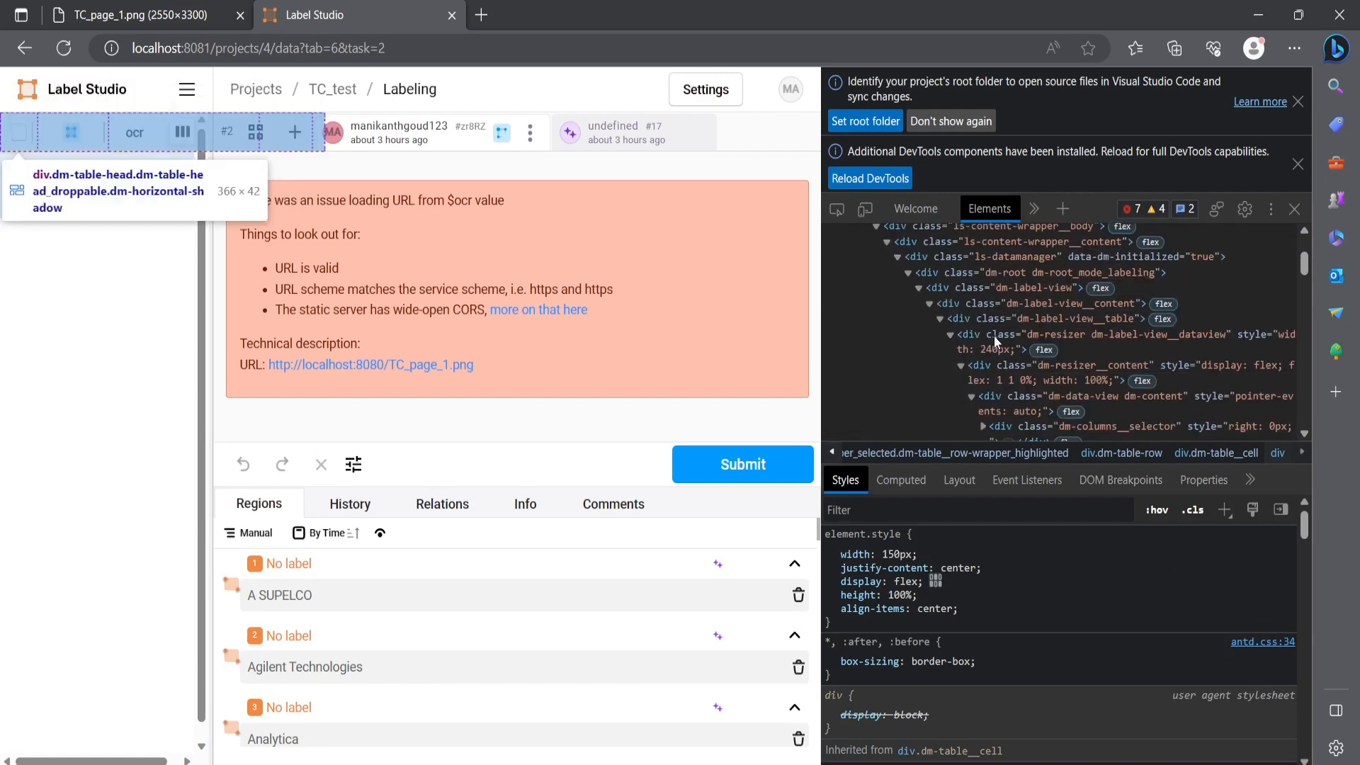
scroll("down", 3)
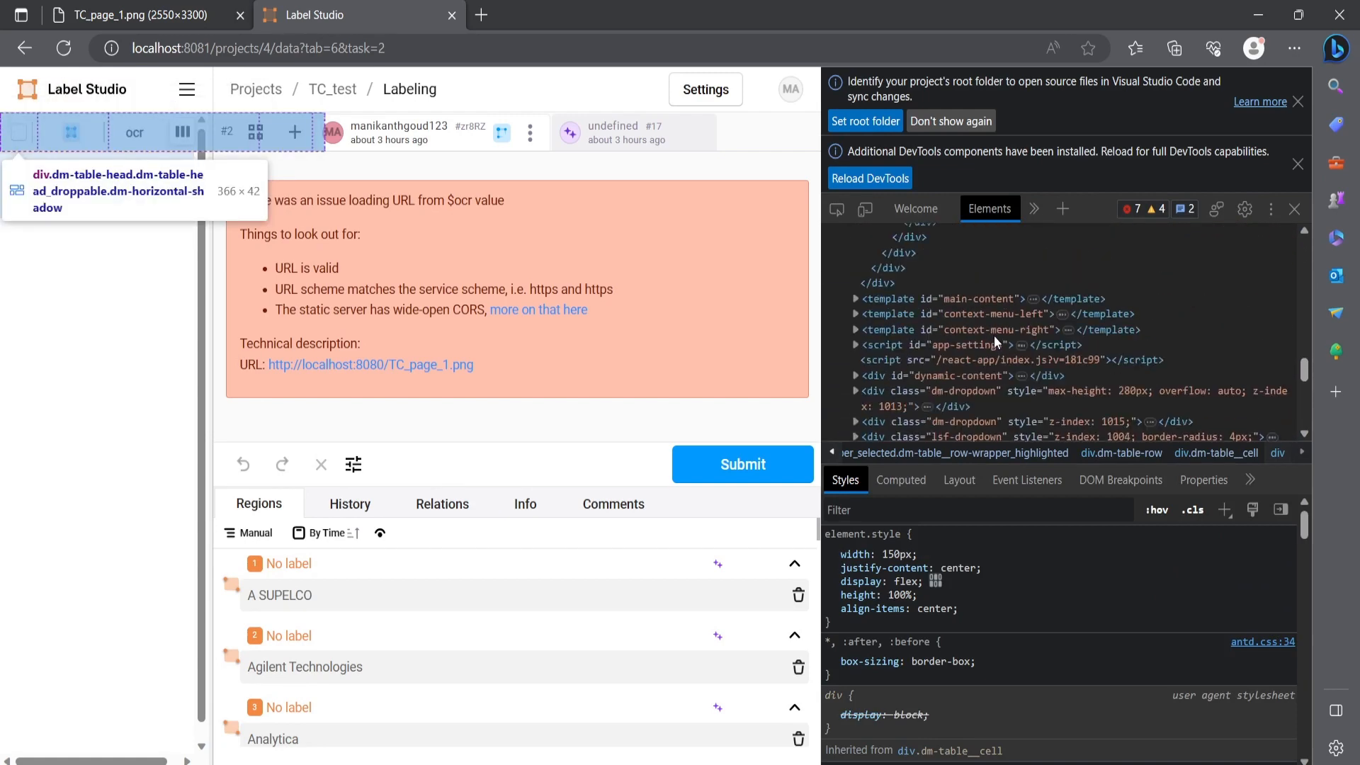
left_click(985, 208)
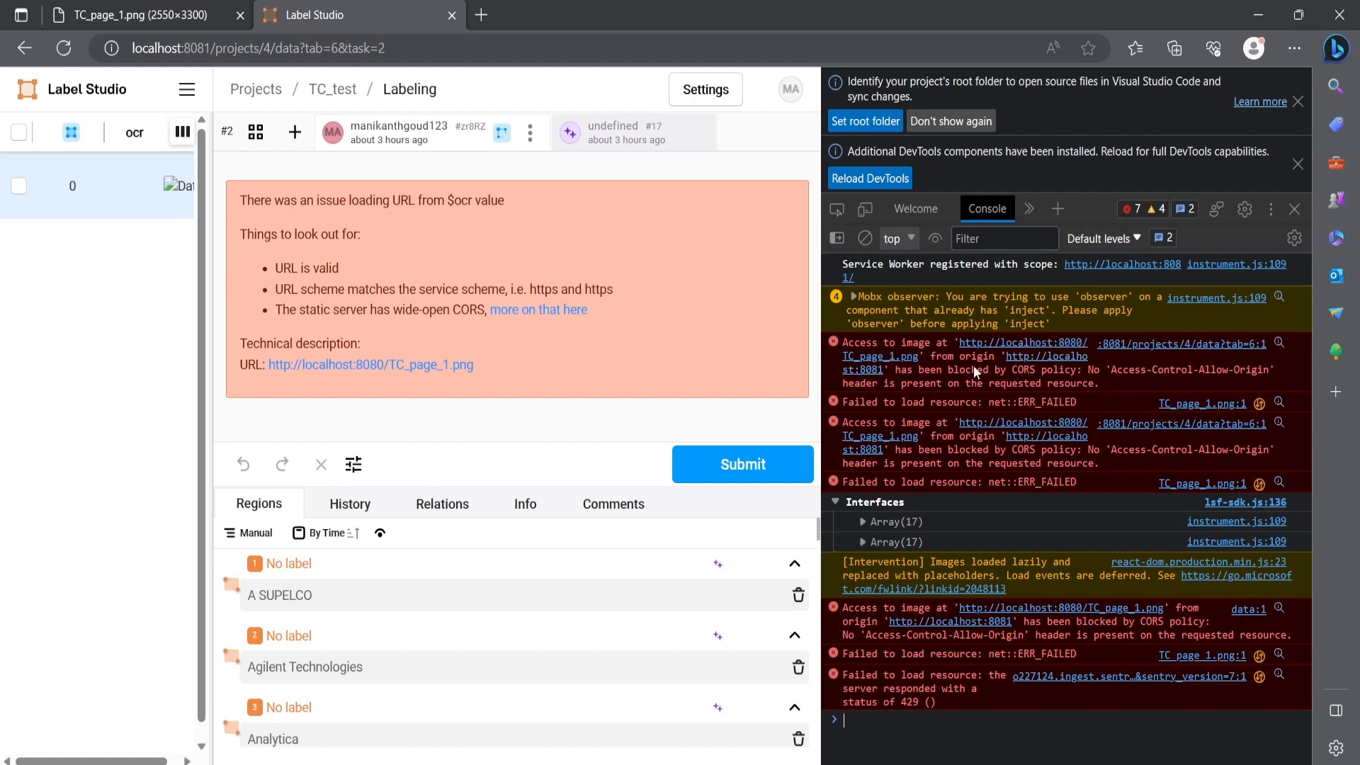
mouse_move(1251, 376)
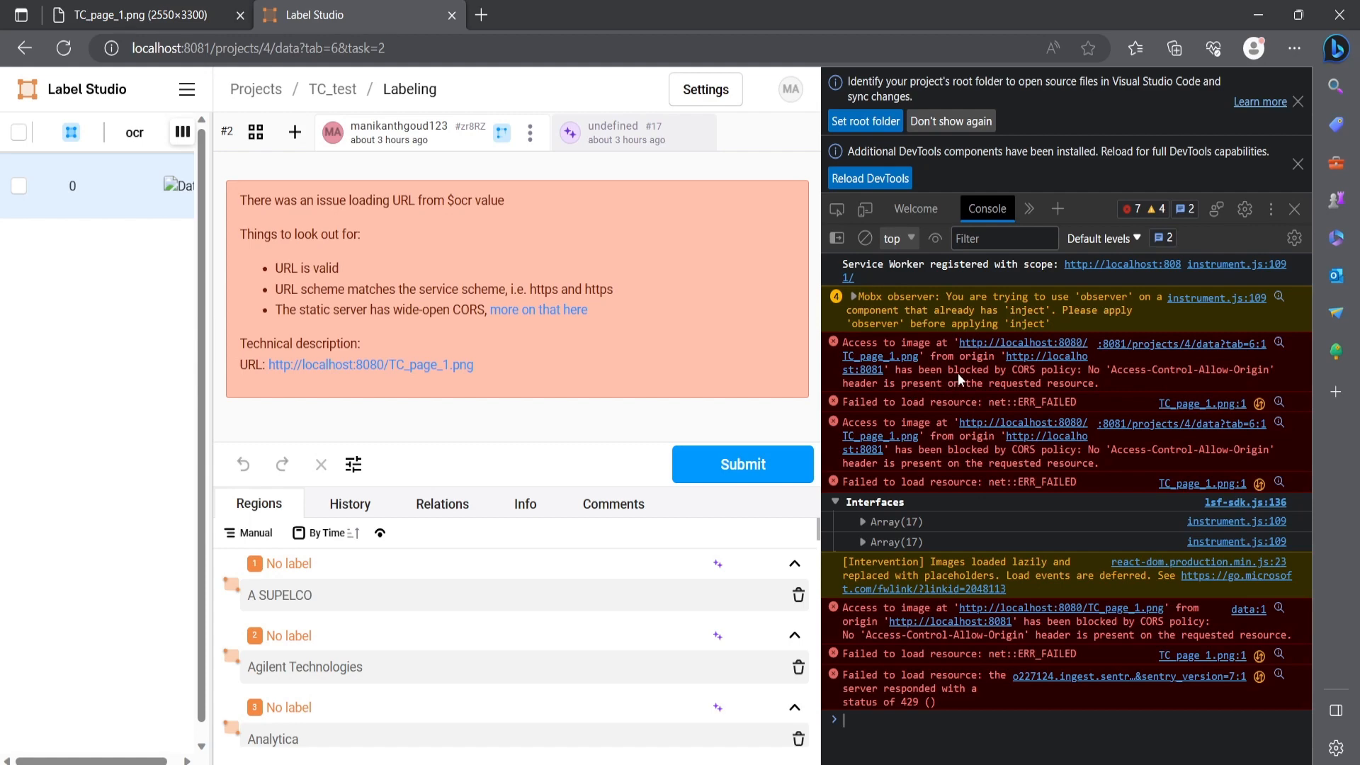
mouse_move(1028, 362)
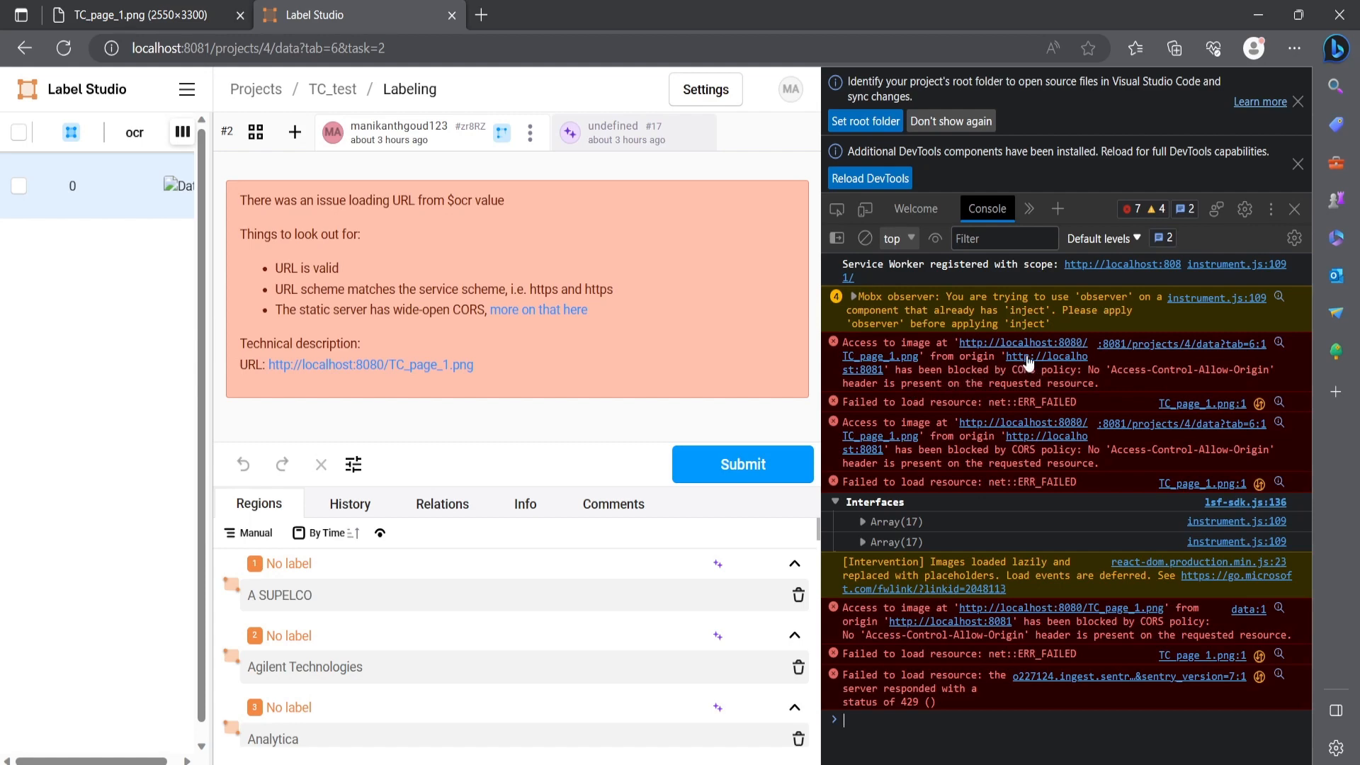
mouse_move(936, 403)
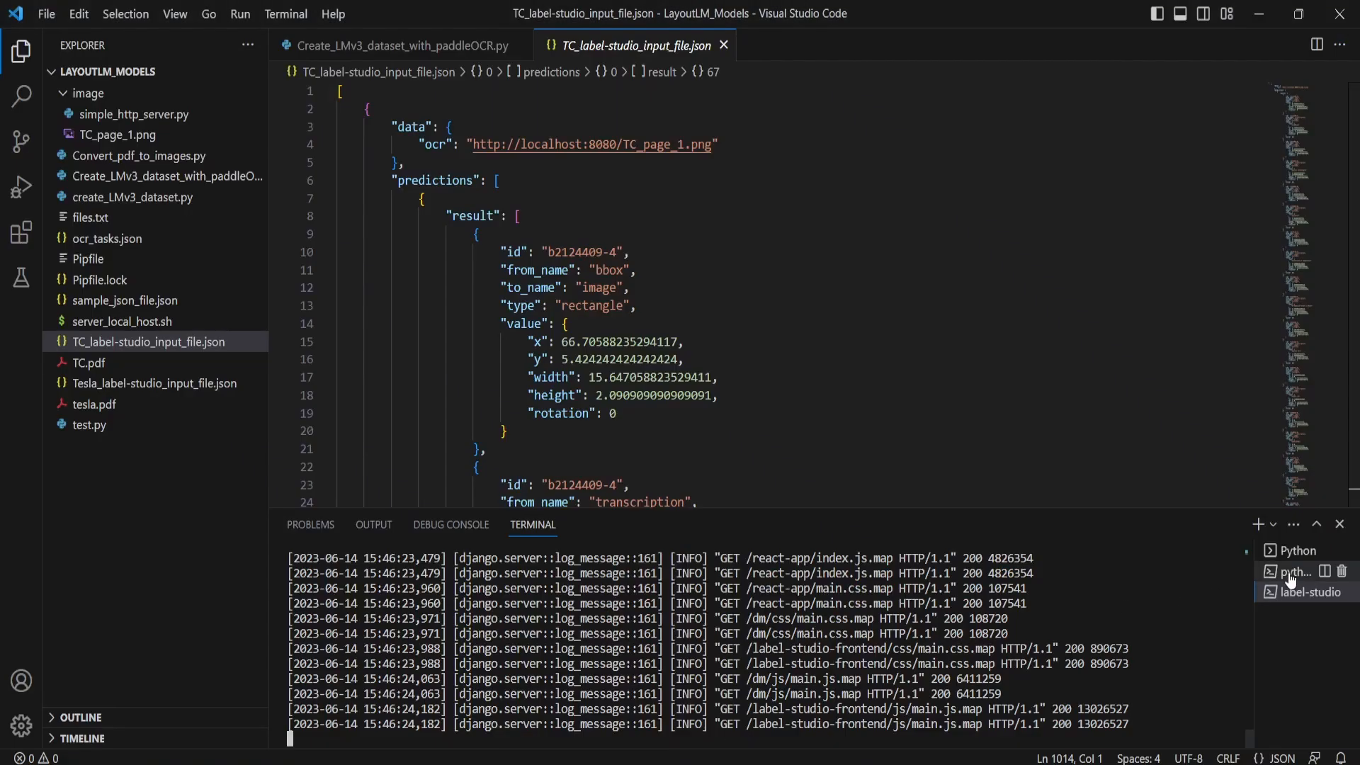
- Open simple_http_server.py and stop the plain port-8080 server with Ctrl+C
left_click(1296, 571)
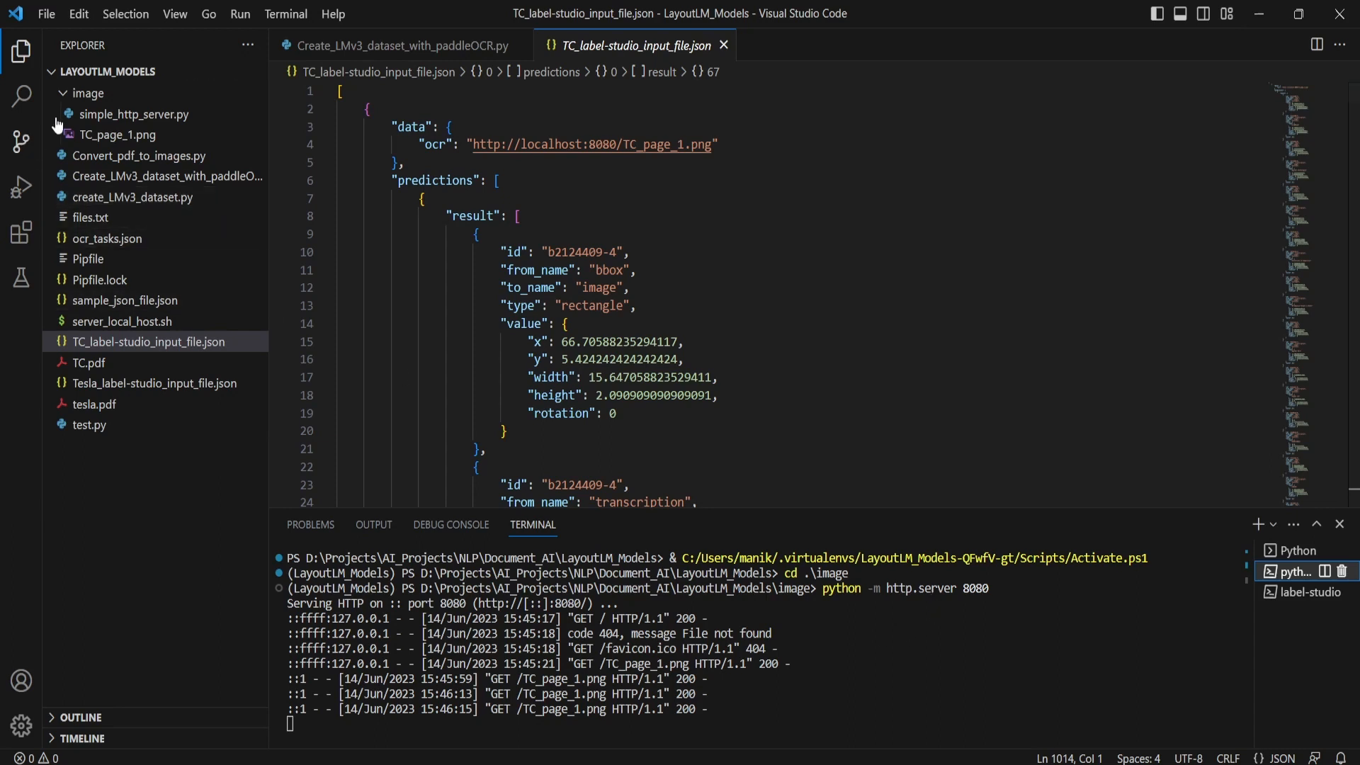
left_click(134, 114)
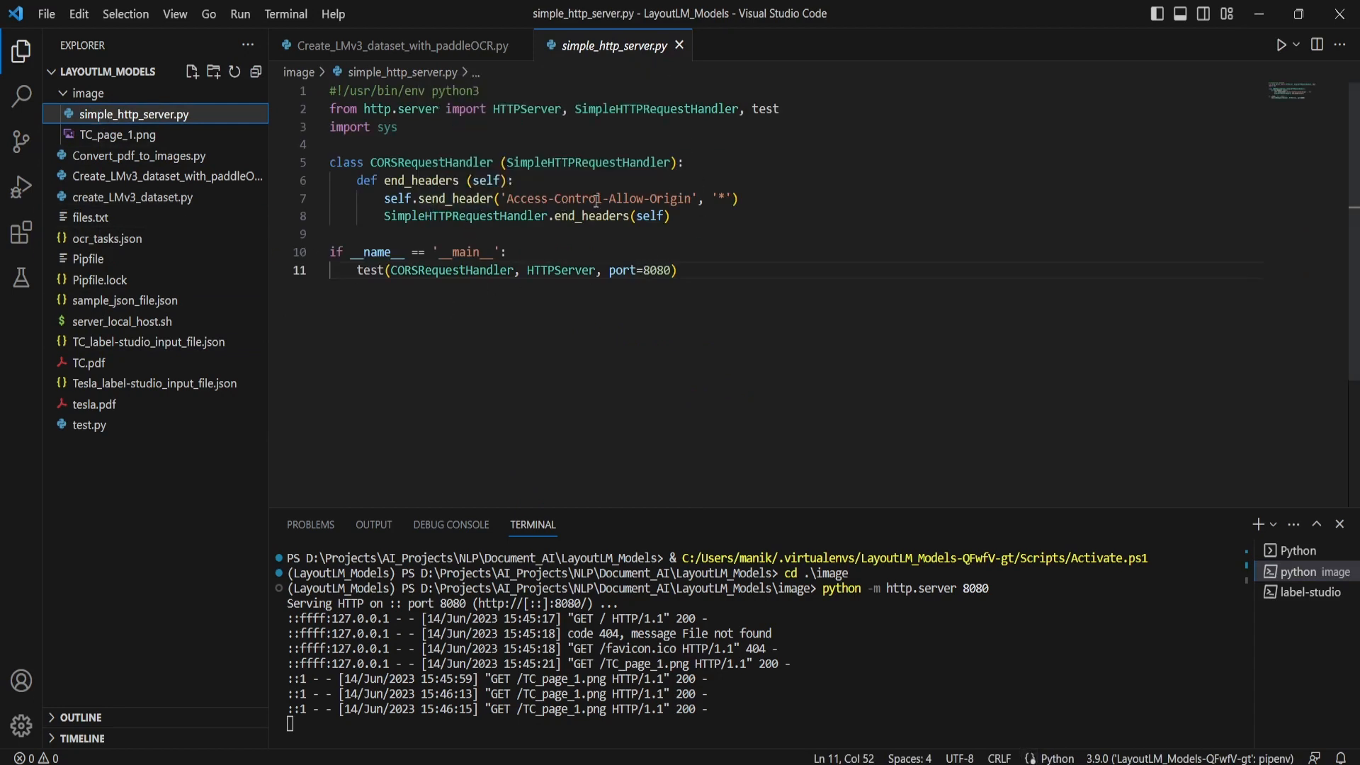
mouse_move(692, 309)
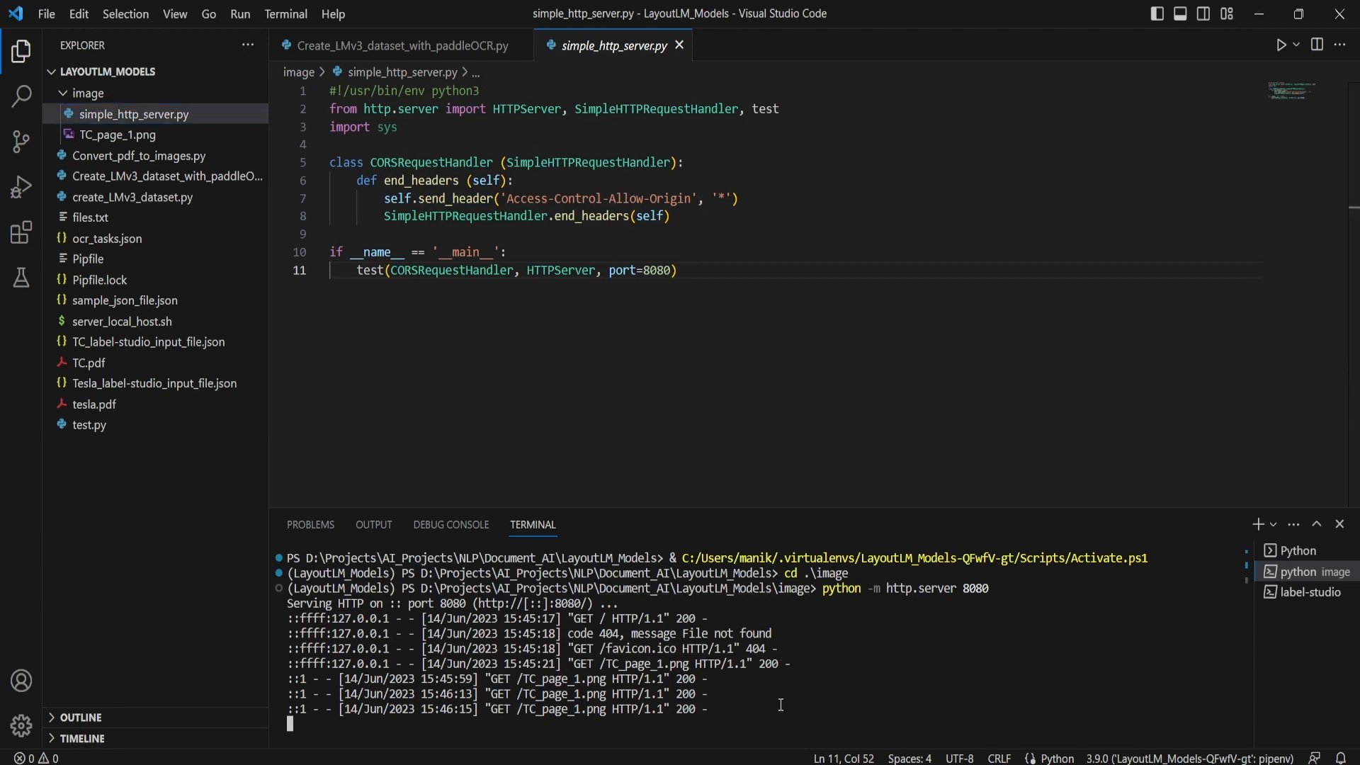
mouse_move(760, 713)
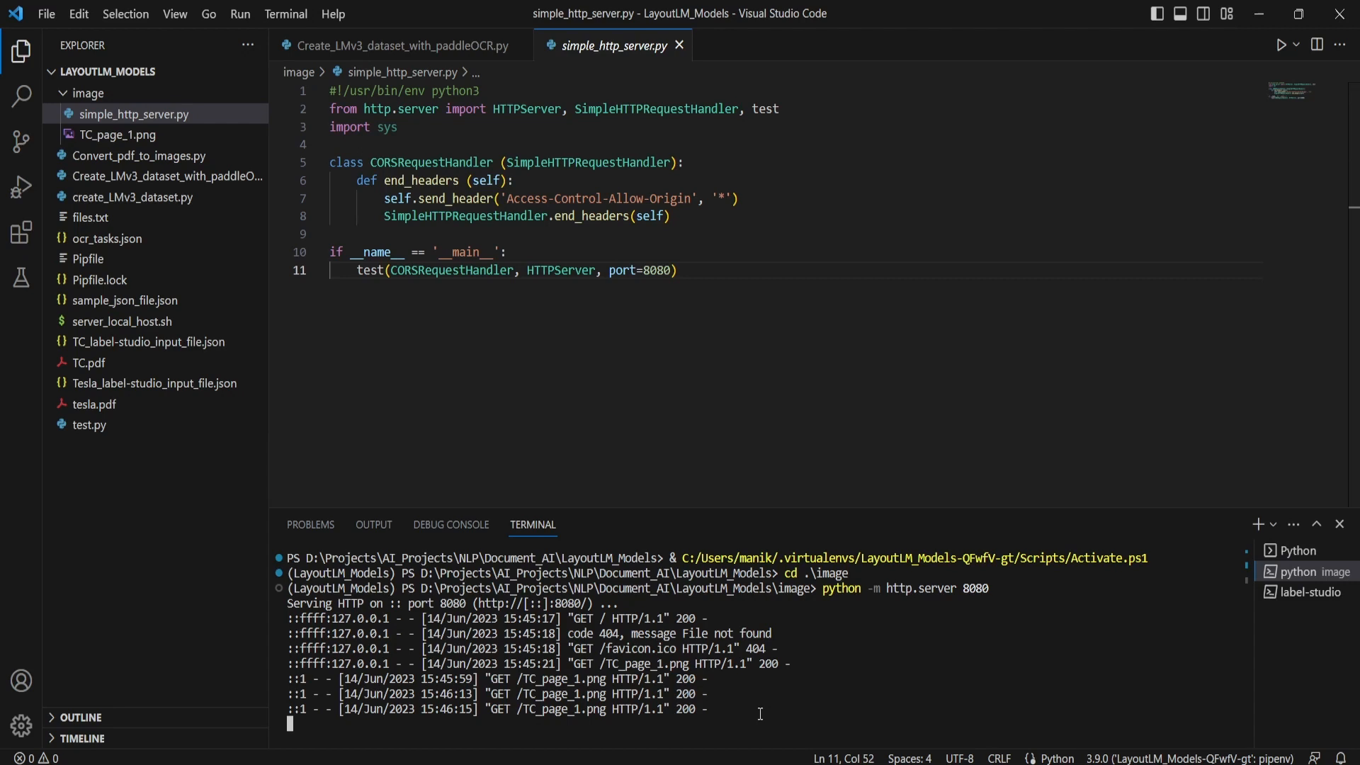
key("ctrl+c")
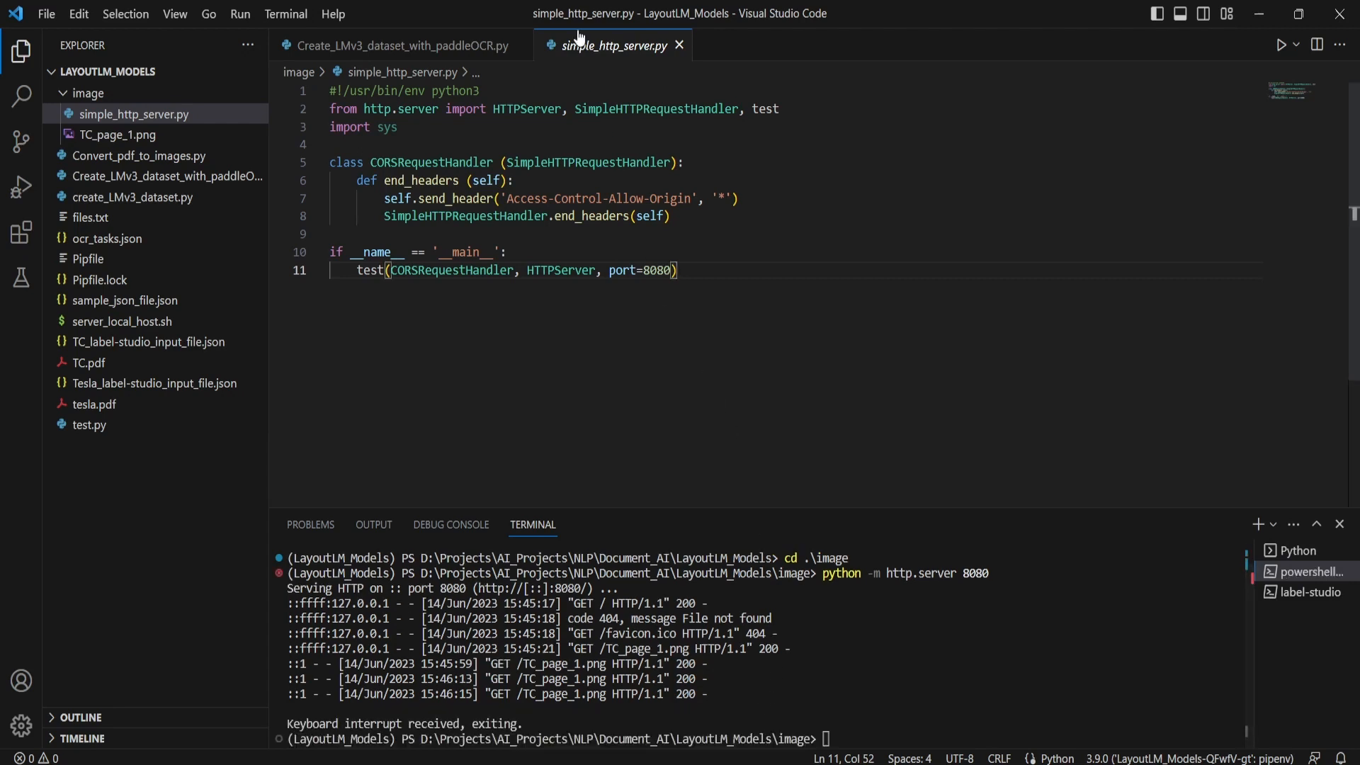
mouse_move(486, 142)
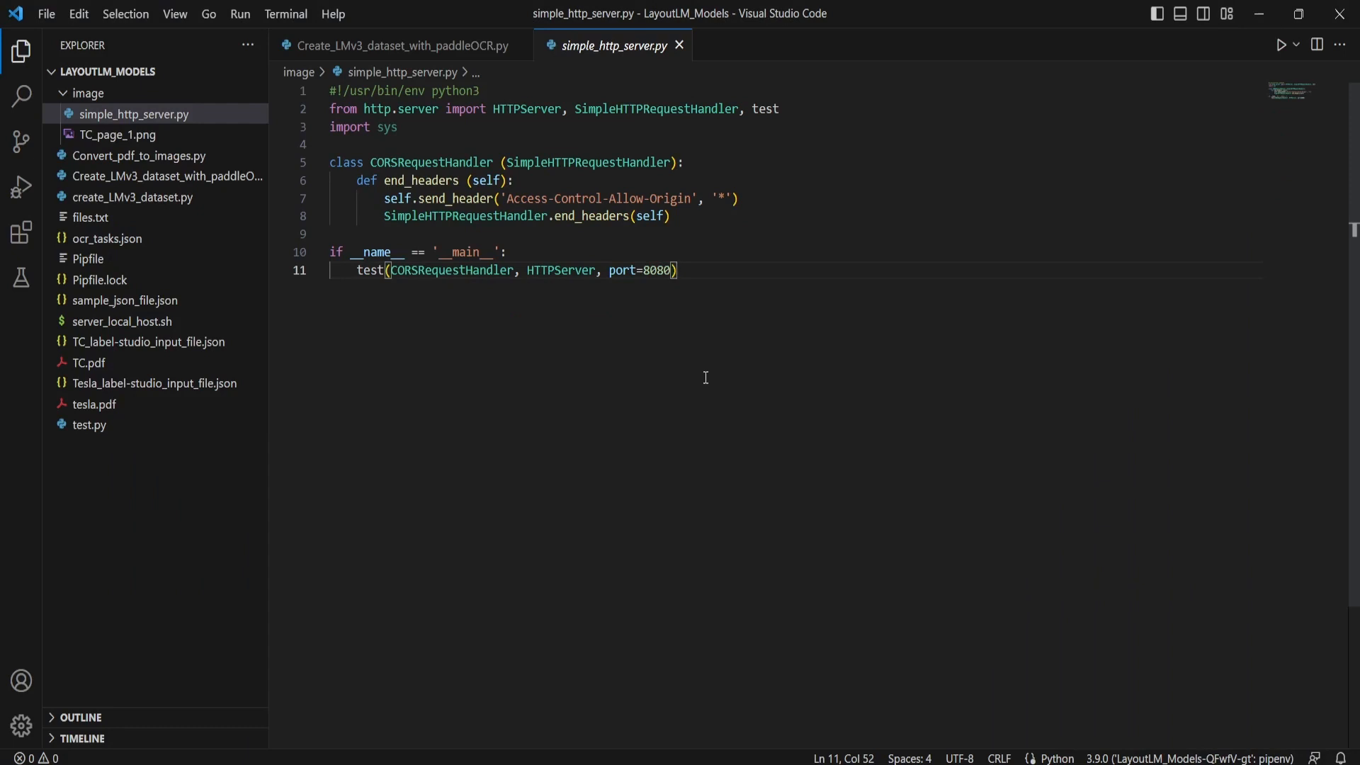
mouse_move(690, 189)
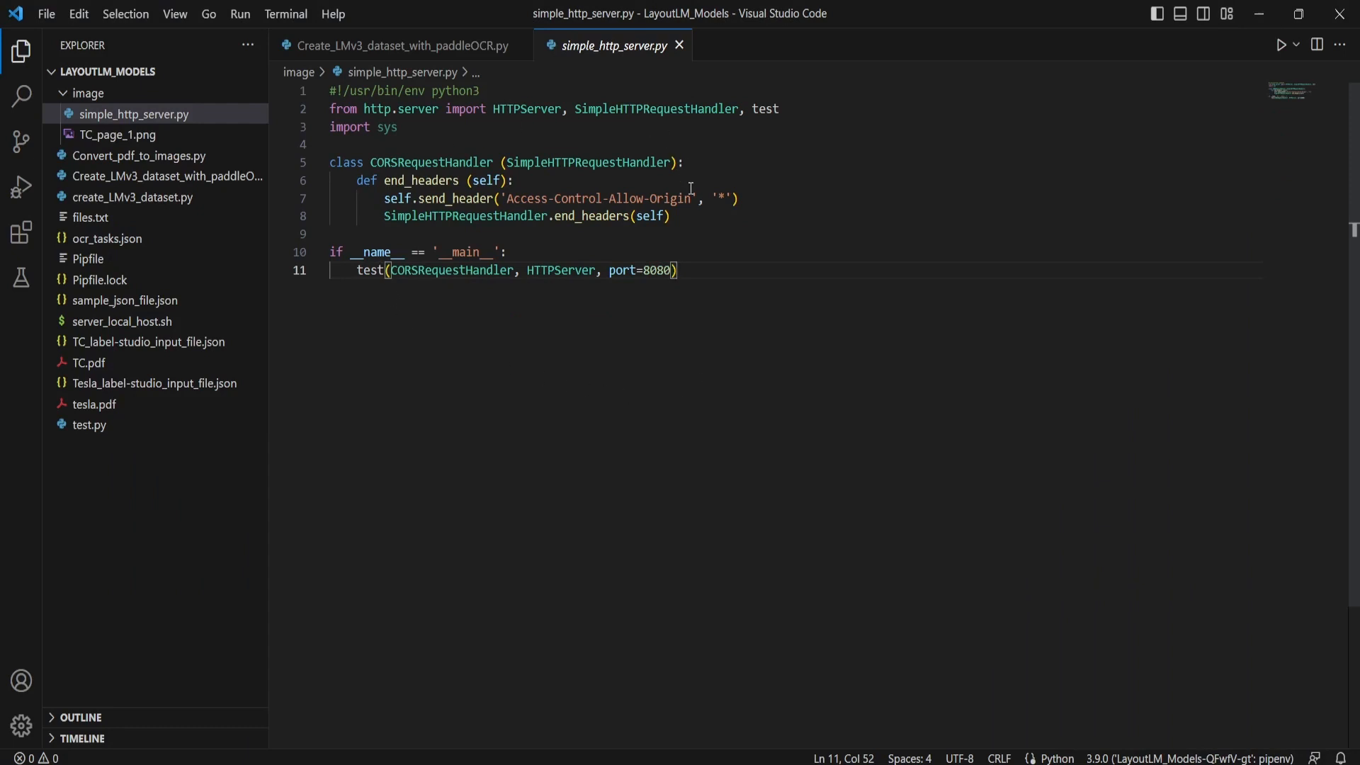
mouse_move(512, 98)
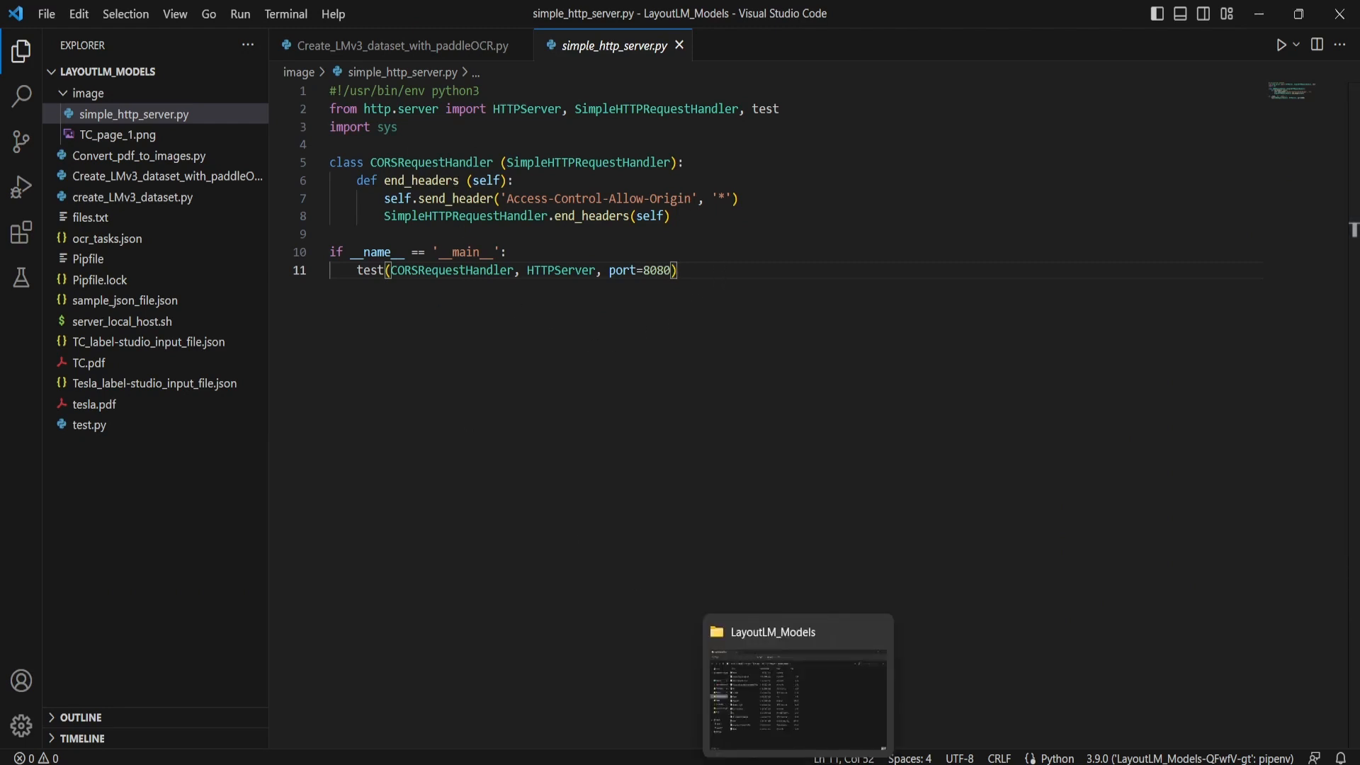
- From the image folder, launch cmd.exe and run 'python simple_http_server.py' serving port 8080
left_click(795, 685)
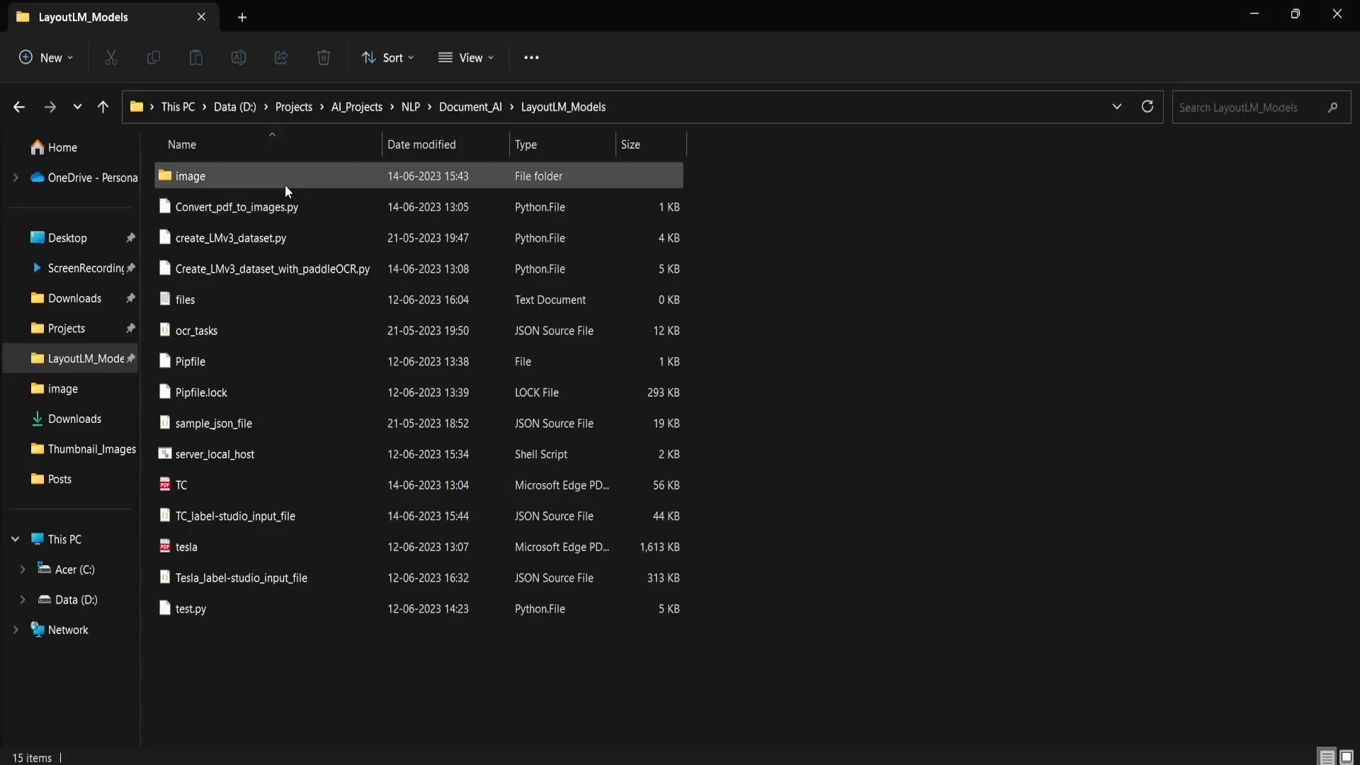
double_click(189, 175)
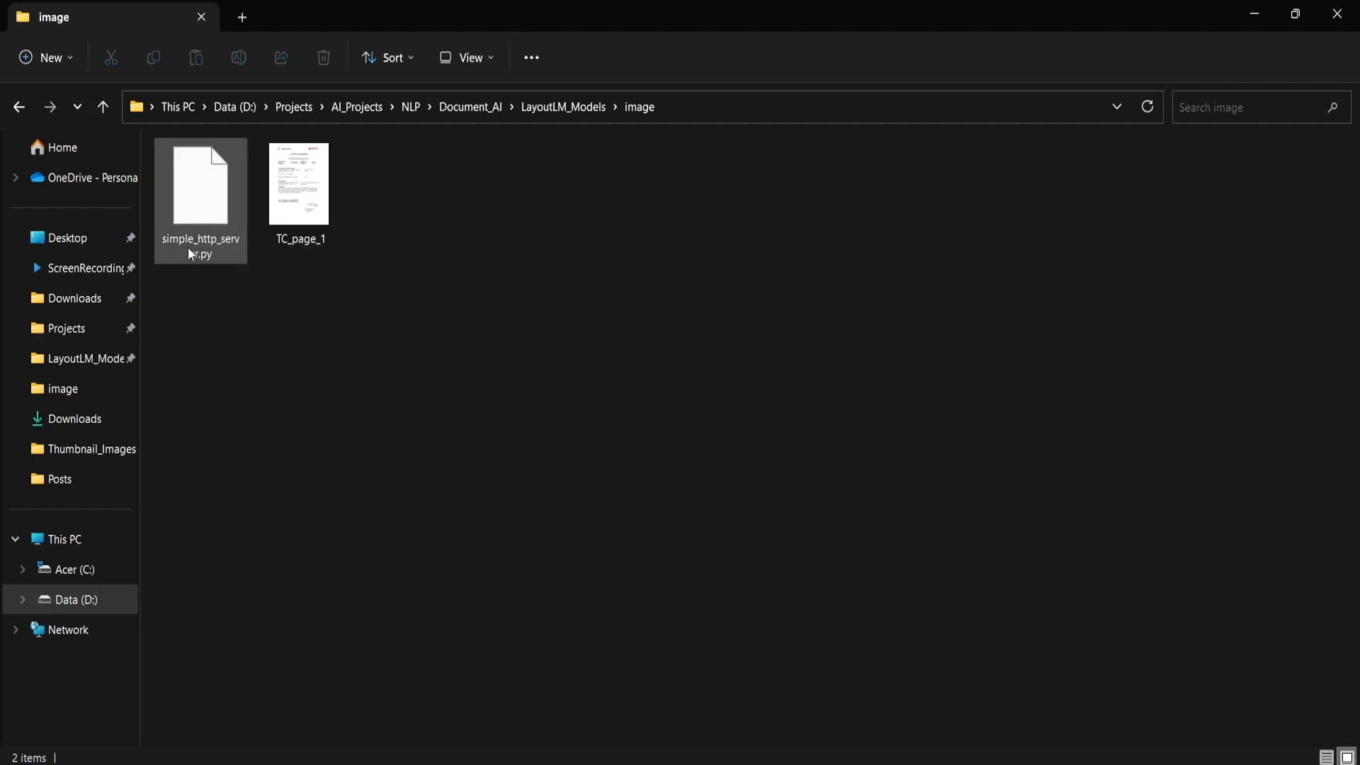
left_click(299, 184)
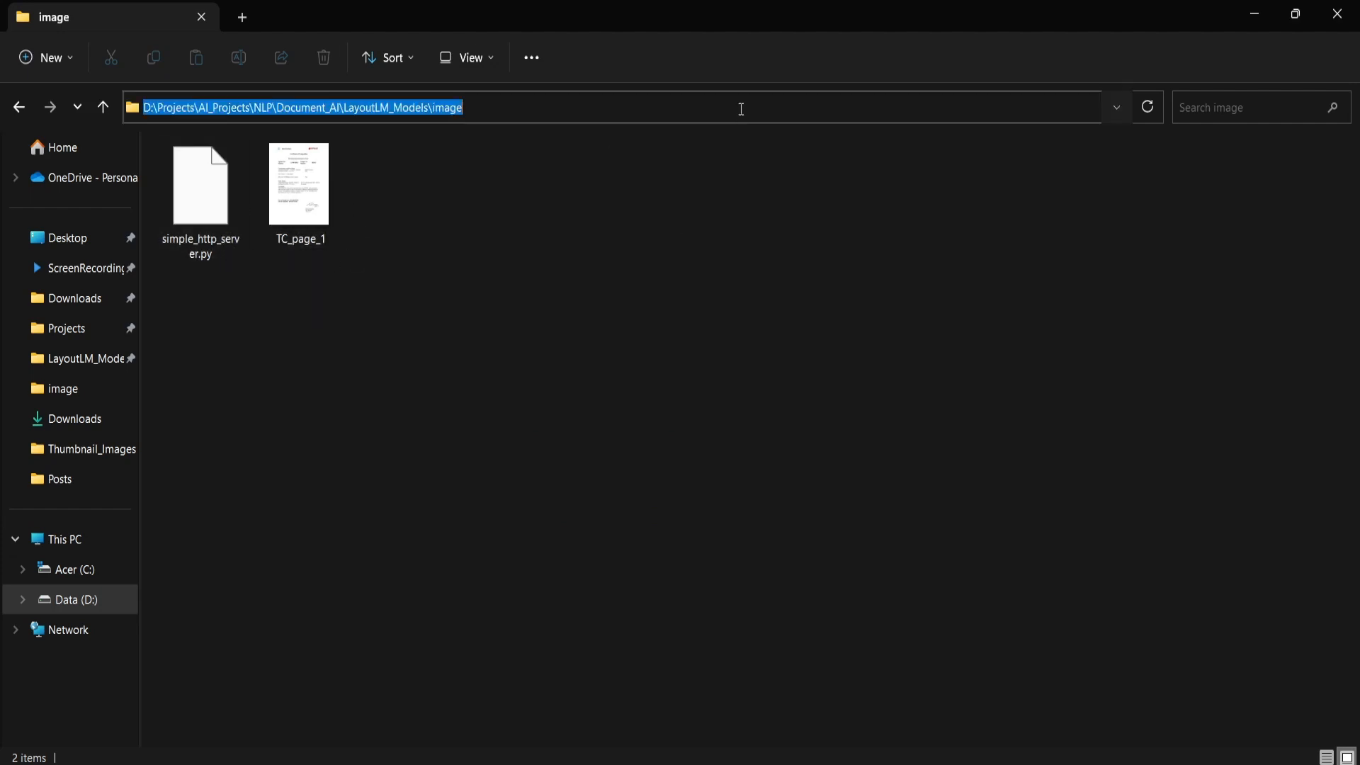
type("C:\\Windows\\System32\\cmd.exe")
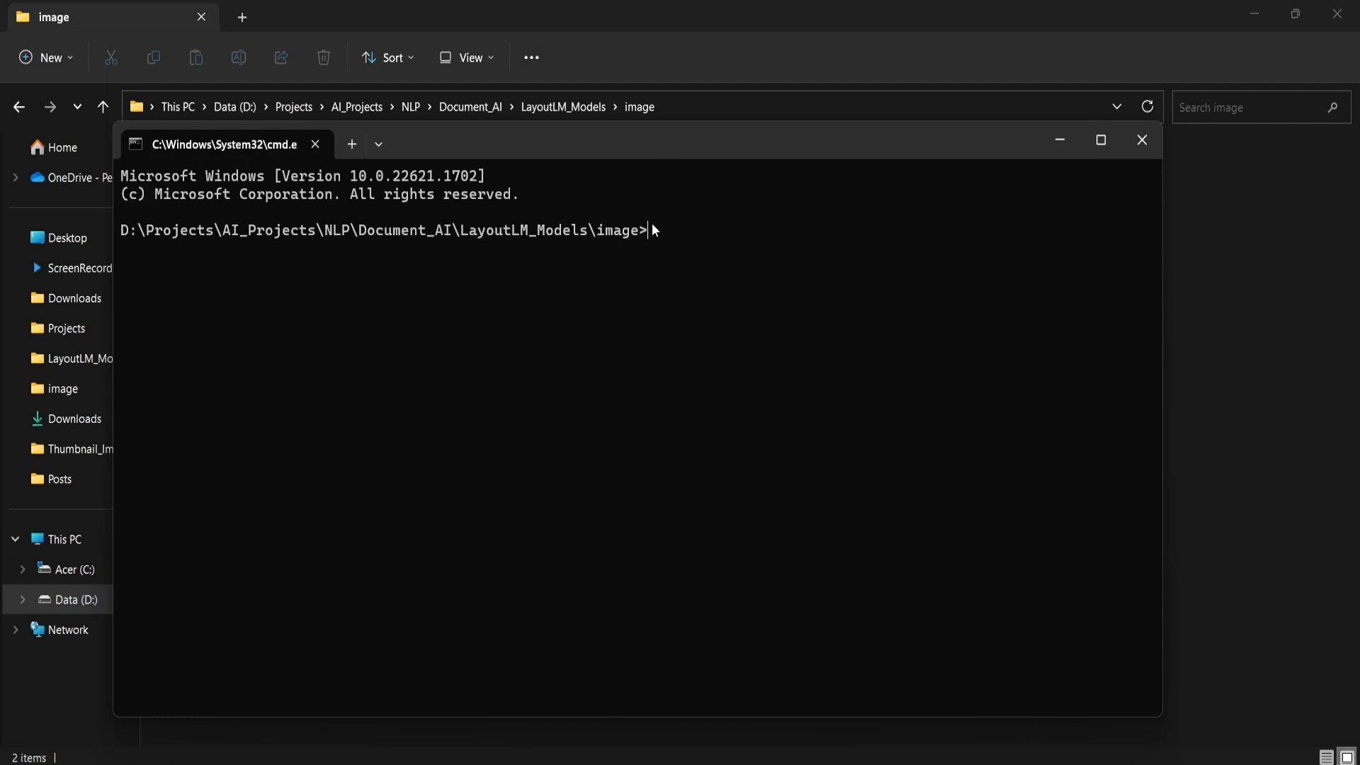
type("python")
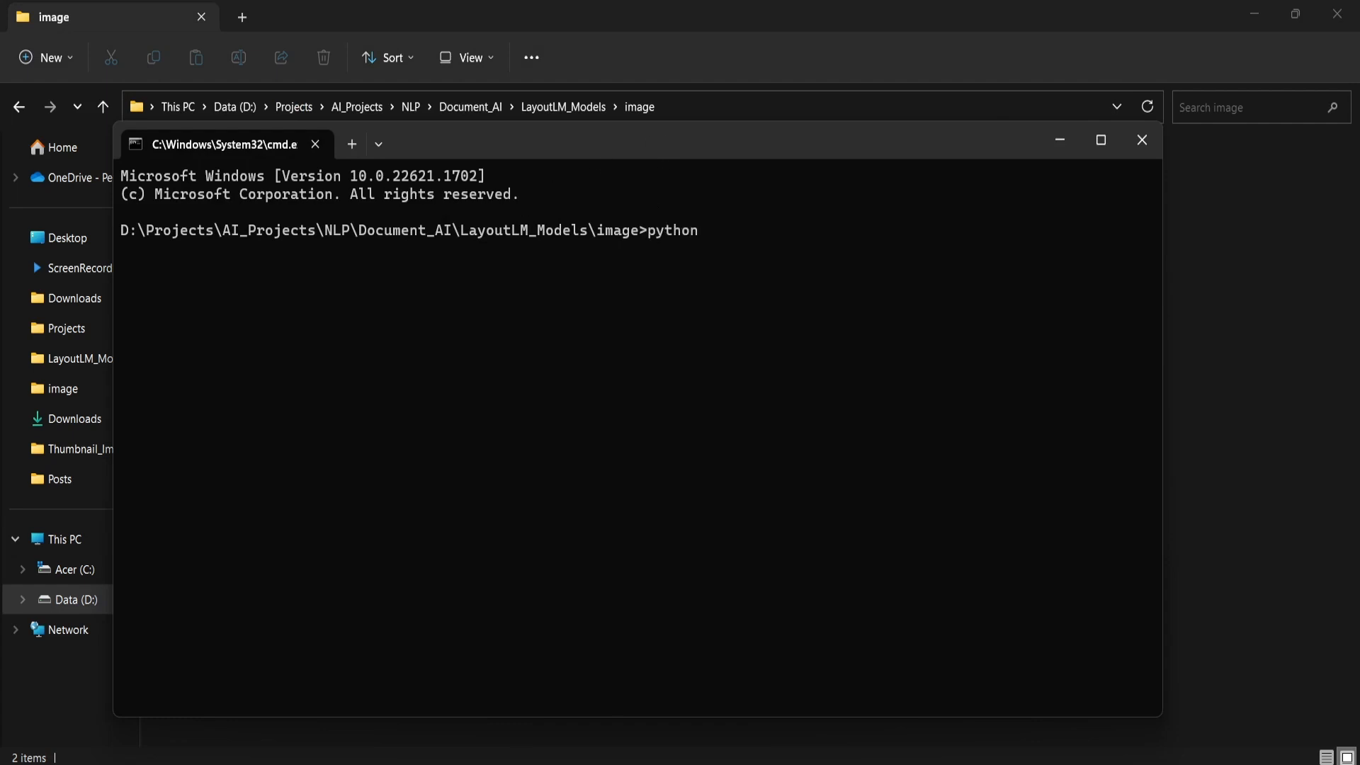
type("simple_http_server.py")
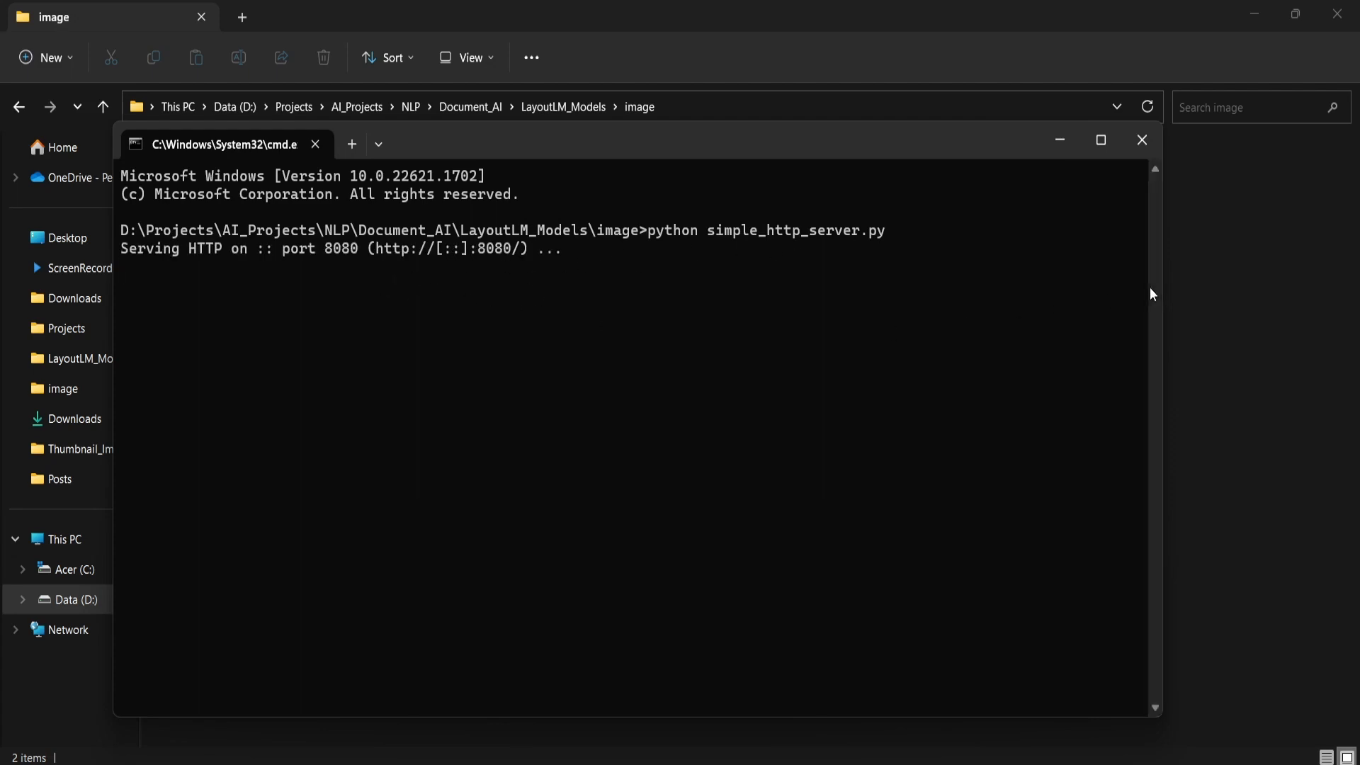
left_click(1141, 139)
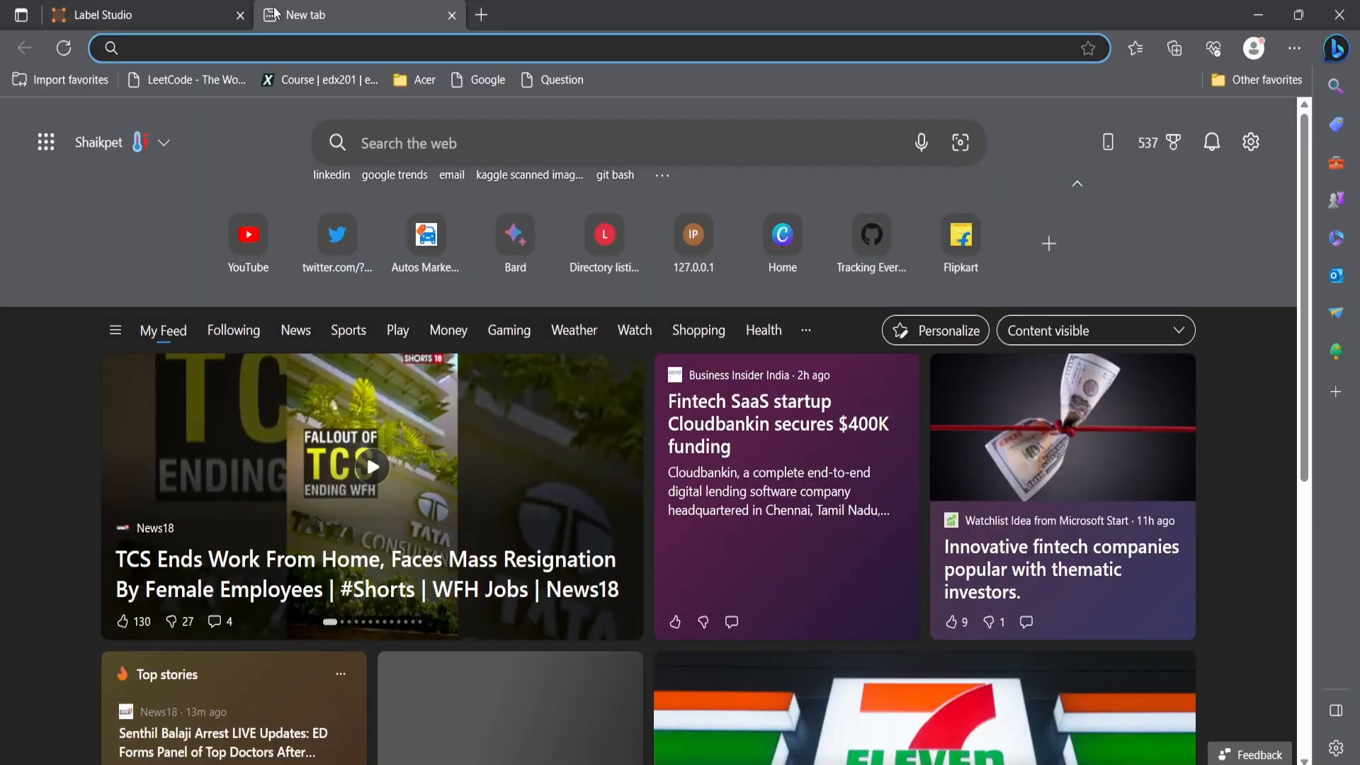
- Load localhost:8080 in Edge and open TC_page_1.png from the directory listing
type("localhost:8080")
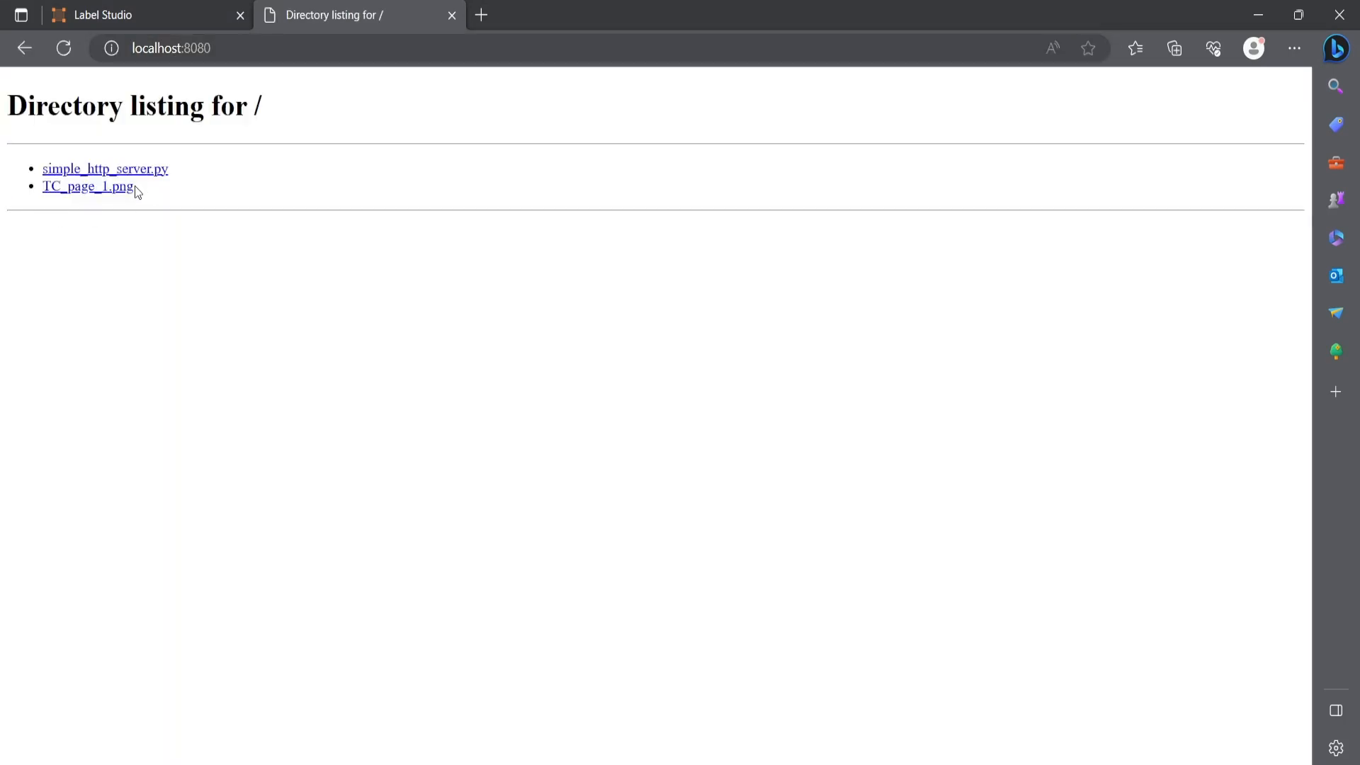
left_click(240, 15)
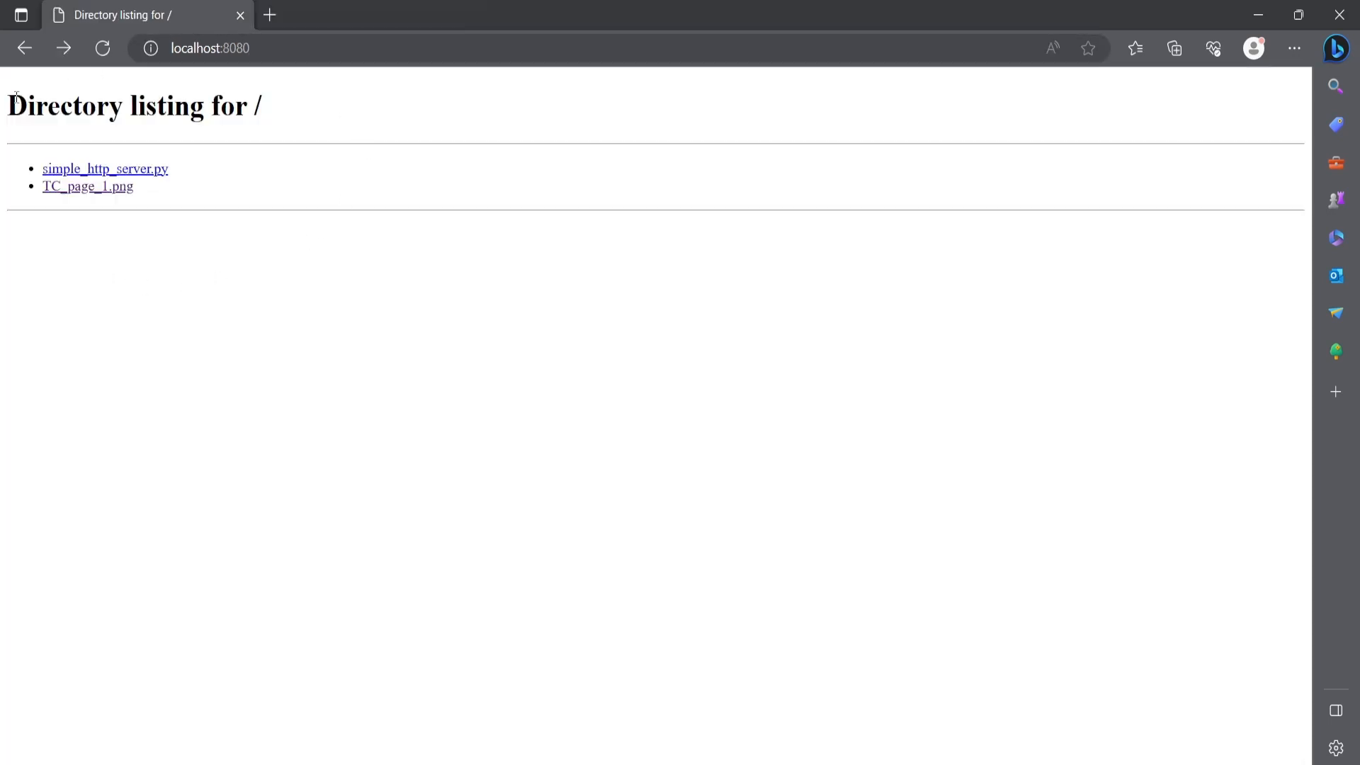
mouse_move(201, 78)
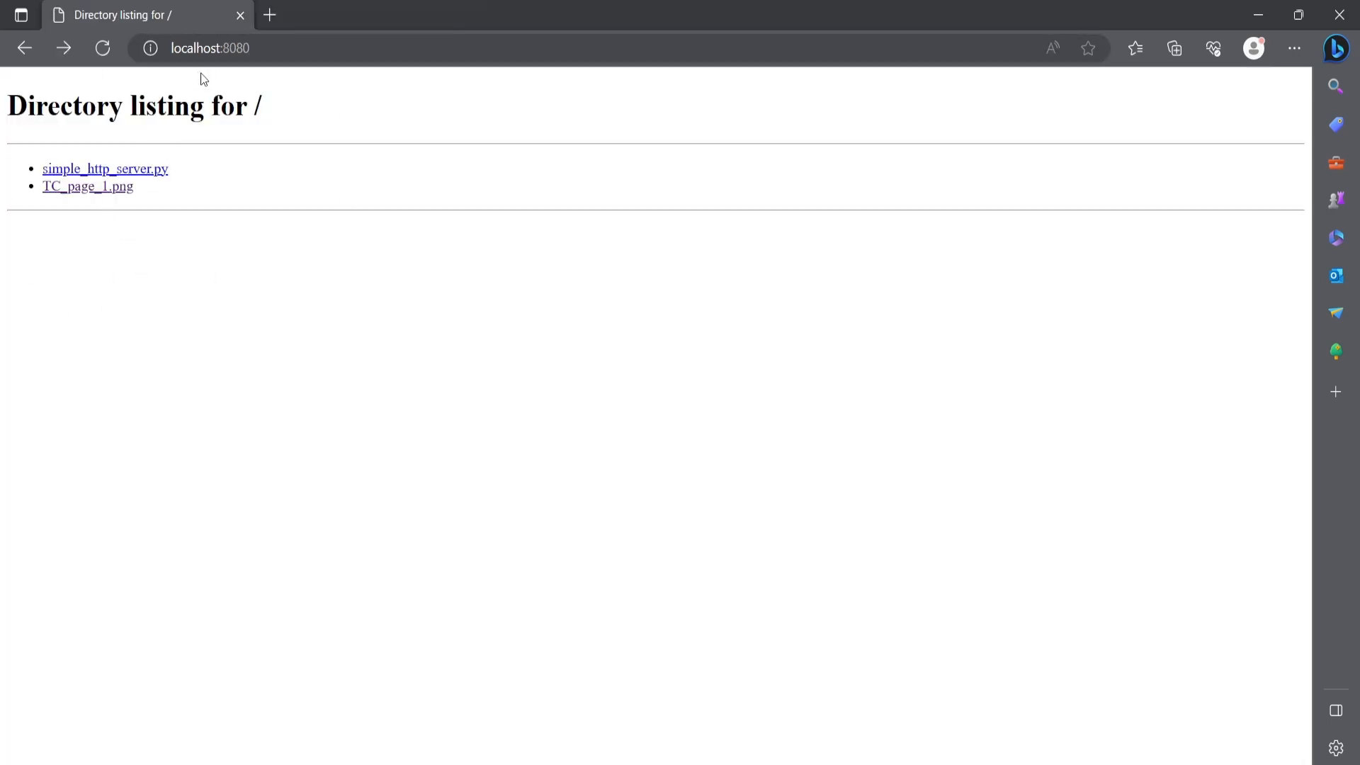
mouse_move(753, 681)
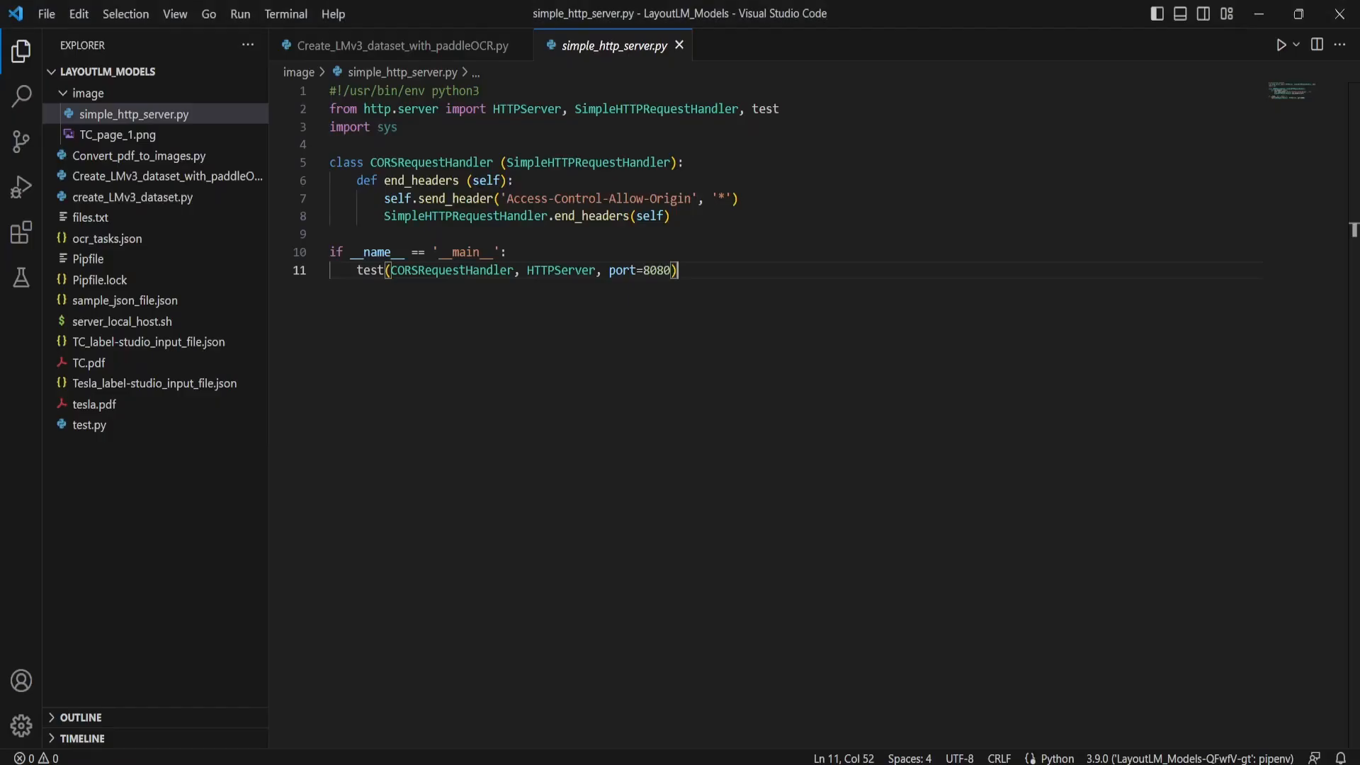
- Review the dataset and server scripts, then start Label Studio from the terminal
left_click(399, 45)
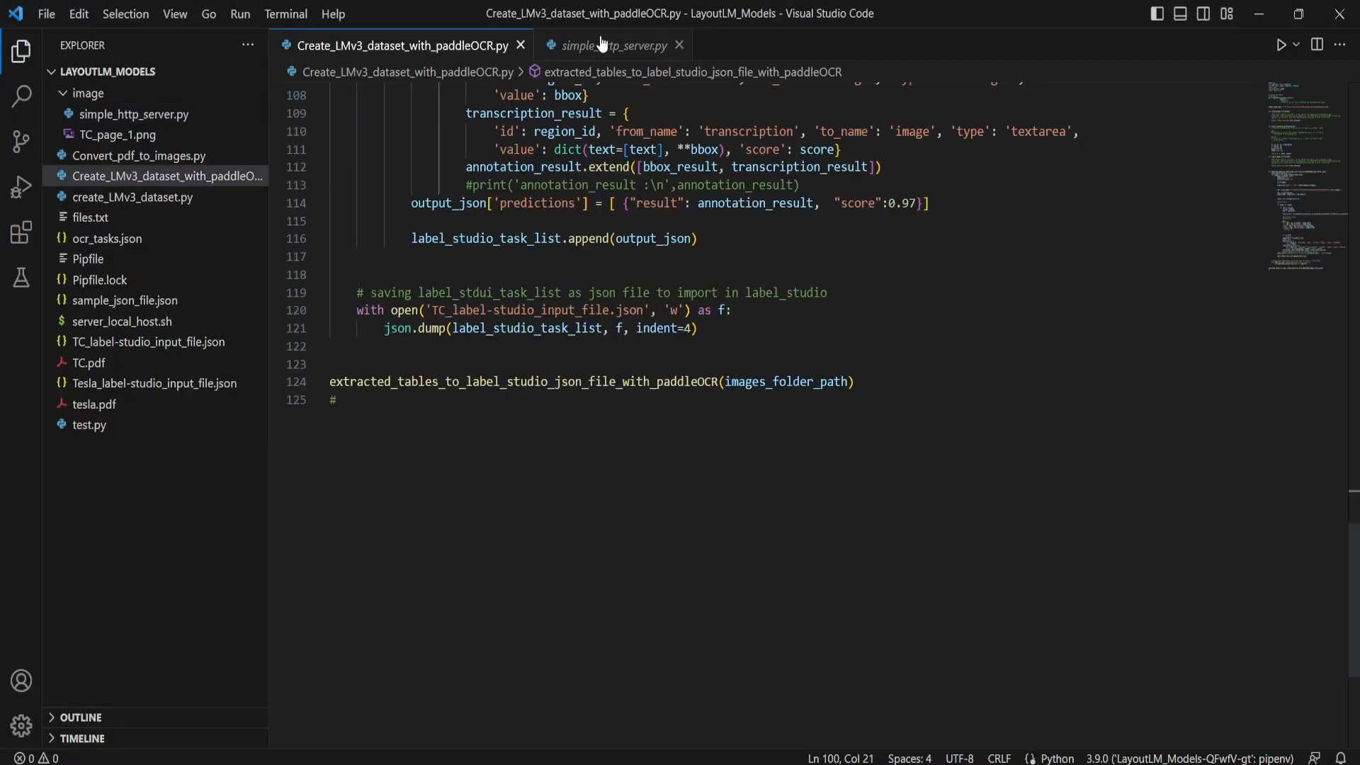
left_click(611, 46)
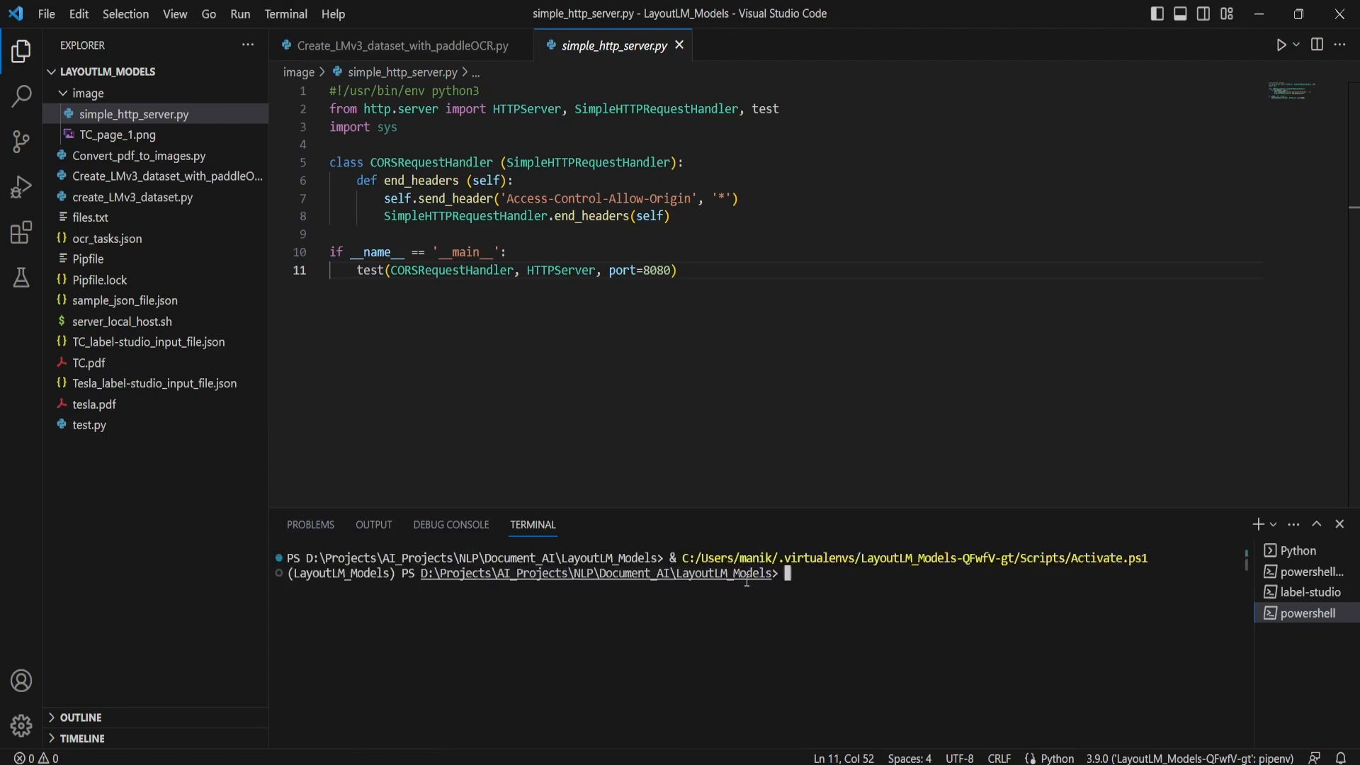
type("label-studio")
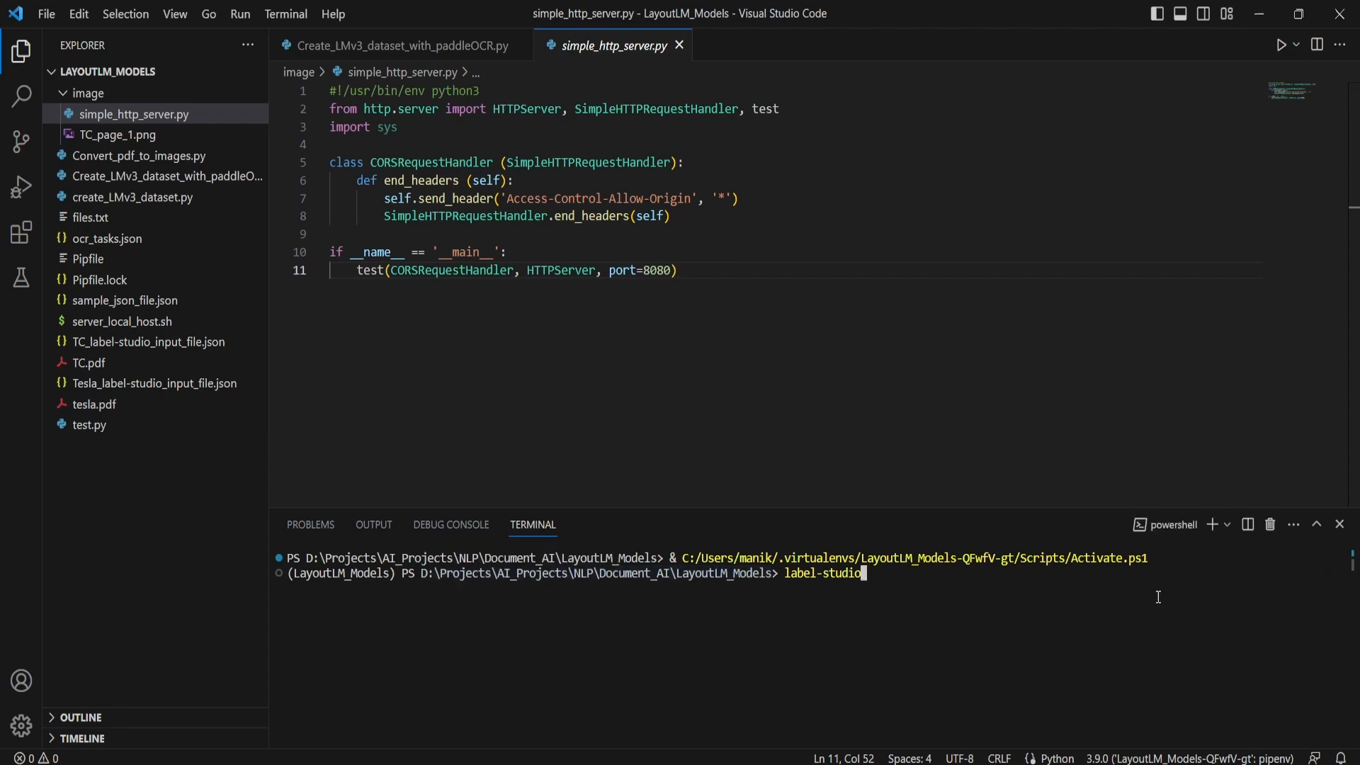
key("Return")
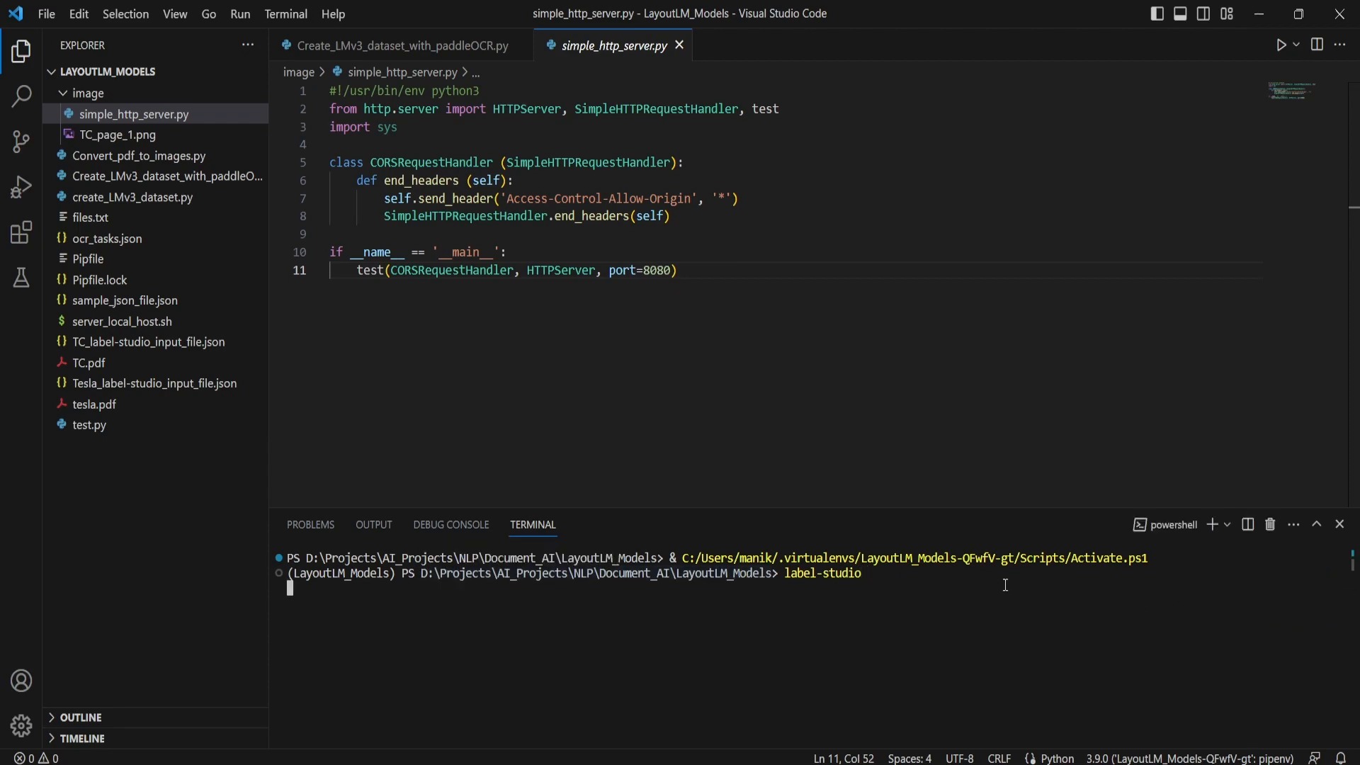
key("Return")
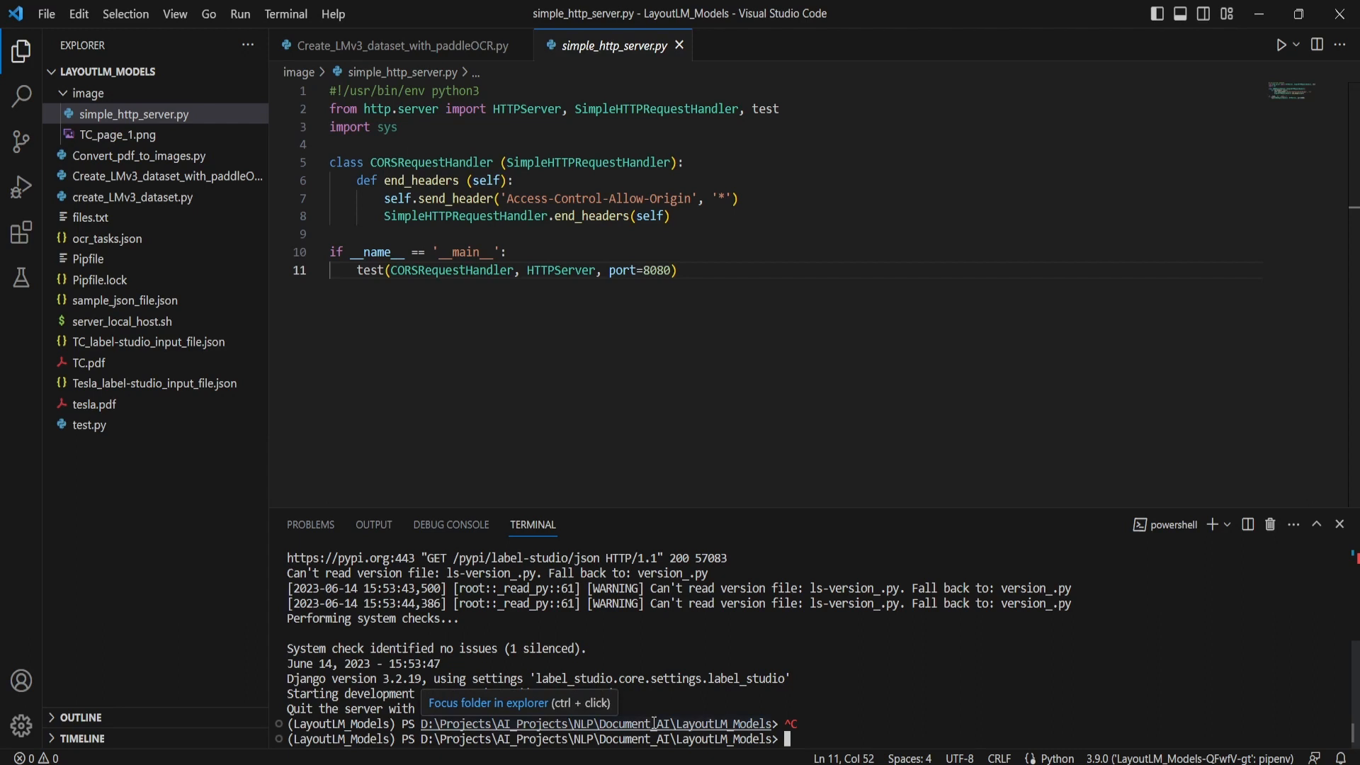
- Relaunch Label Studio on port 8081 with 'label-studio -p 8081'
type("label-studio -")
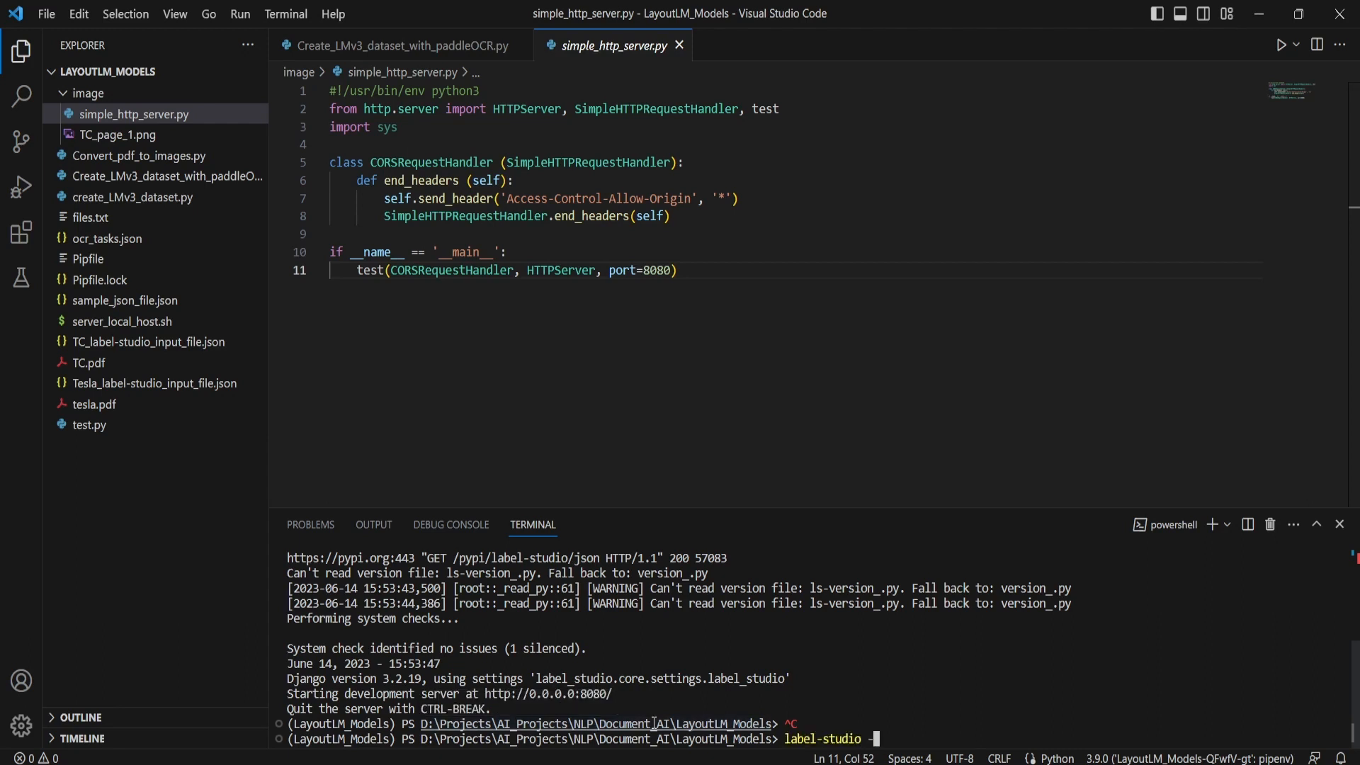
type("-p 8081")
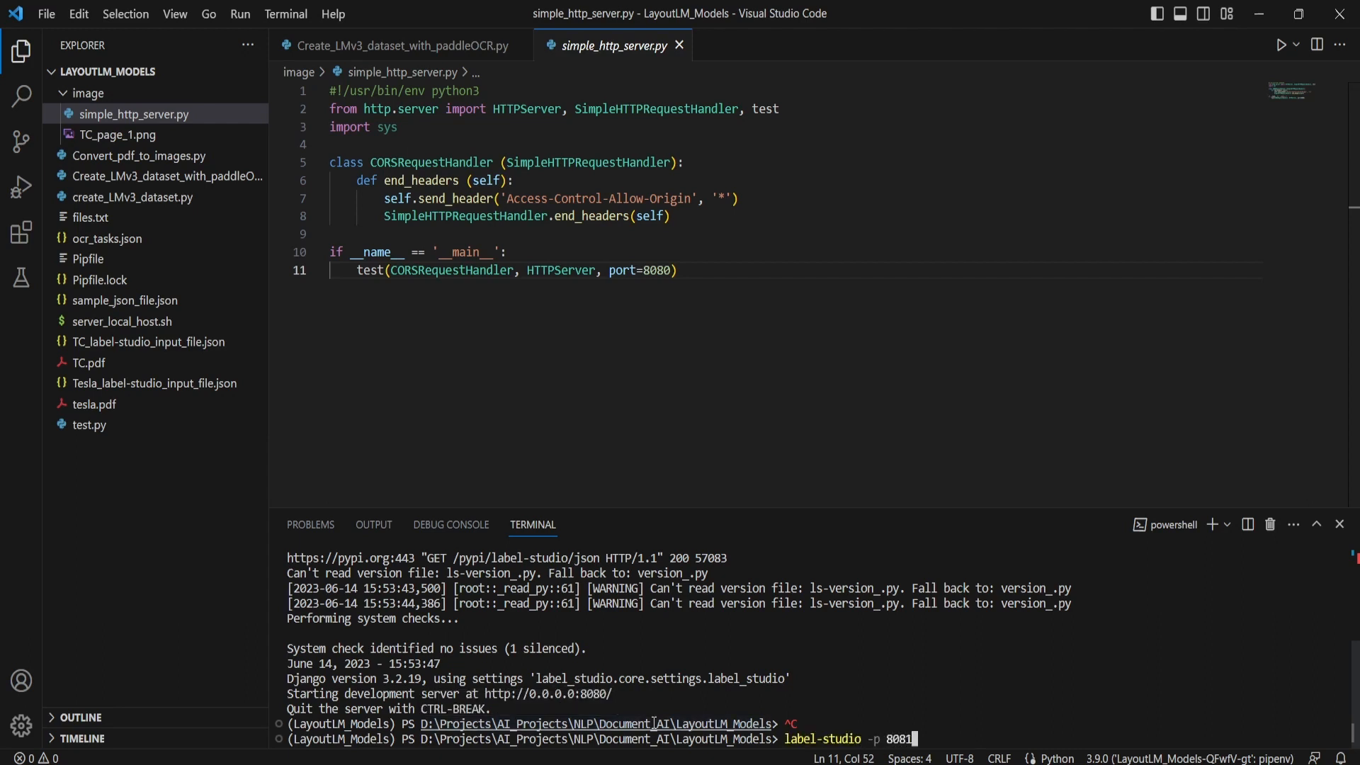
key("Return")
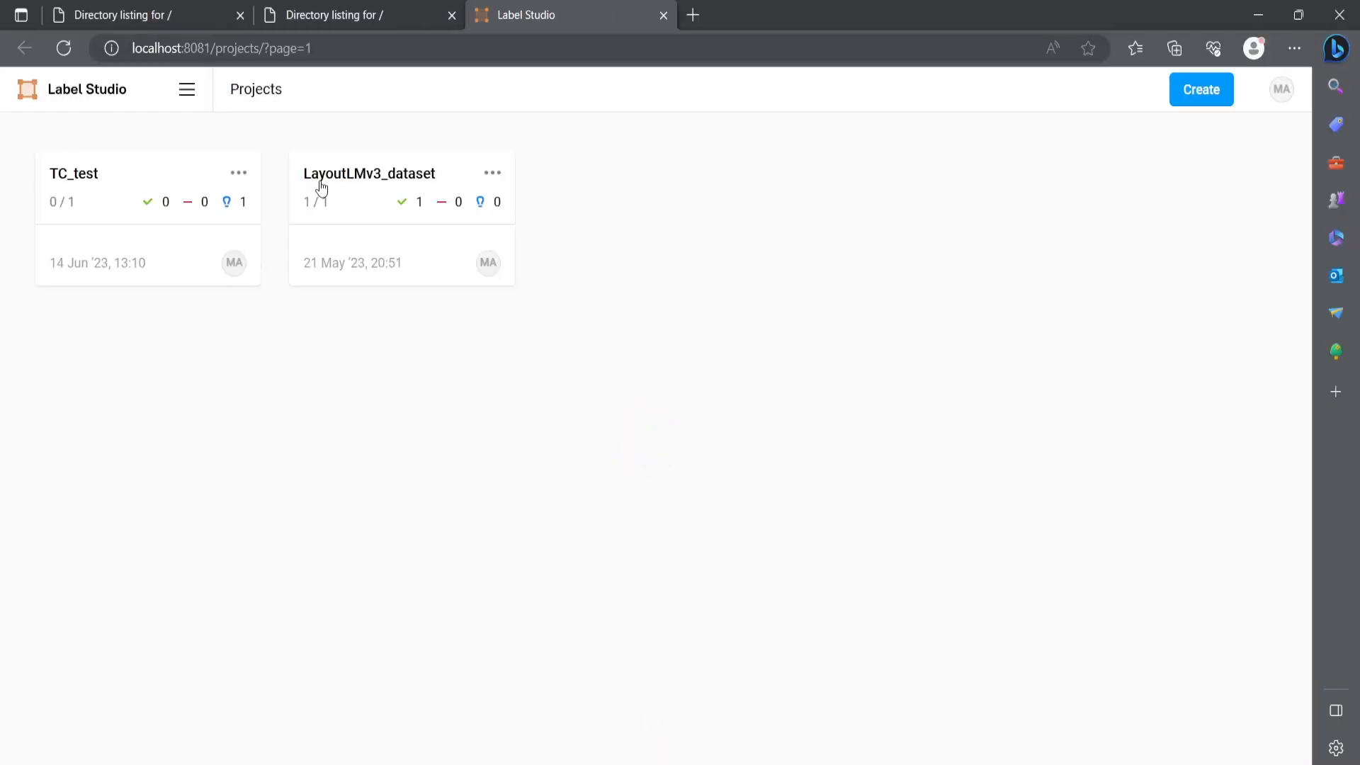
mouse_move(1212, 116)
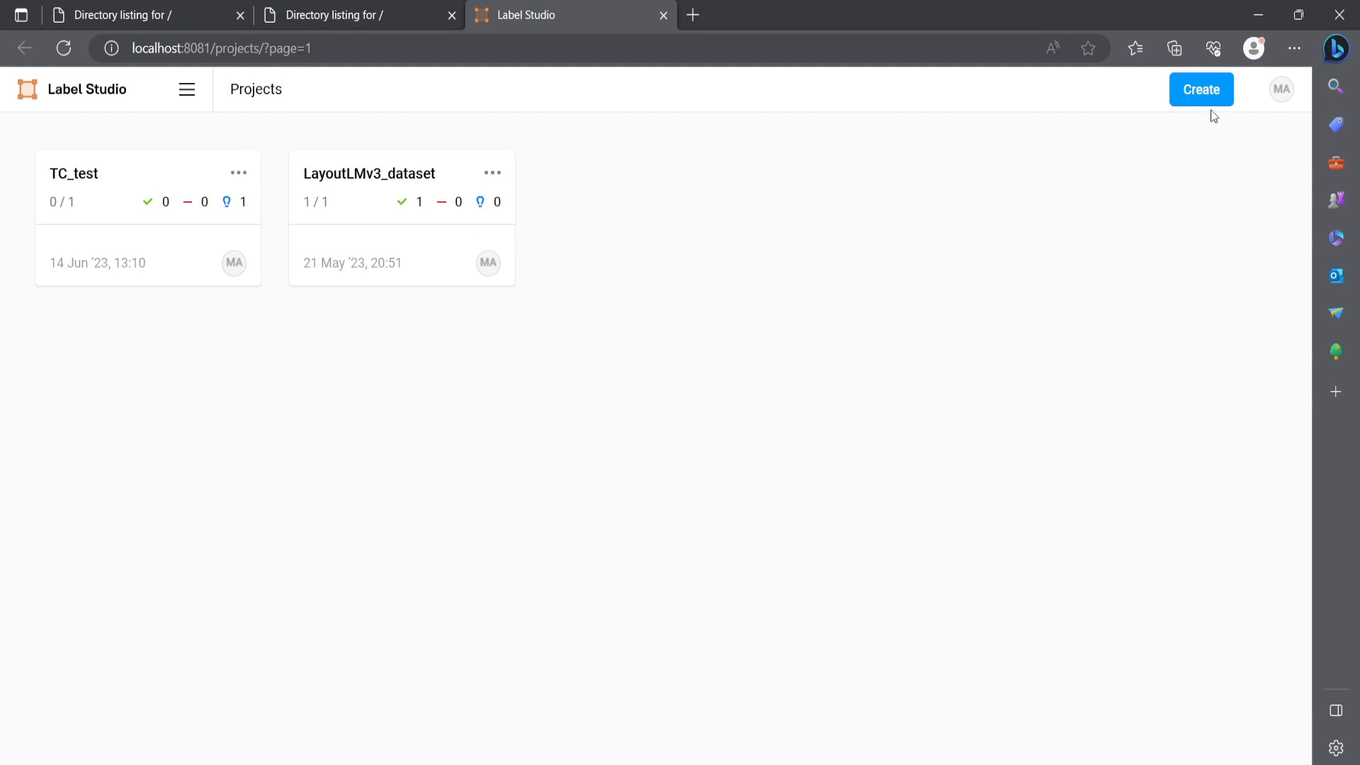
- Create a new Label Studio project named 'Test pdf' and save it
left_click(1200, 89)
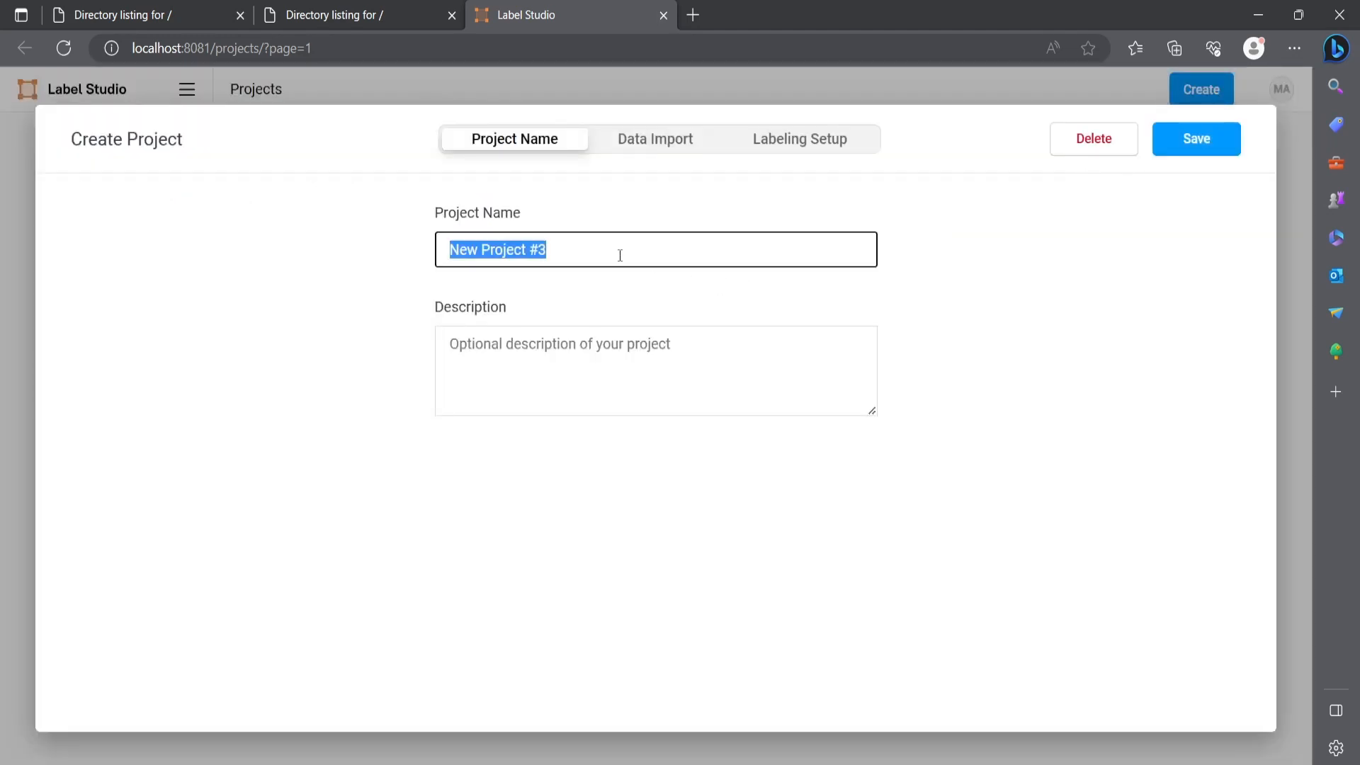
type("Test")
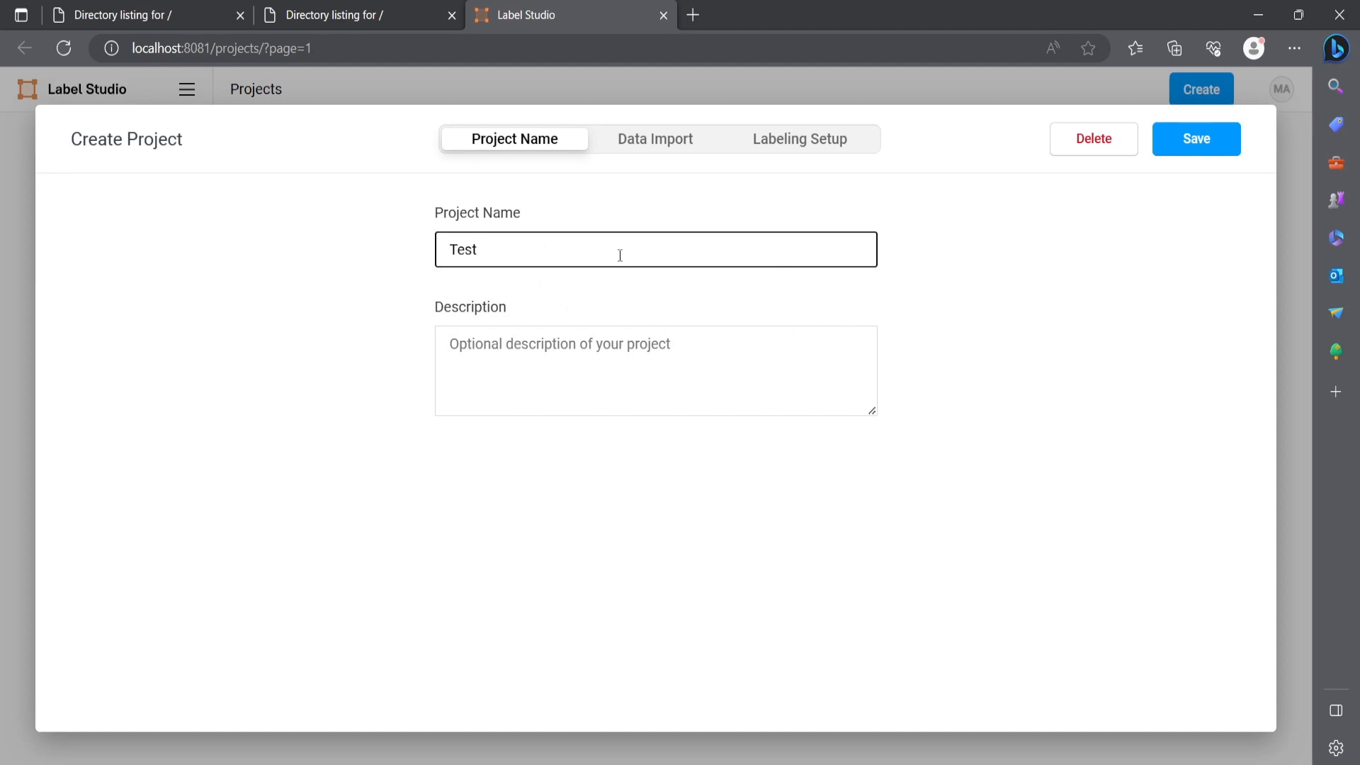
type("pdf")
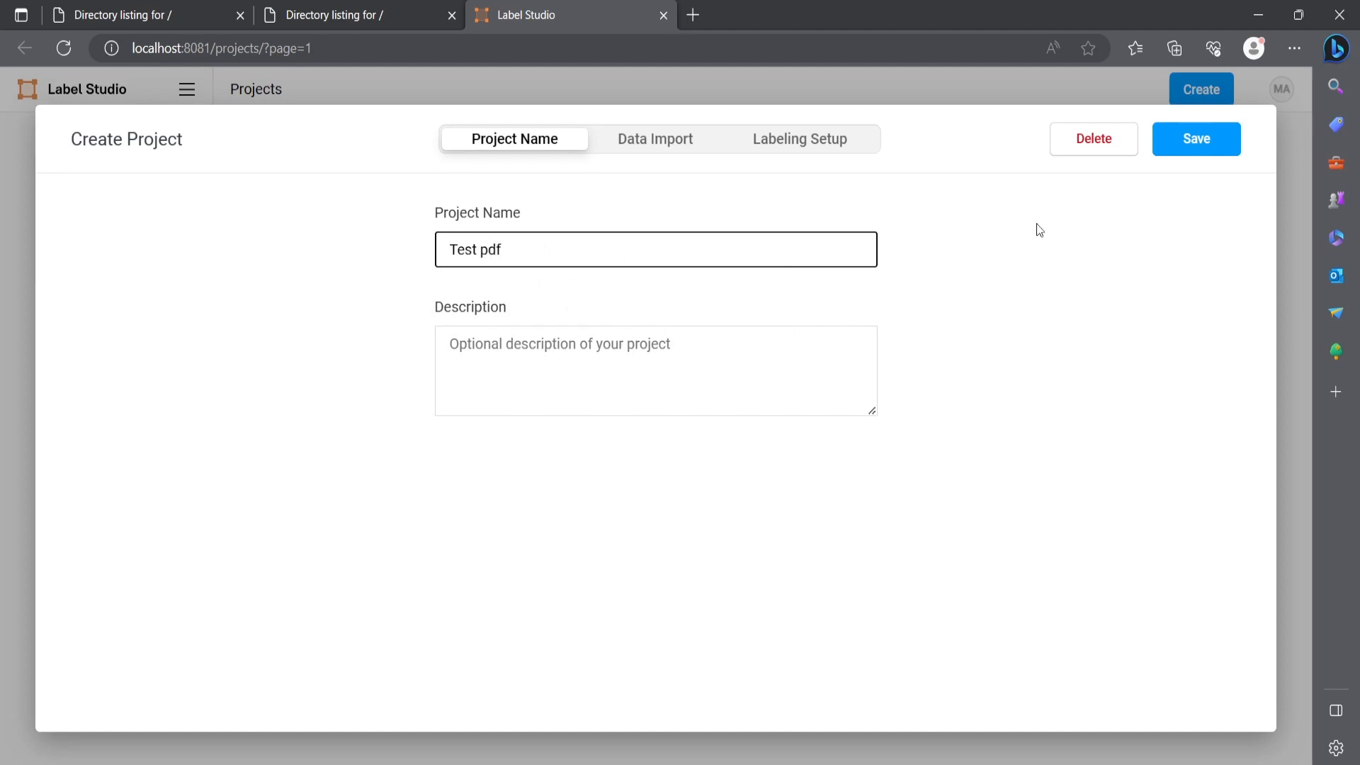
left_click(1195, 139)
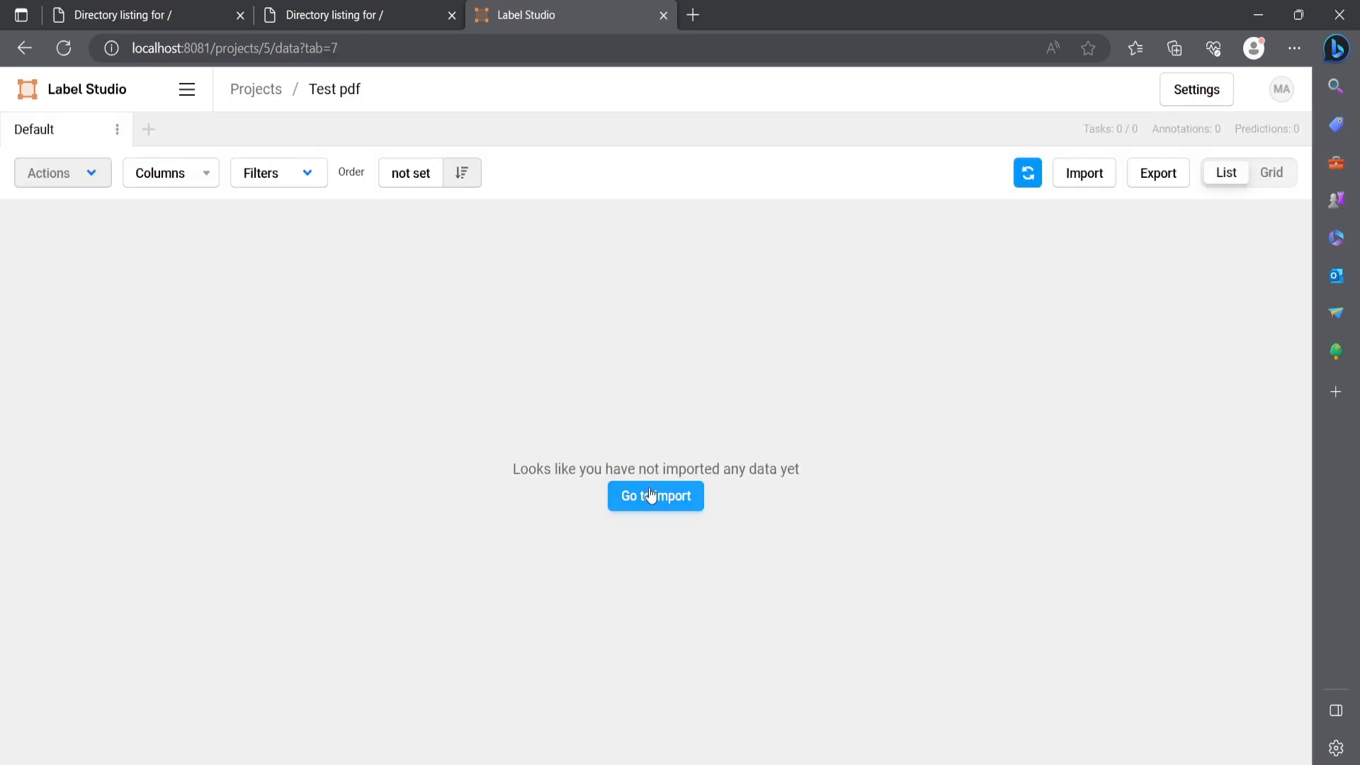
- Upload the TC_label-studio_input_file JSON as a task into Test pdf
left_click(654, 495)
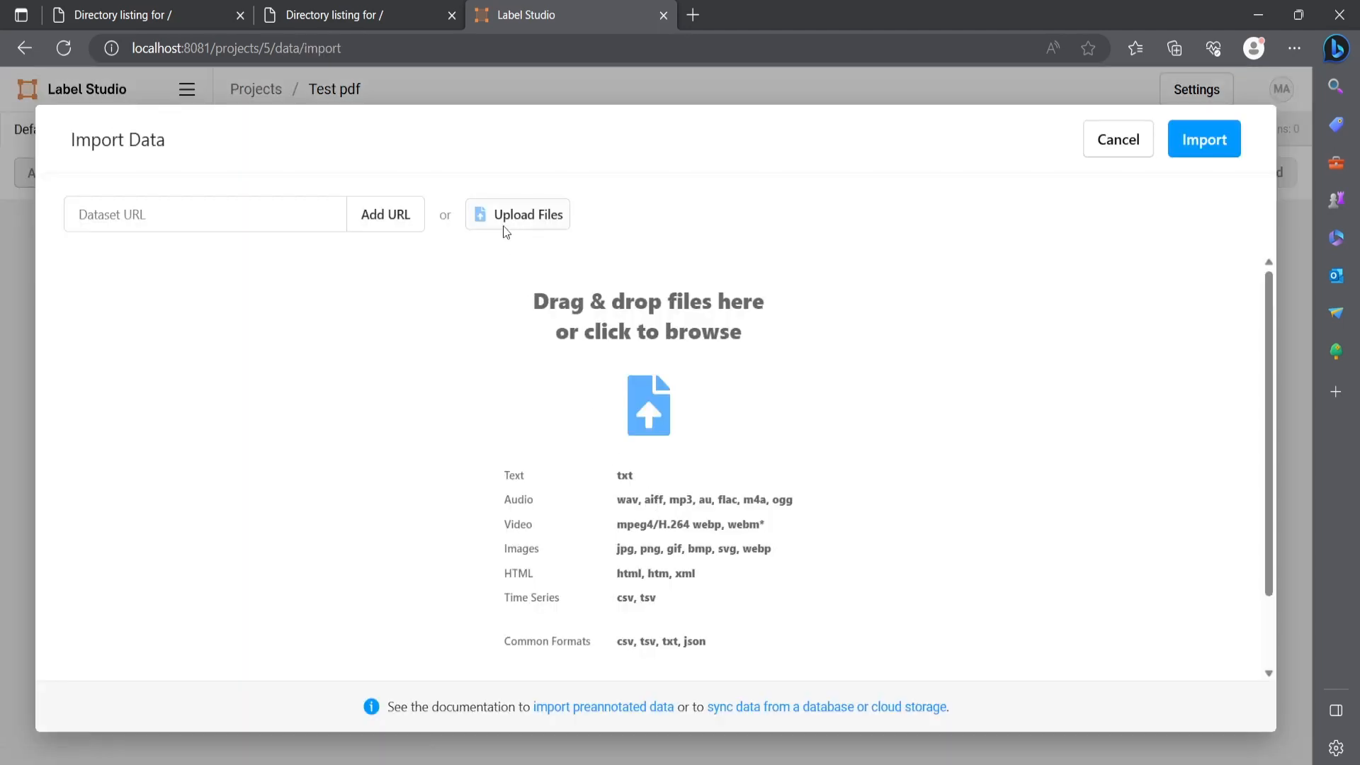
left_click(525, 214)
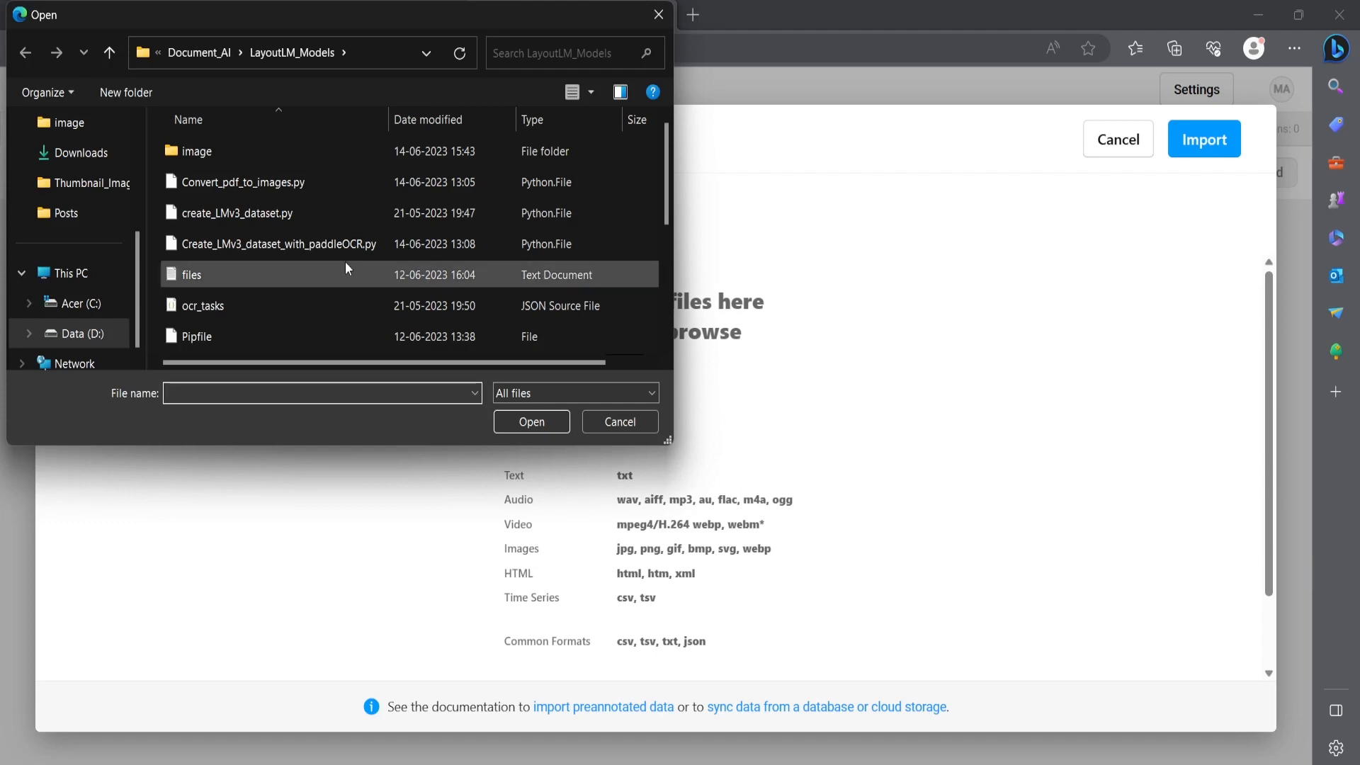
scroll("down", 3)
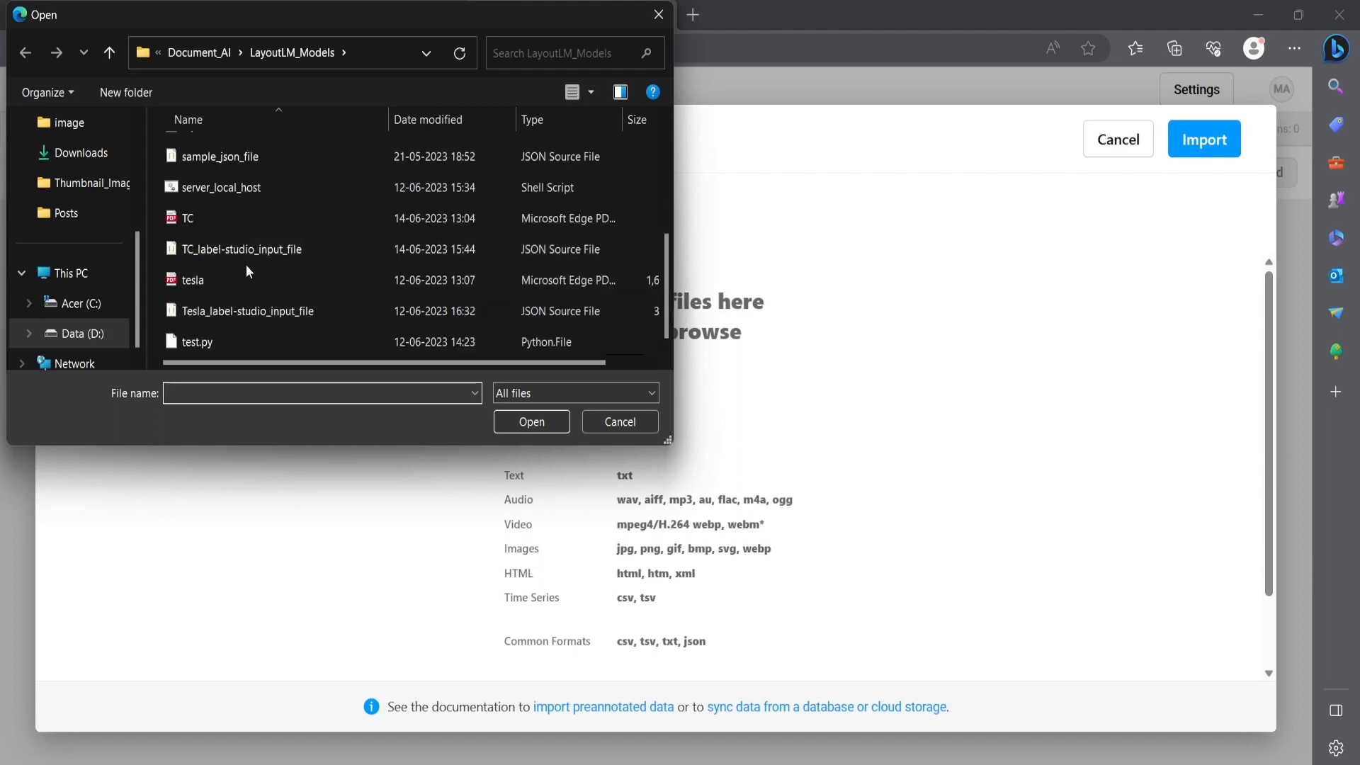
mouse_move(243, 248)
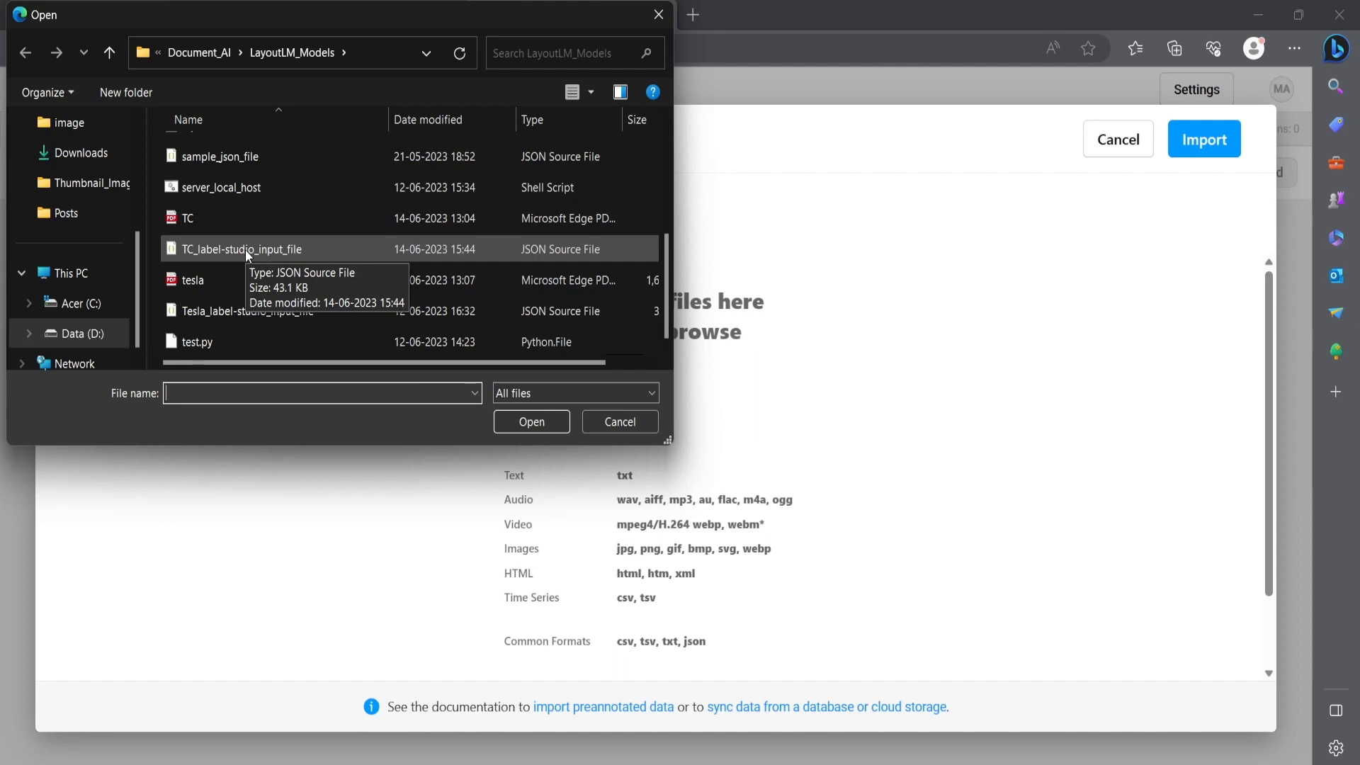
left_click(252, 248)
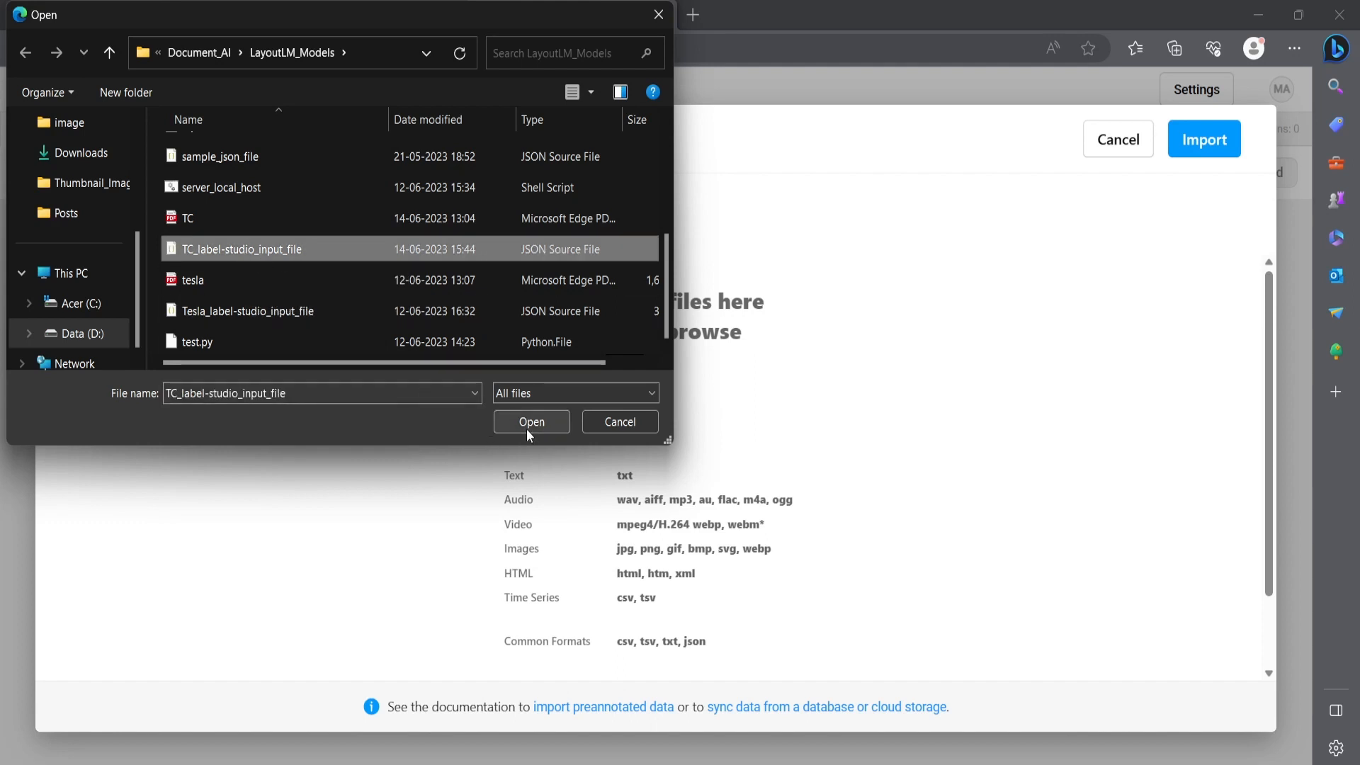
left_click(530, 421)
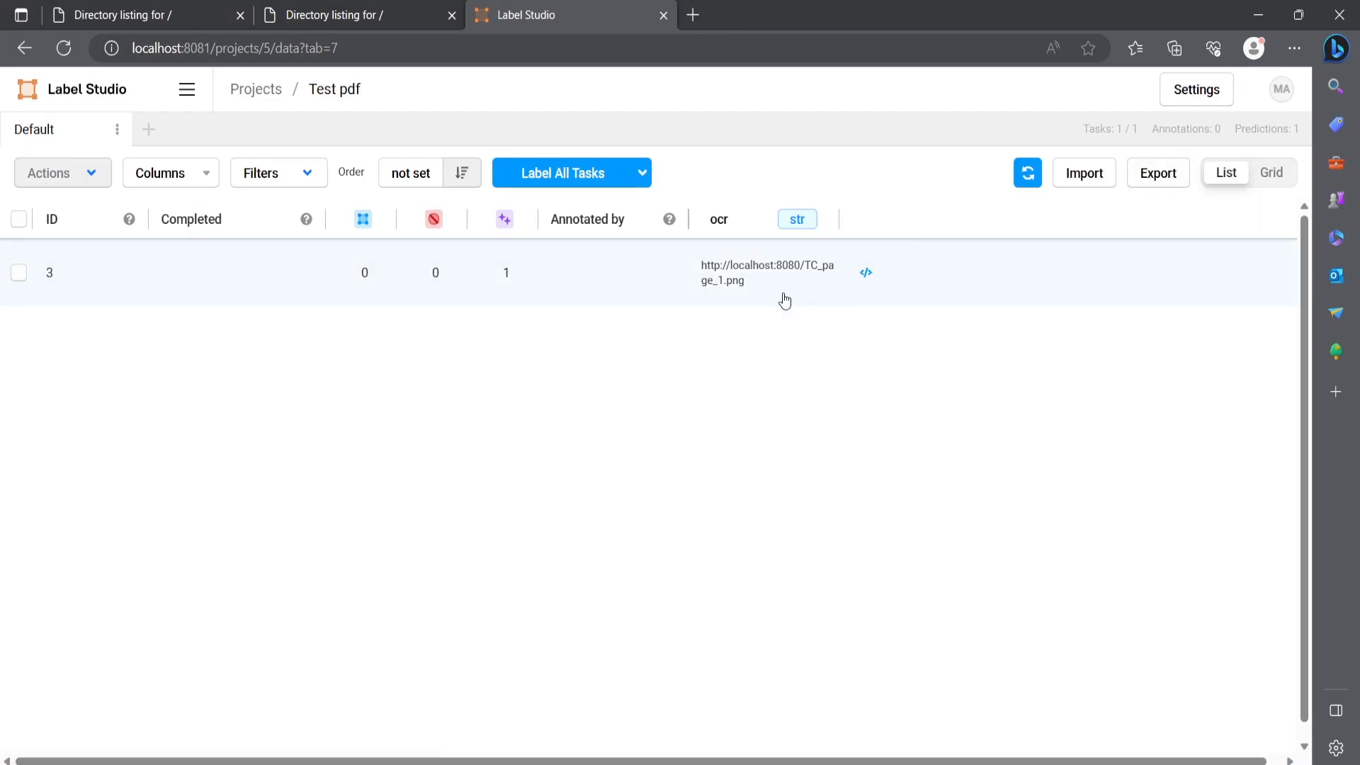
- Switch the ocr column type from str to img, then open the imported task
left_click(796, 219)
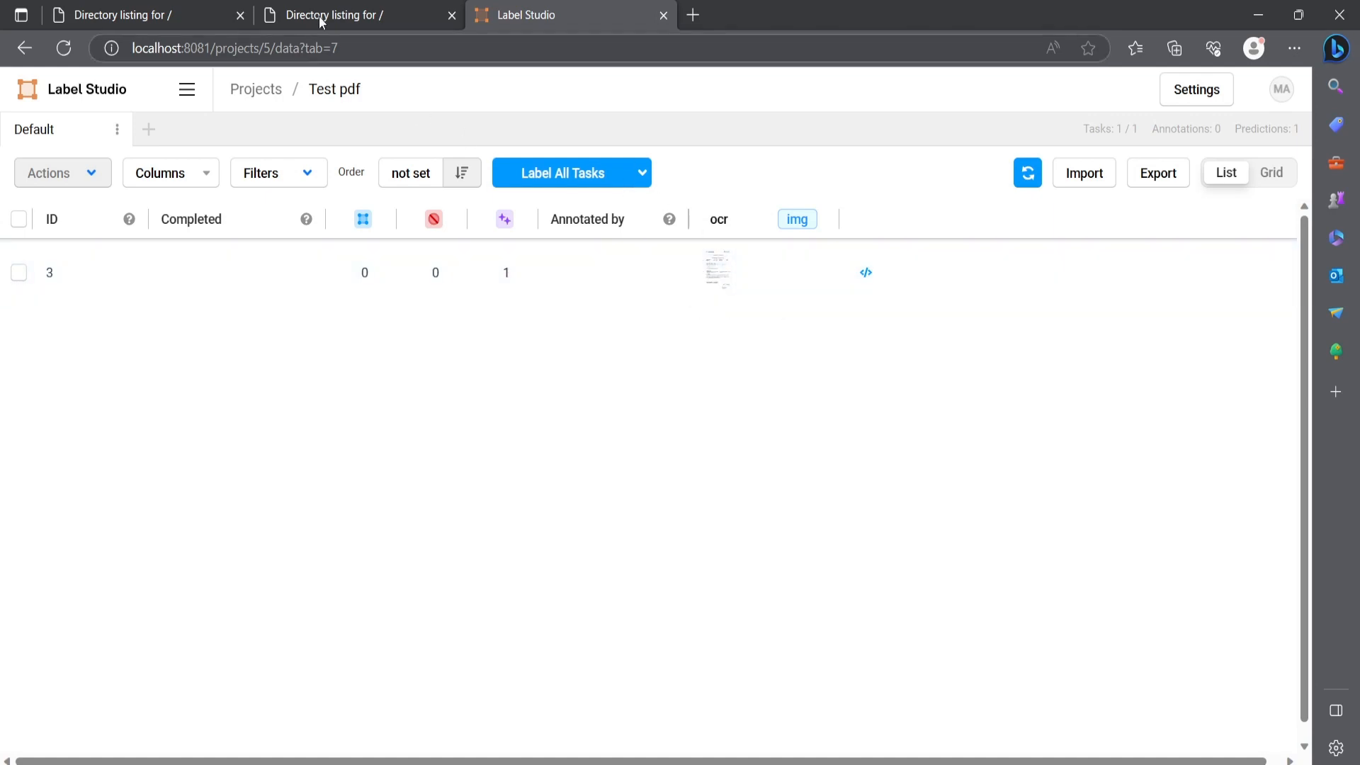
left_click(347, 15)
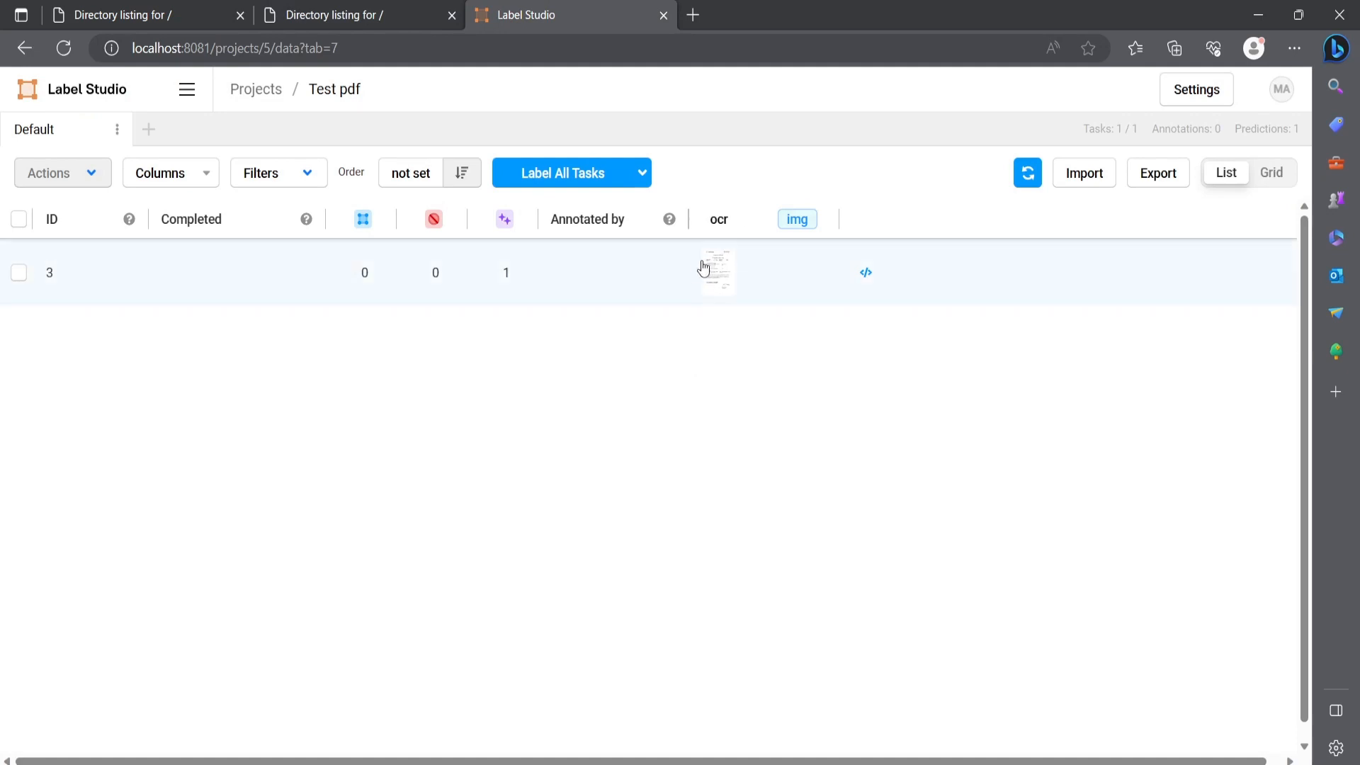
mouse_move(761, 256)
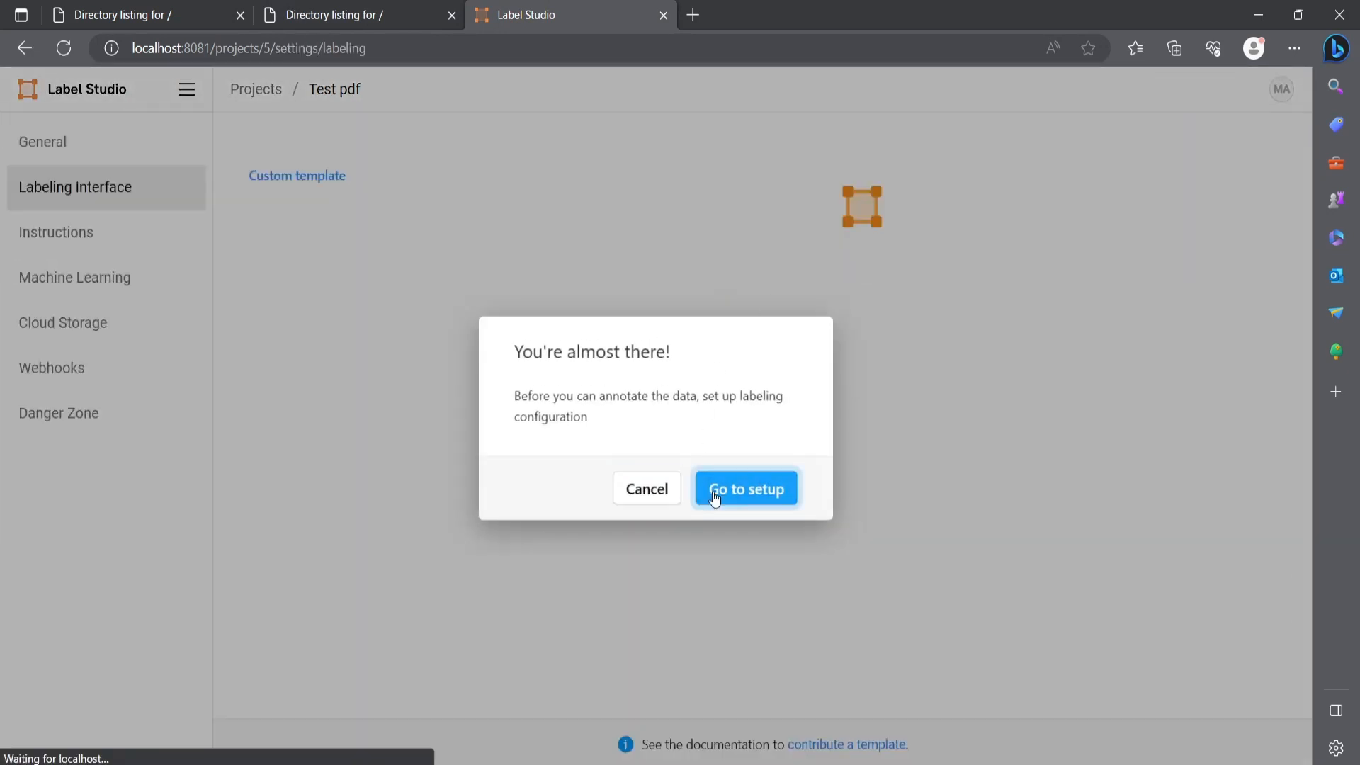
- Proceed to the labeling configuration and delete the Text label
left_click(745, 488)
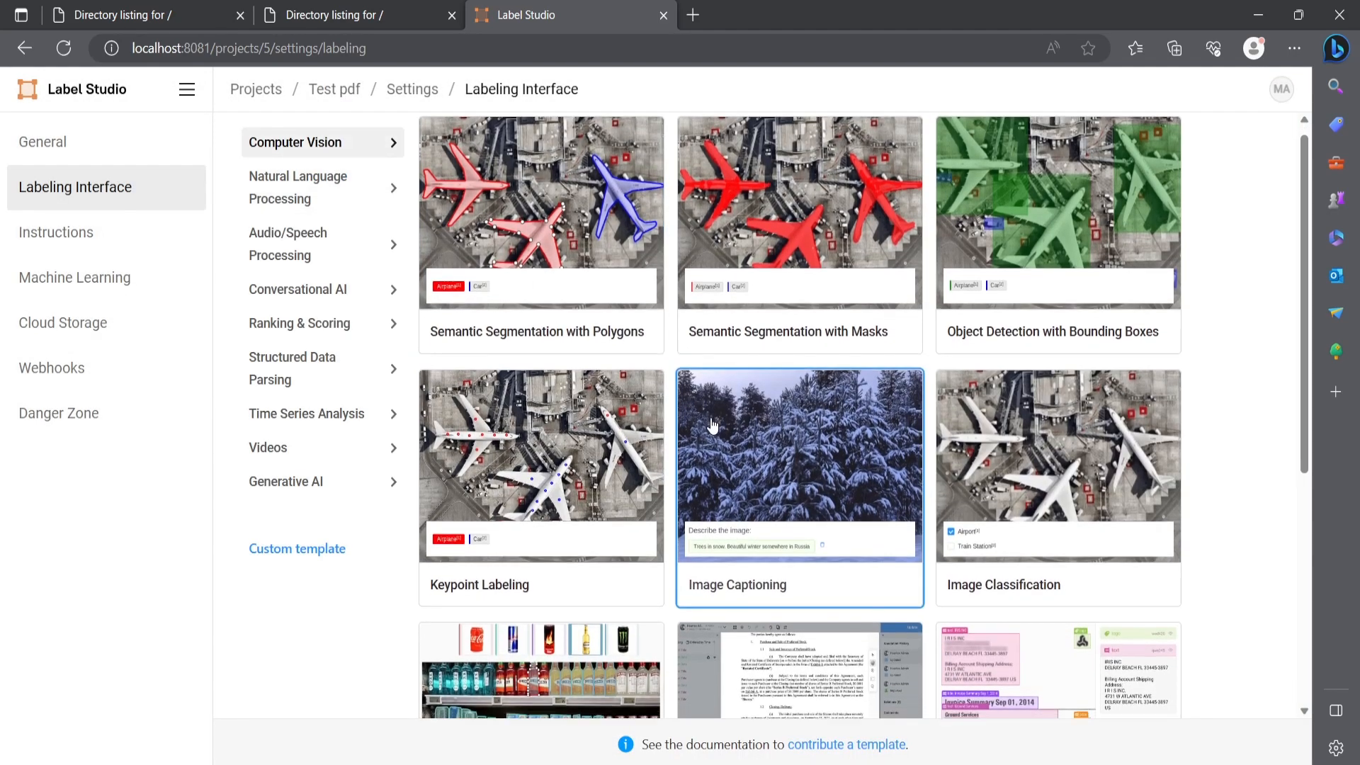
left_click(798, 482)
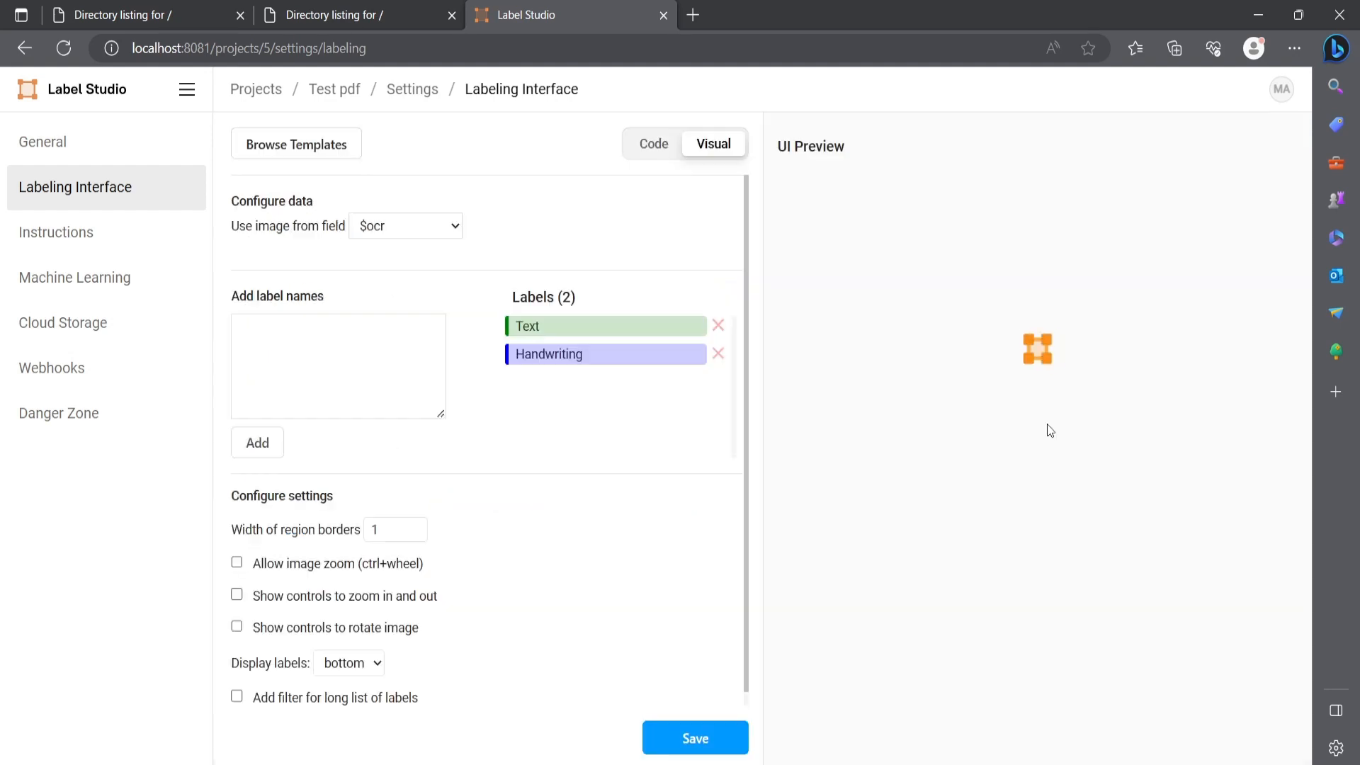
left_click(719, 325)
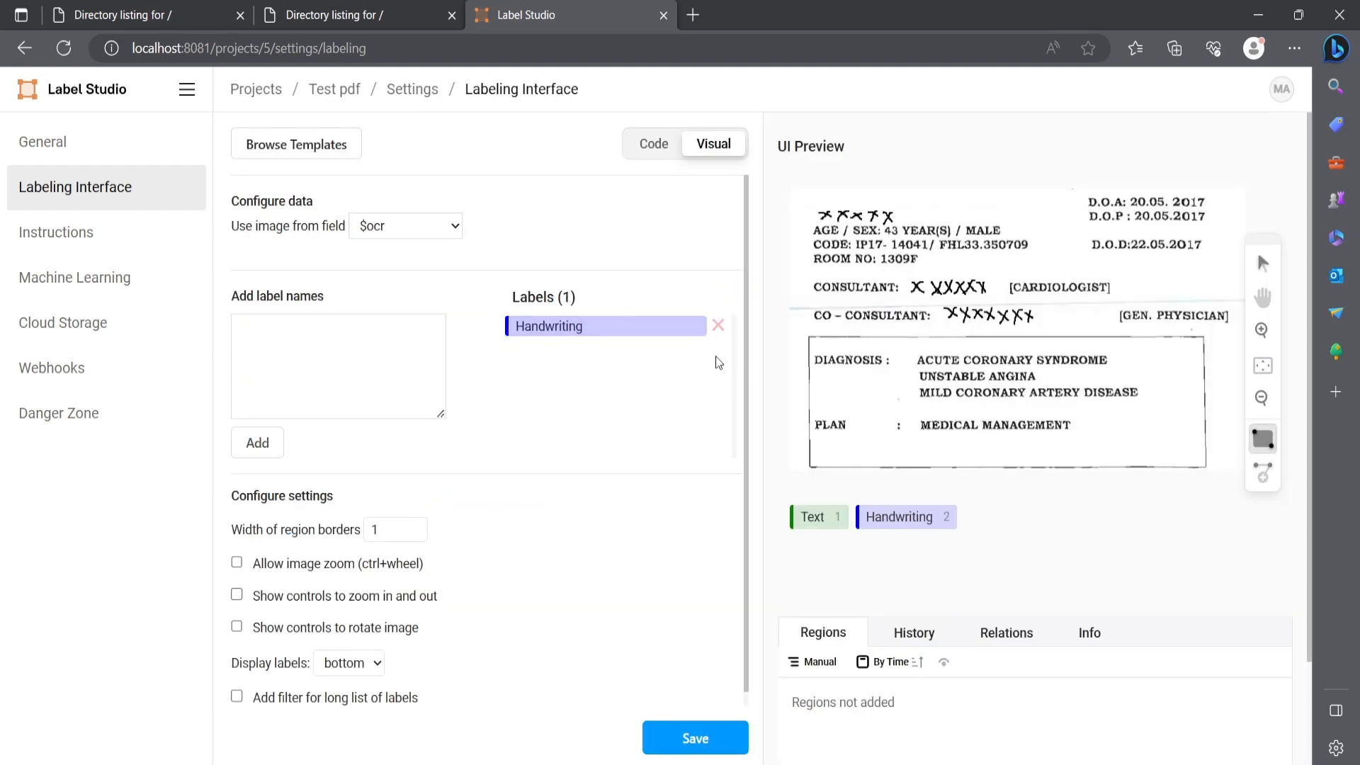
- Delete Handwriting and add Ignore_text, header and items as labels
left_click(718, 325)
type("Ignore_text")
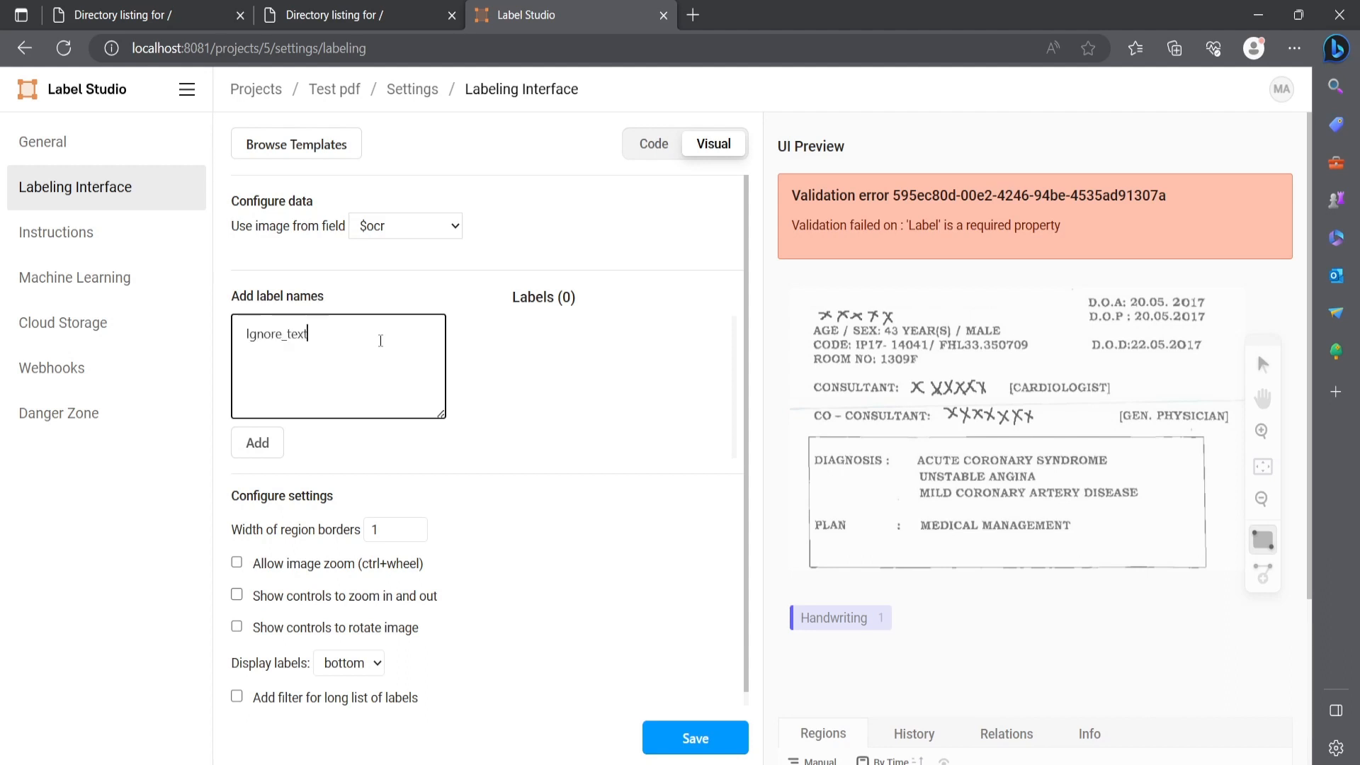
left_click(256, 442)
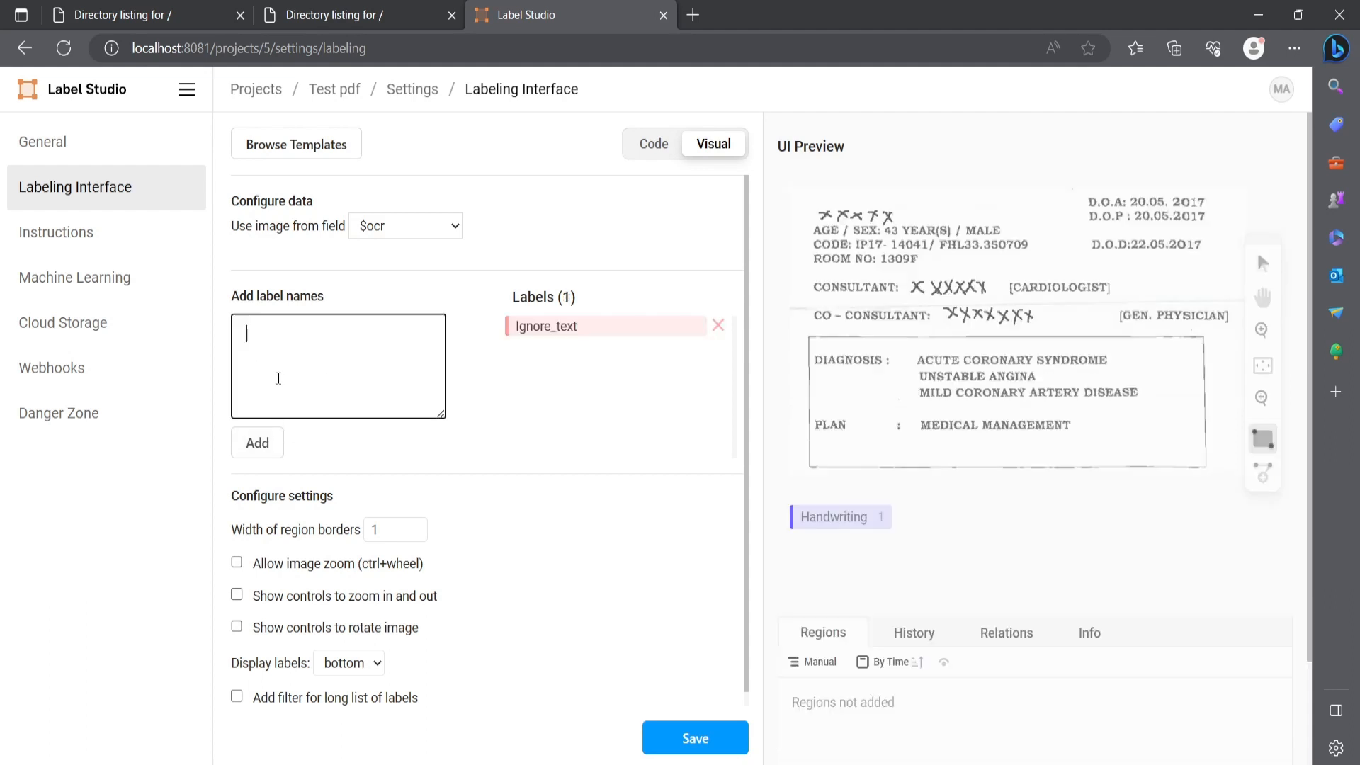
type("header")
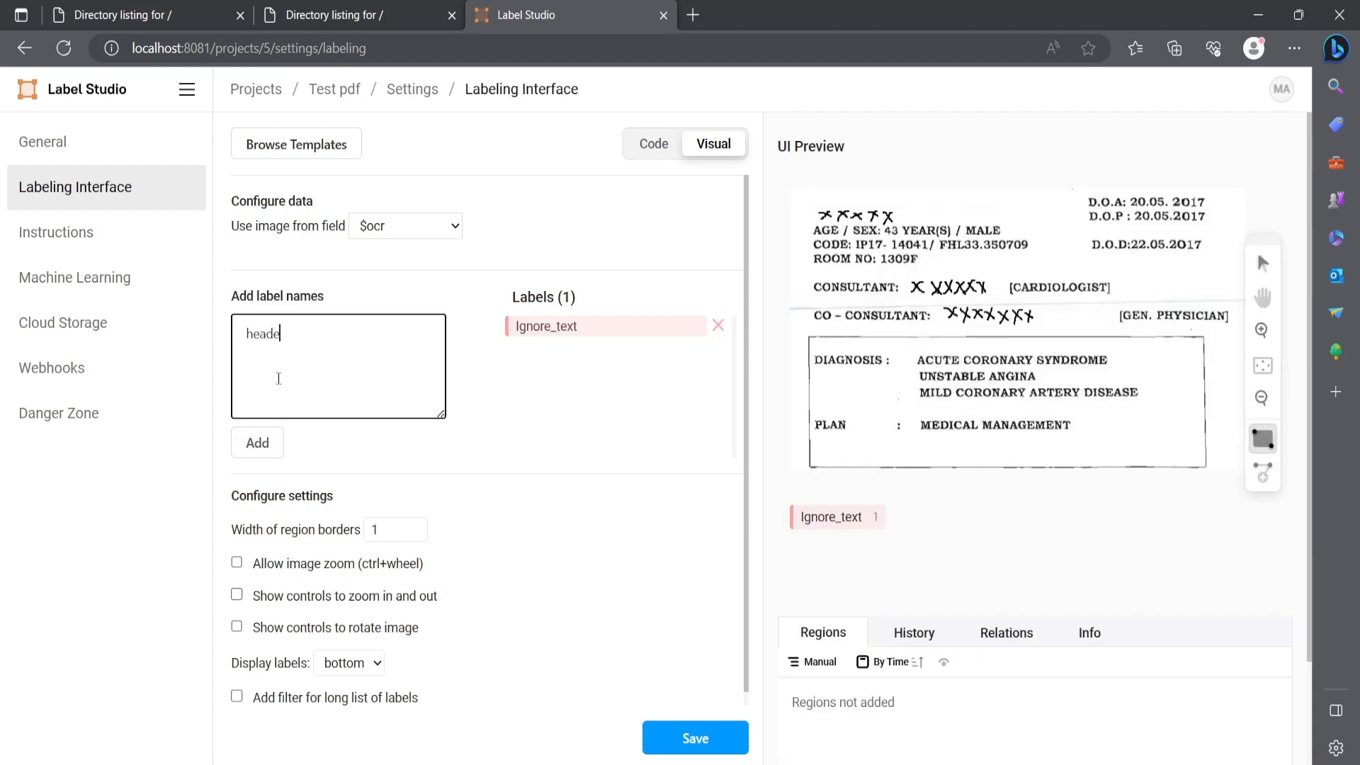
left_click(256, 442)
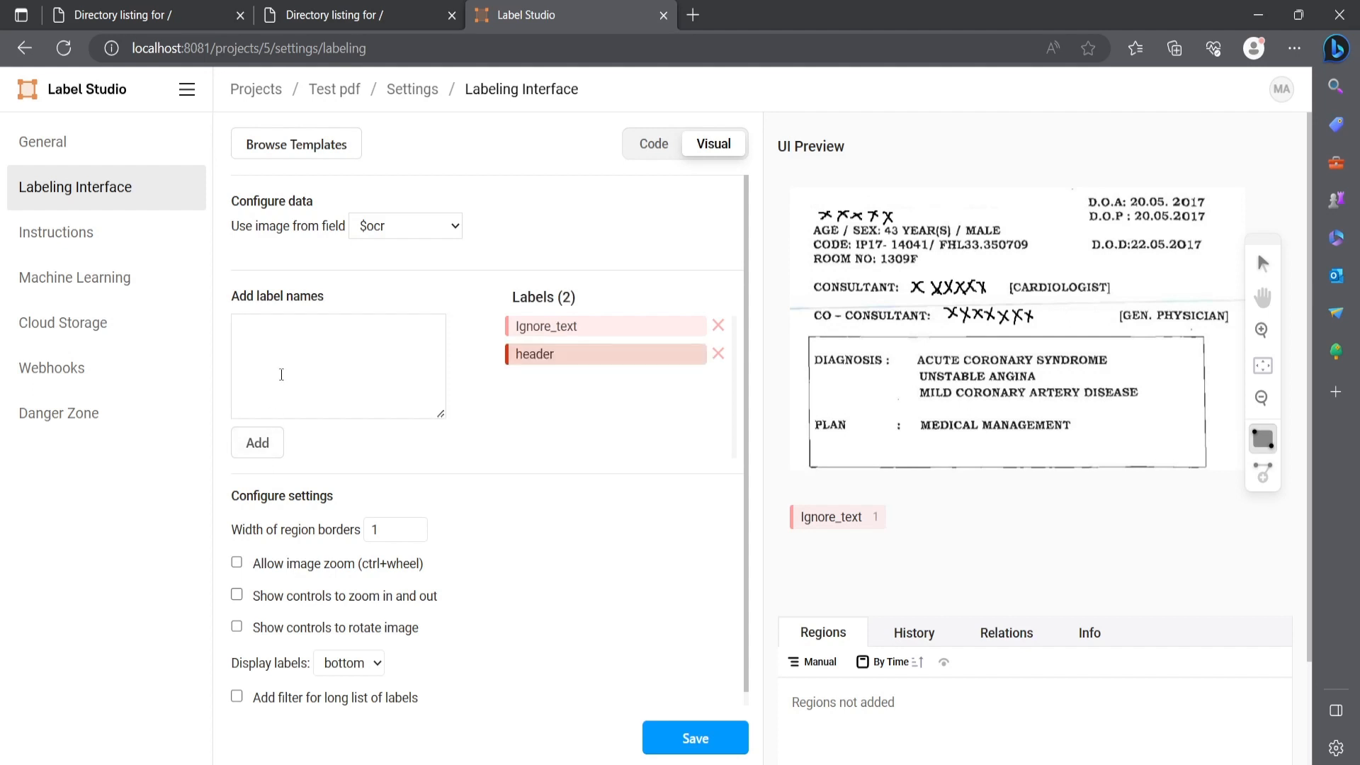
type("items")
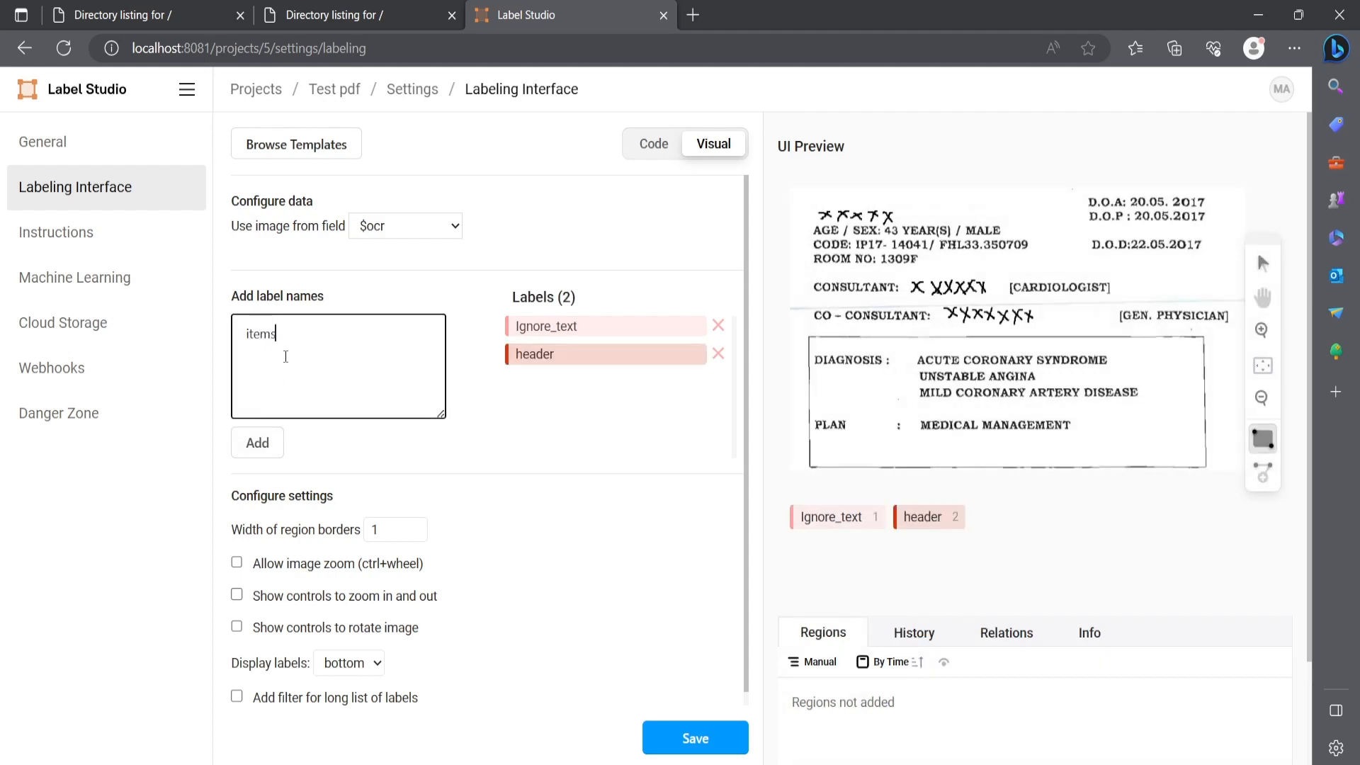
left_click(257, 442)
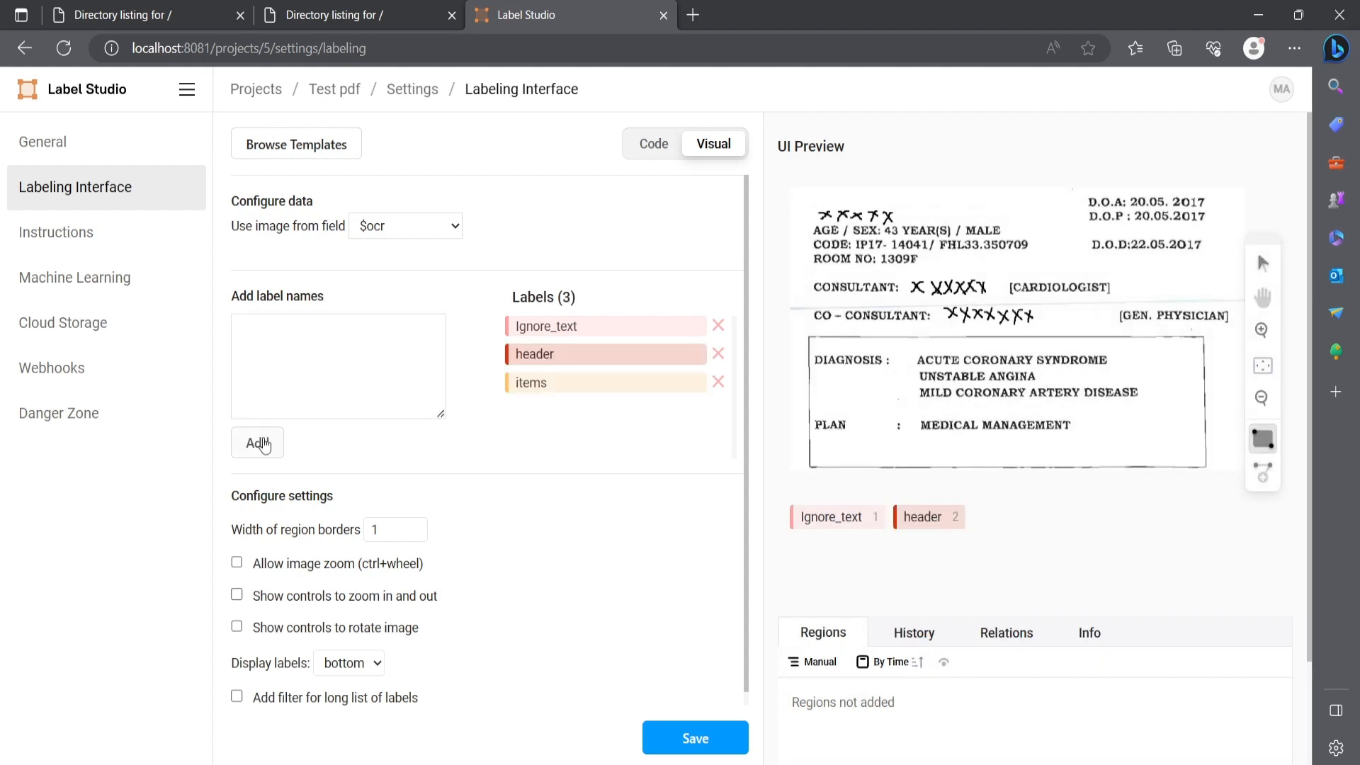
- Colour the Ignore_text label green and save the labeling setup
left_click(256, 442)
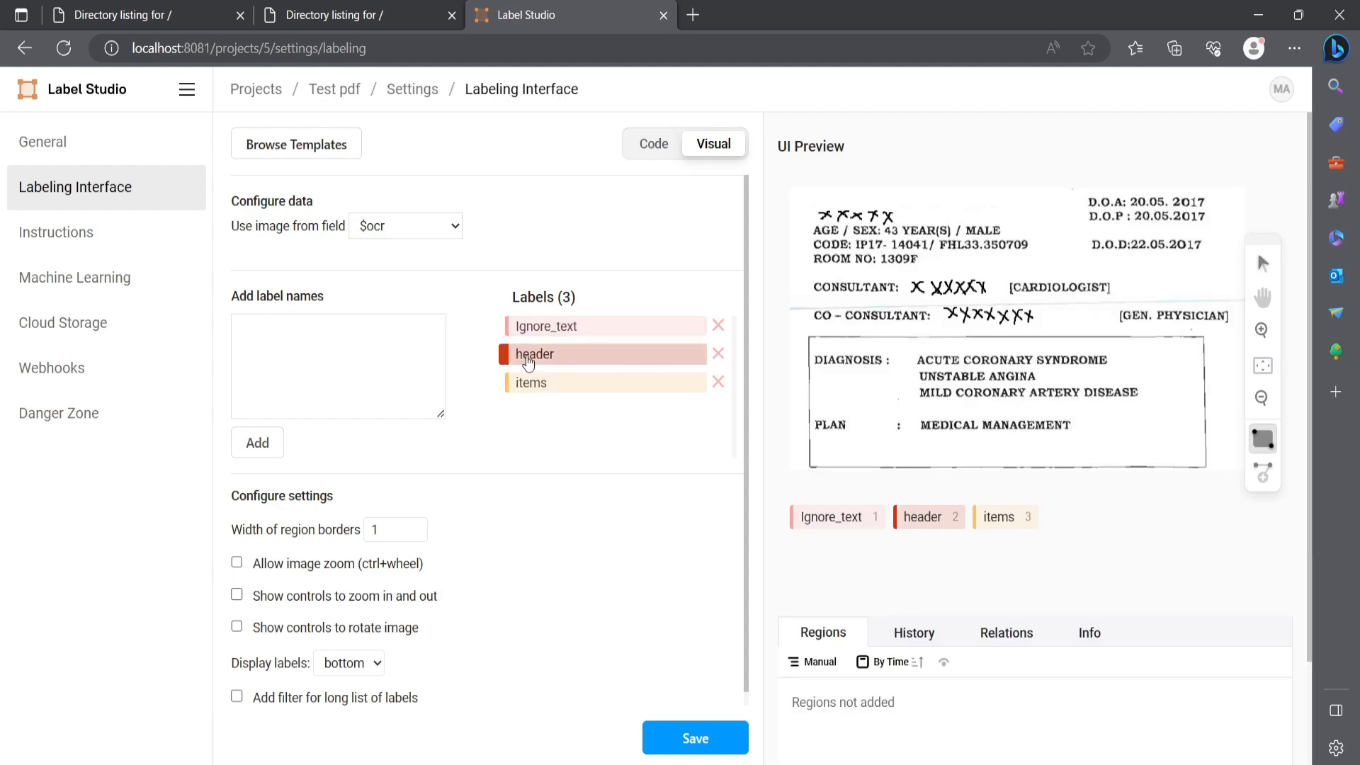
left_click(505, 354)
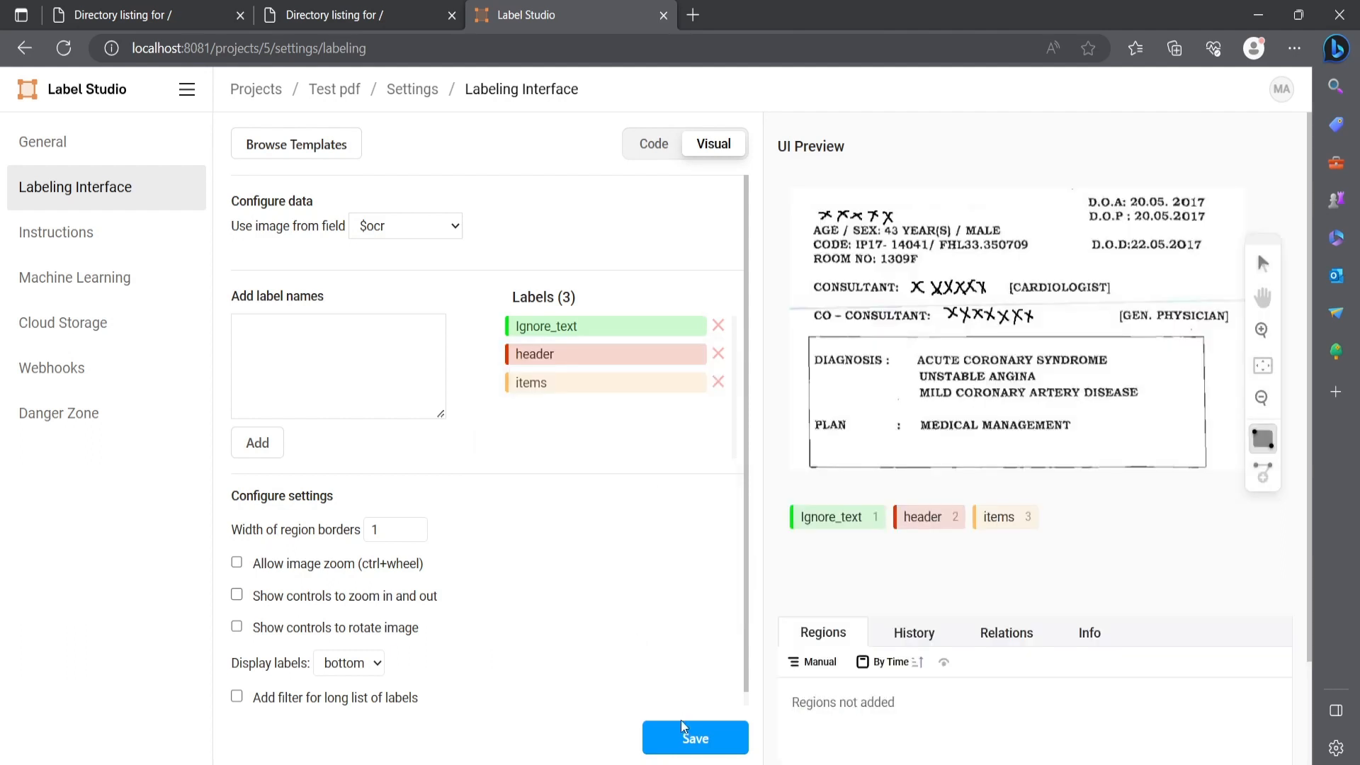
left_click(695, 738)
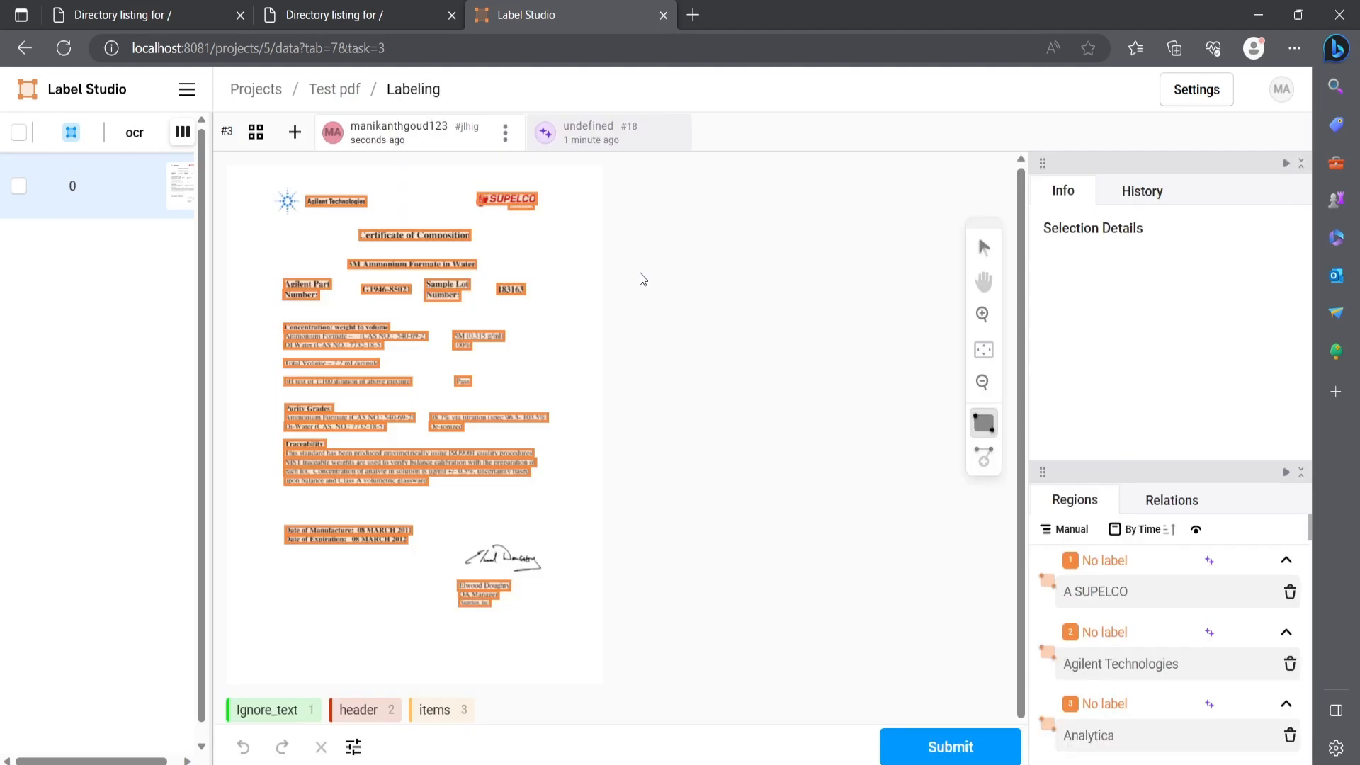
mouse_move(360, 208)
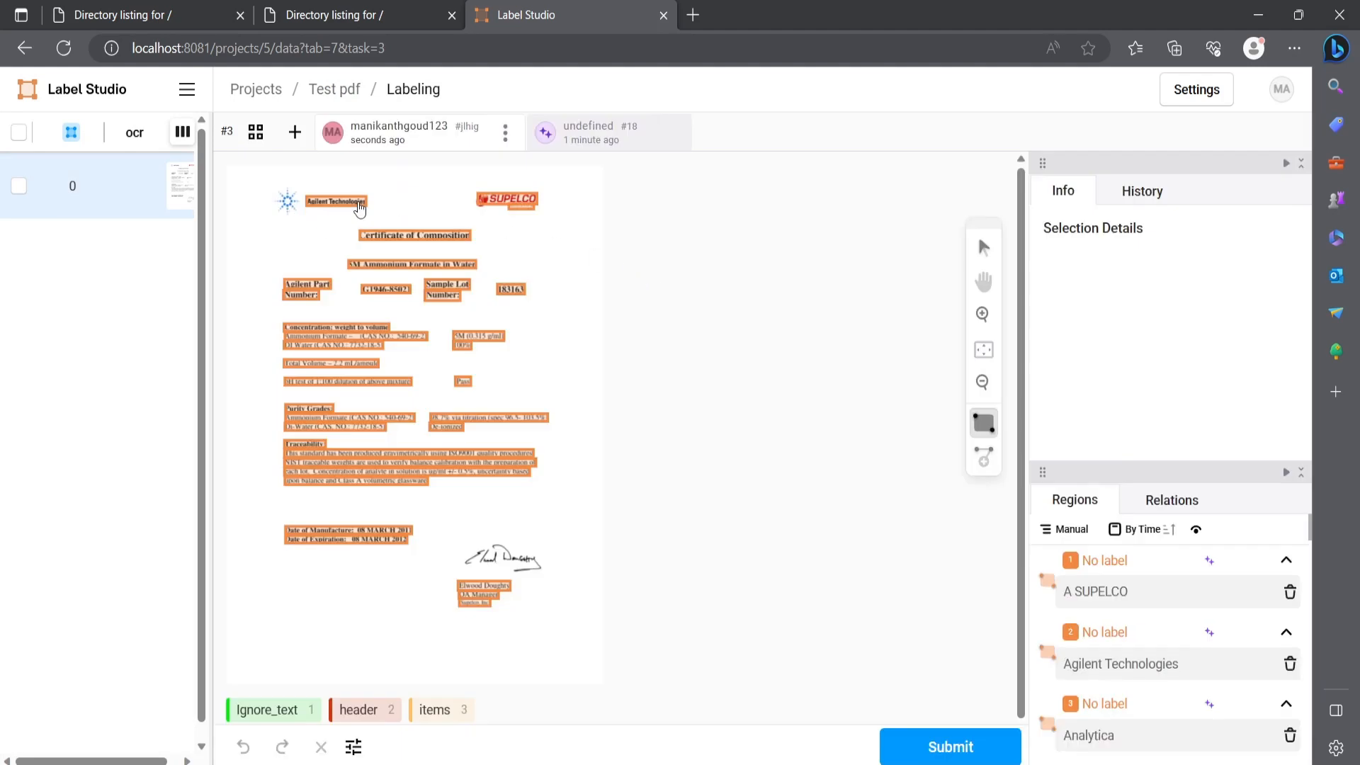
mouse_move(312, 210)
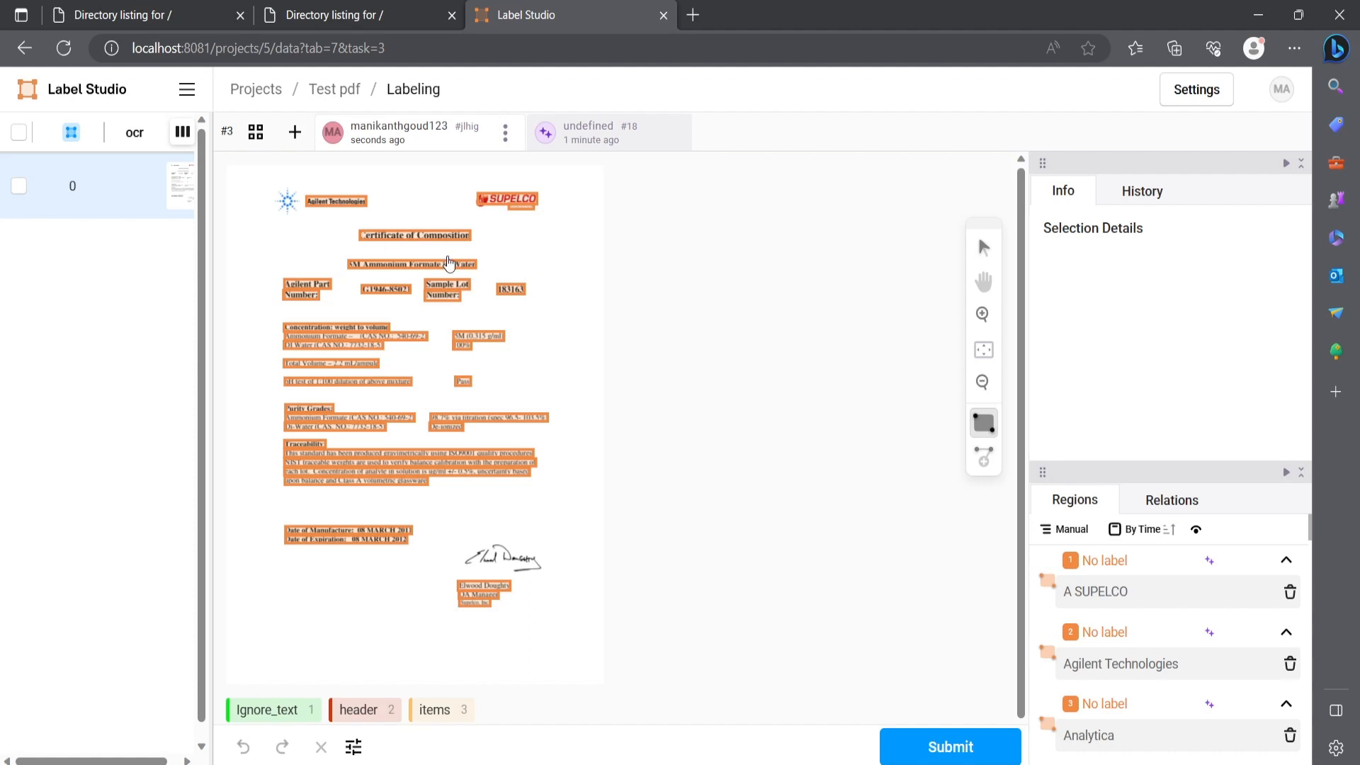
mouse_move(360, 255)
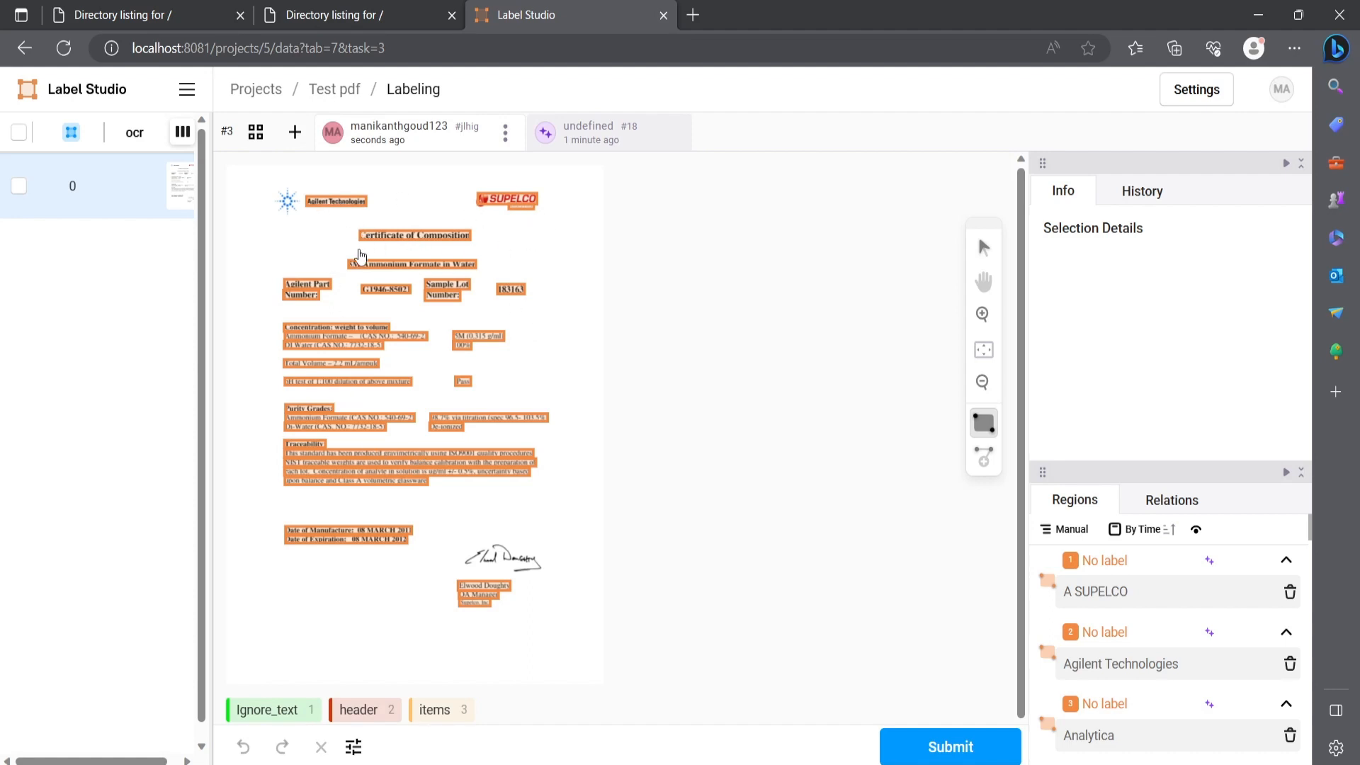
mouse_move(386, 248)
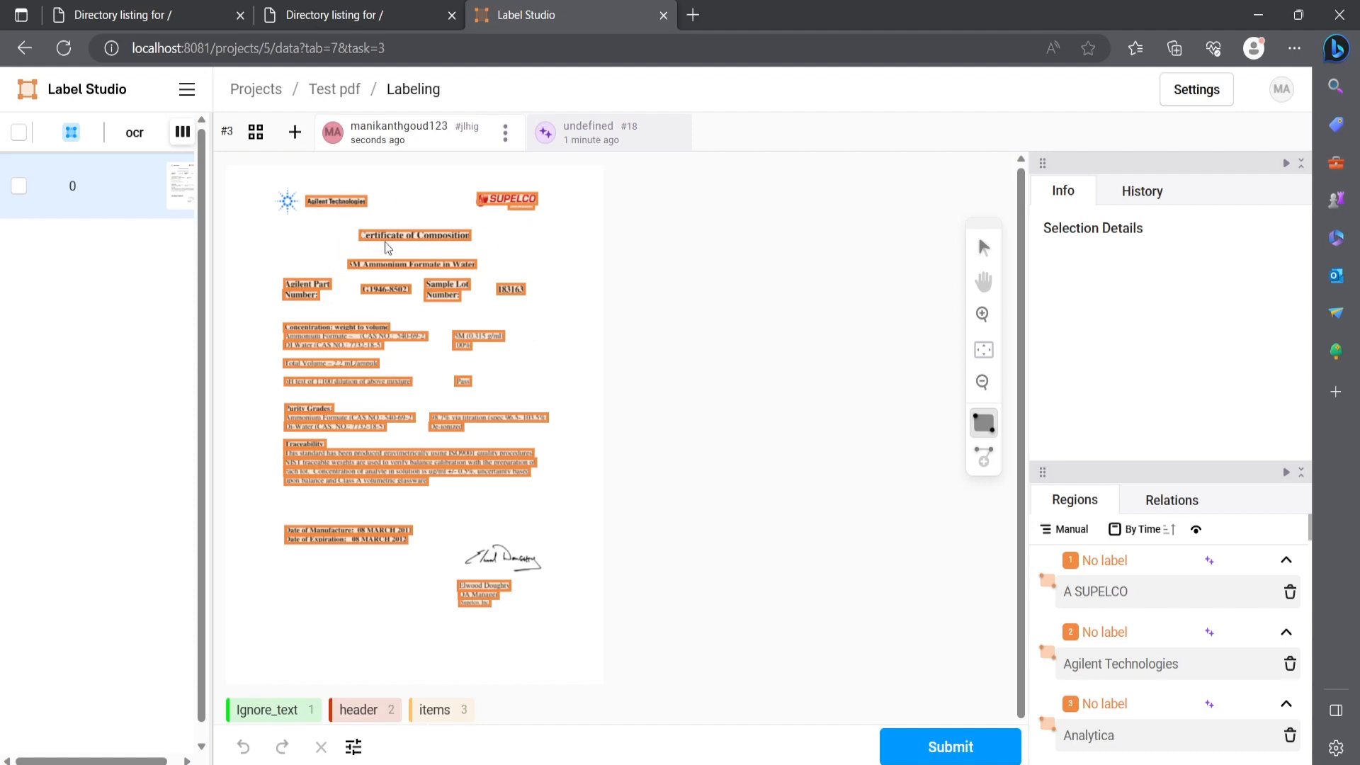
- Tag the 'Certificate of Composition' and '5M Ammonium Formate in Water' regions as header
left_click(414, 235)
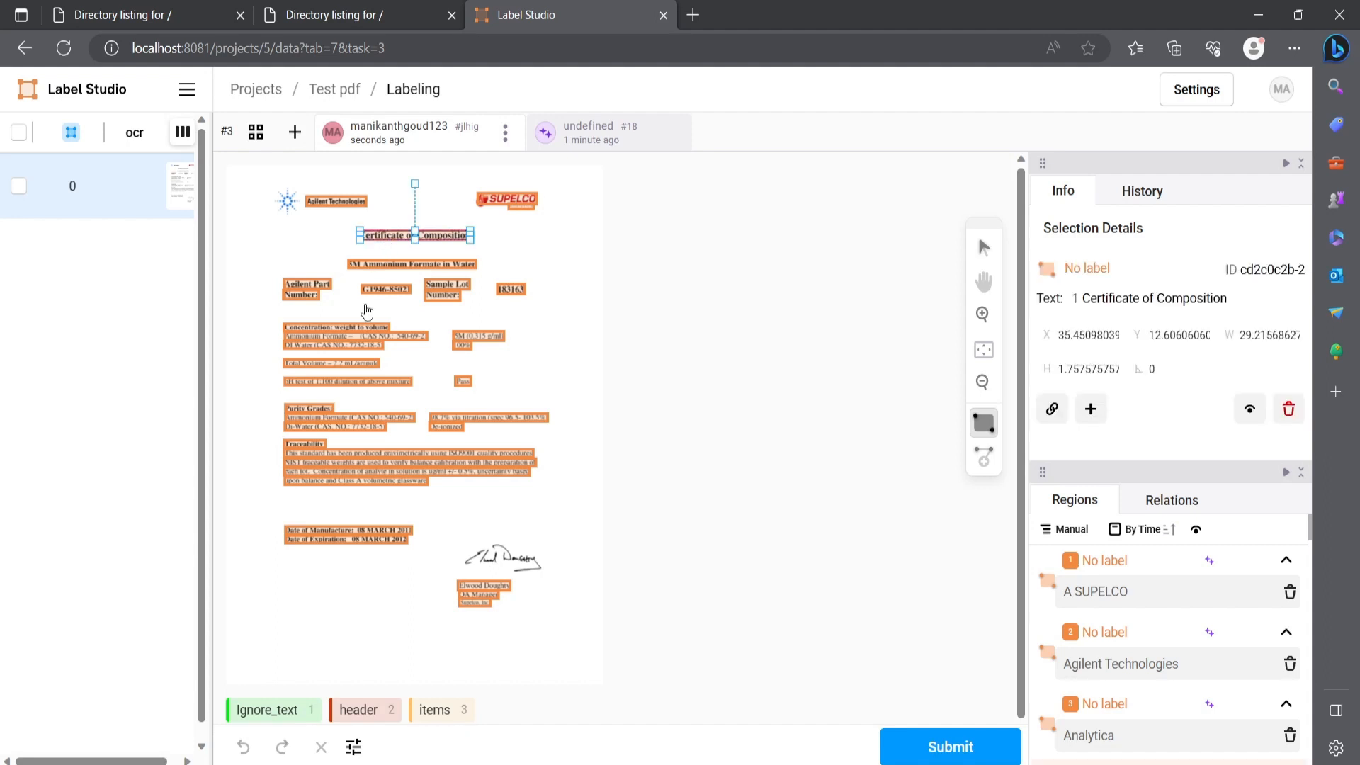
left_click(365, 710)
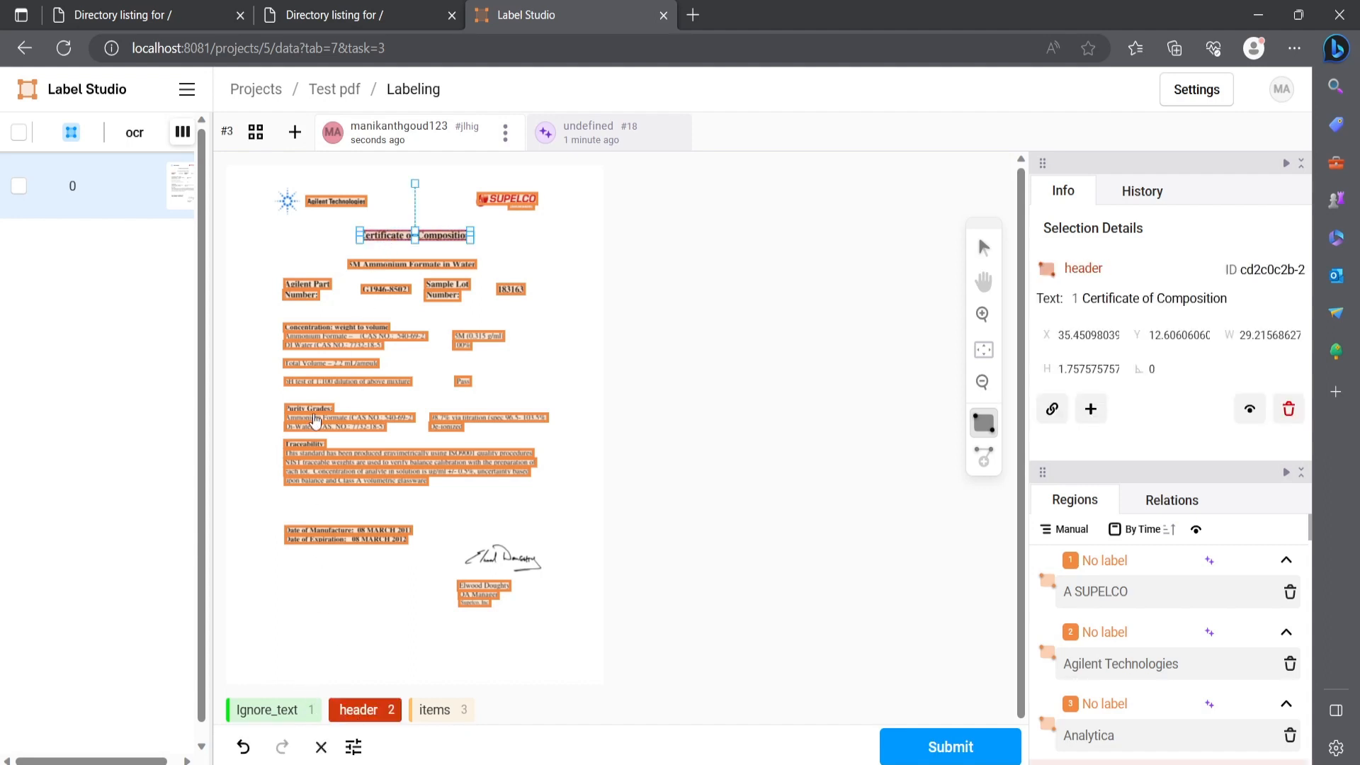
left_click(410, 264)
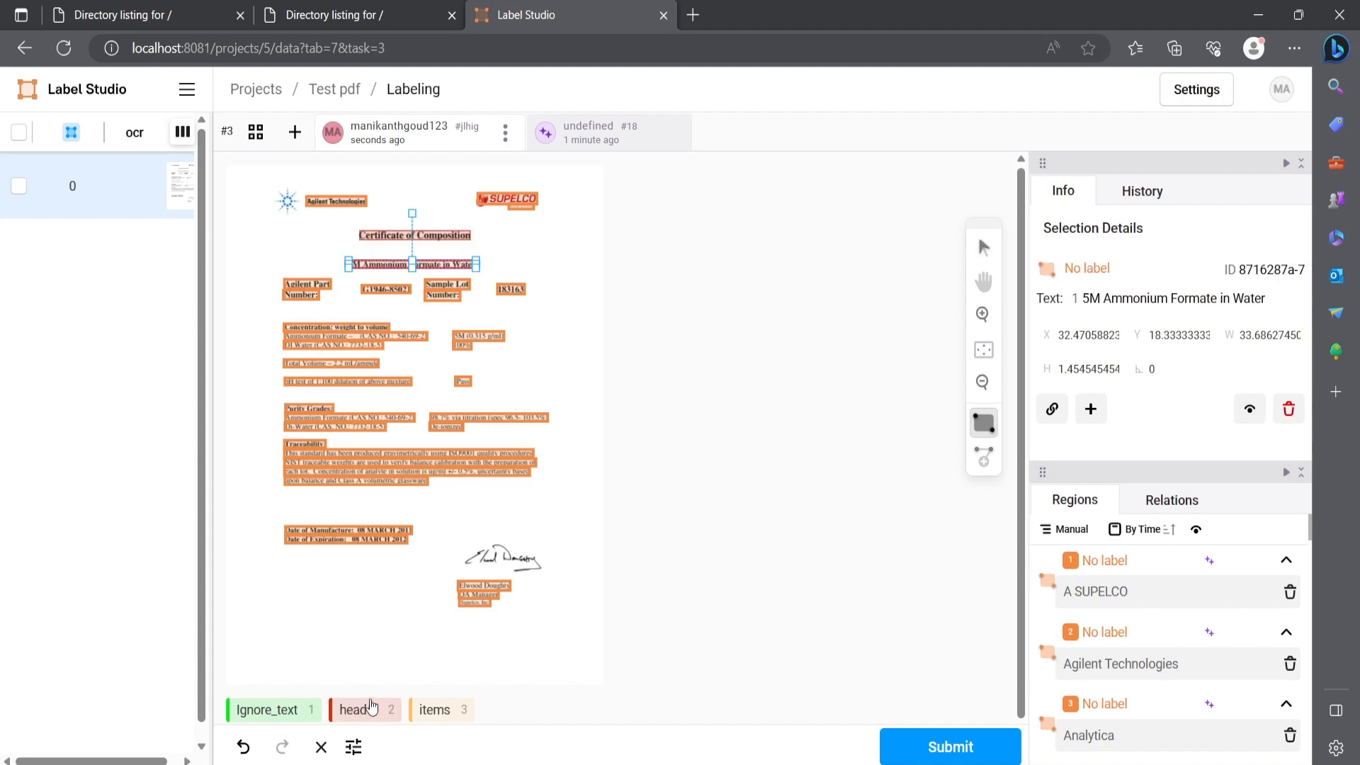
left_click(356, 710)
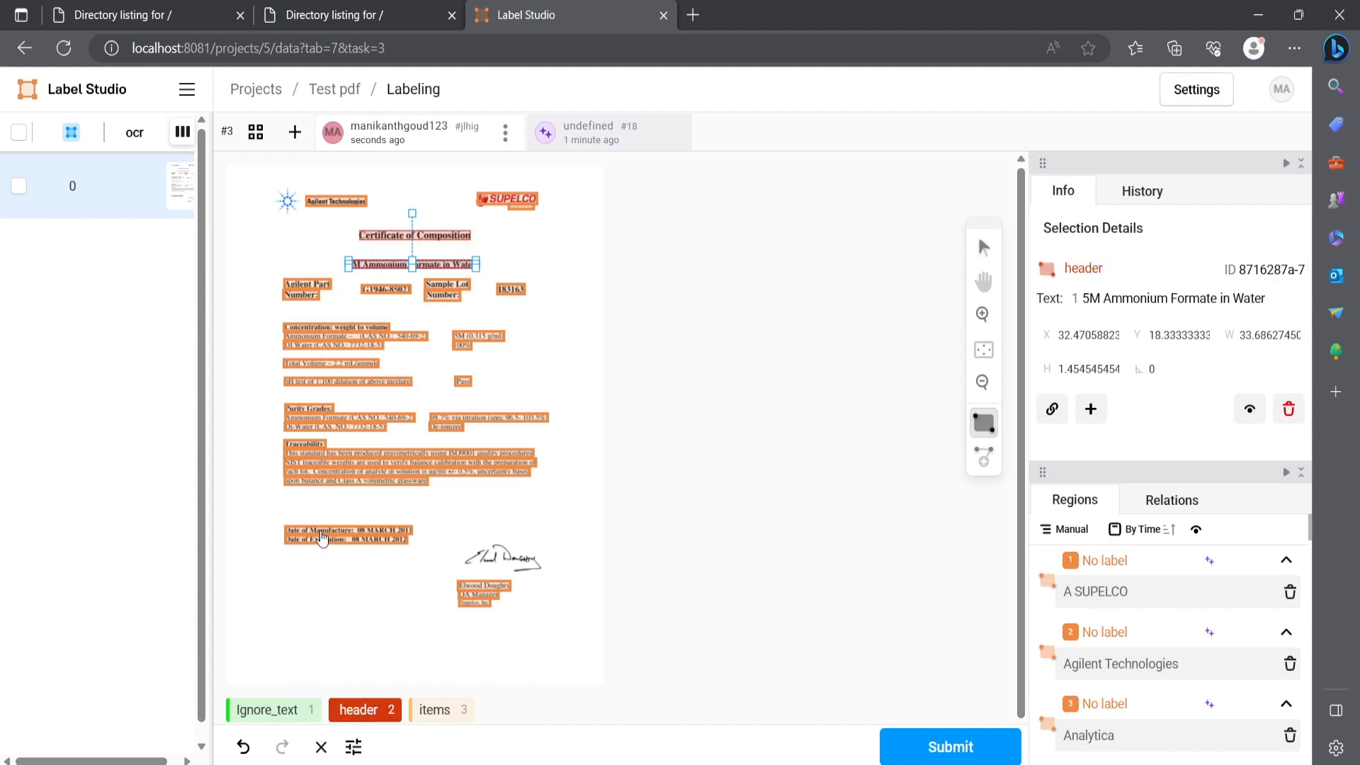
- Tag the manufacture and expiration date regions as Ignore_text, submit, and return to the task list
left_click(347, 530)
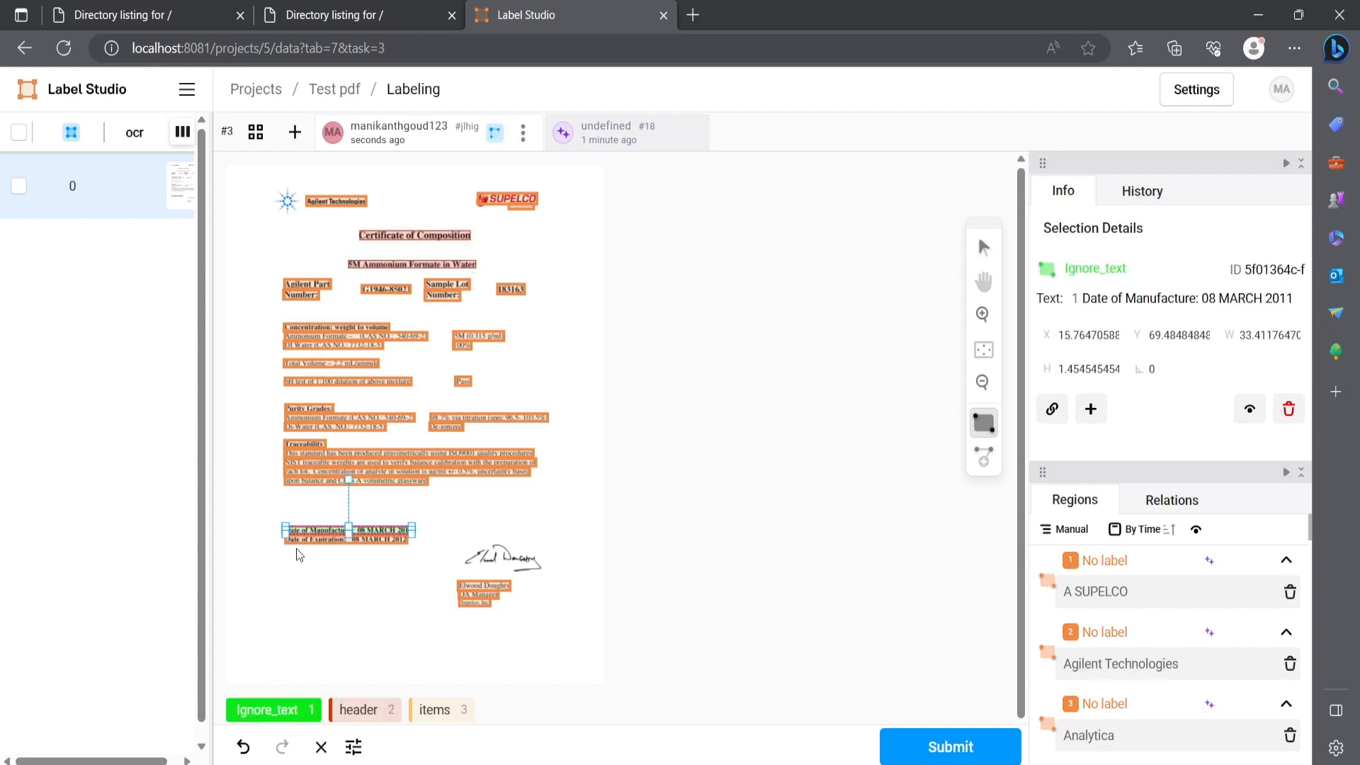
left_click(348, 537)
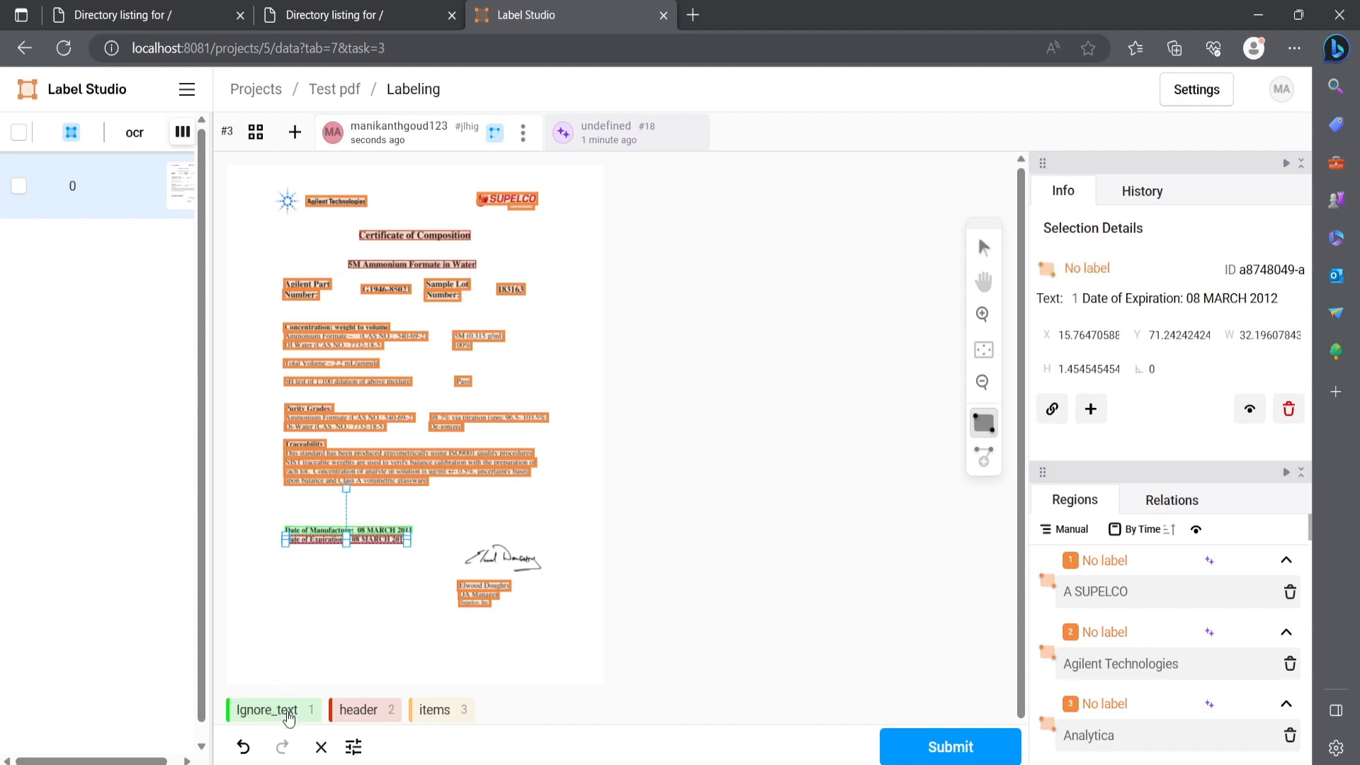
left_click(479, 588)
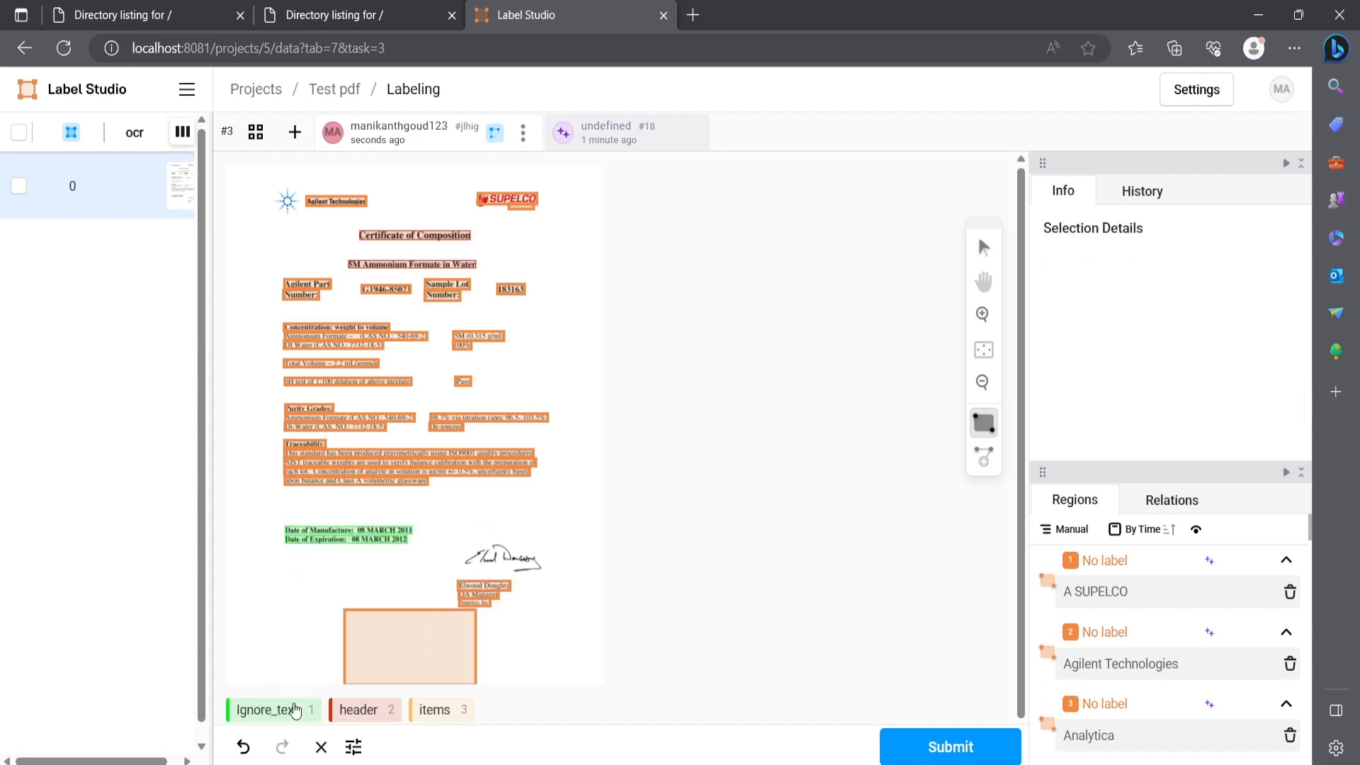
left_click(950, 747)
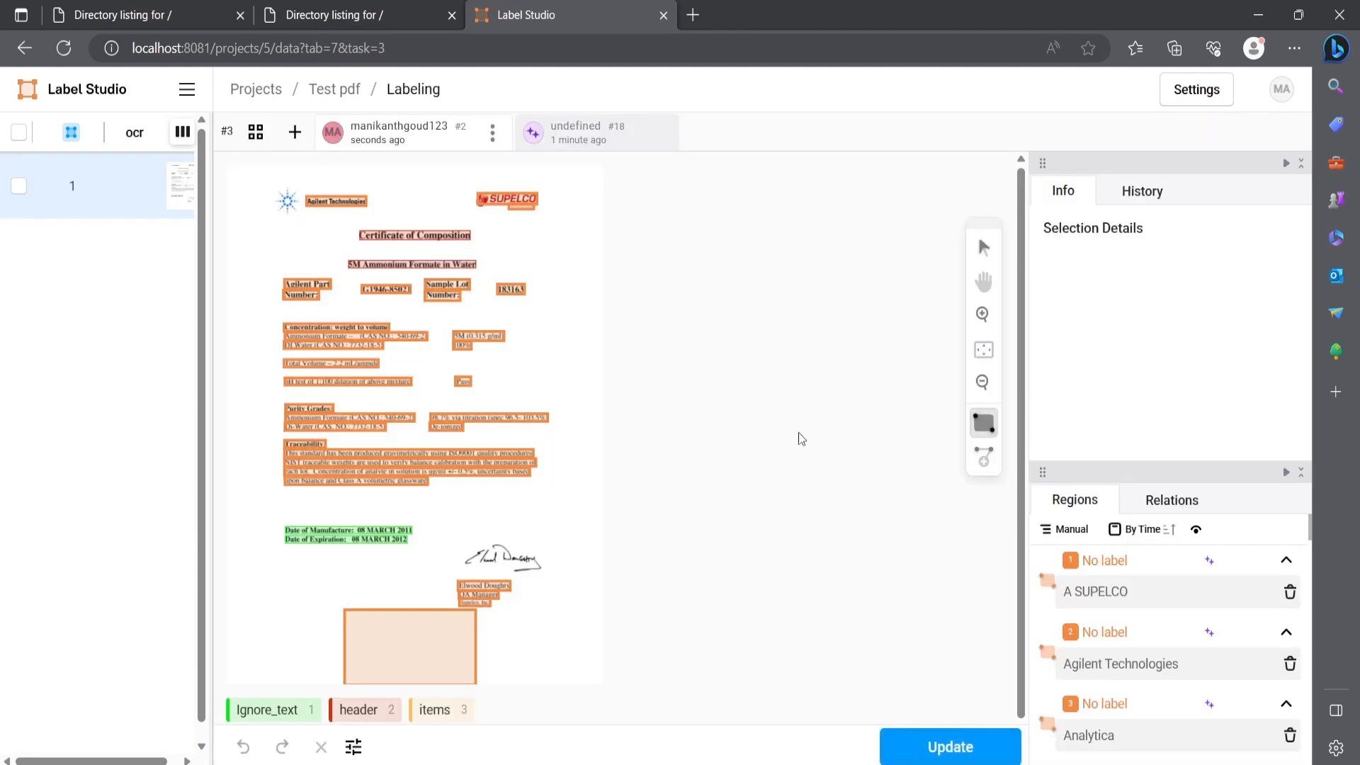
left_click(334, 90)
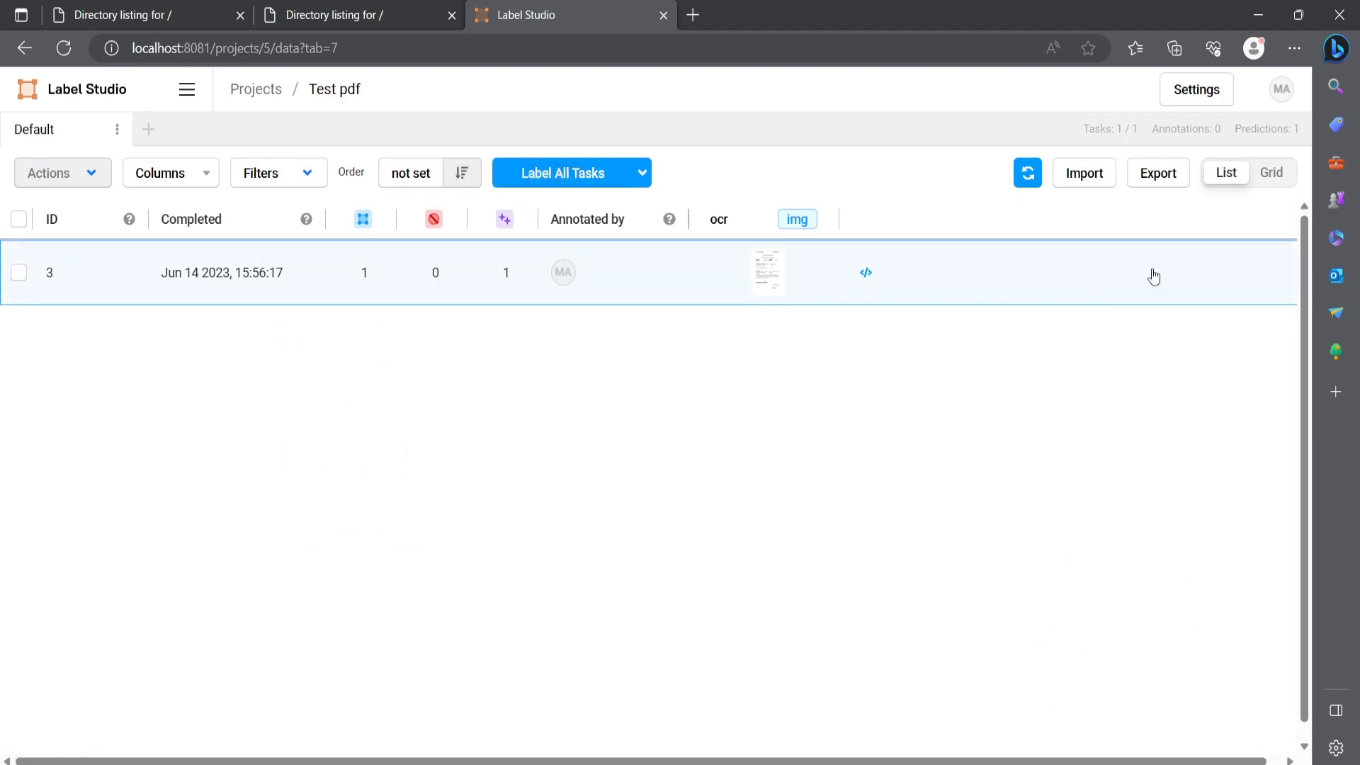
- Open the Test pdf export window and select JSON-MIN as the format
left_click(1156, 173)
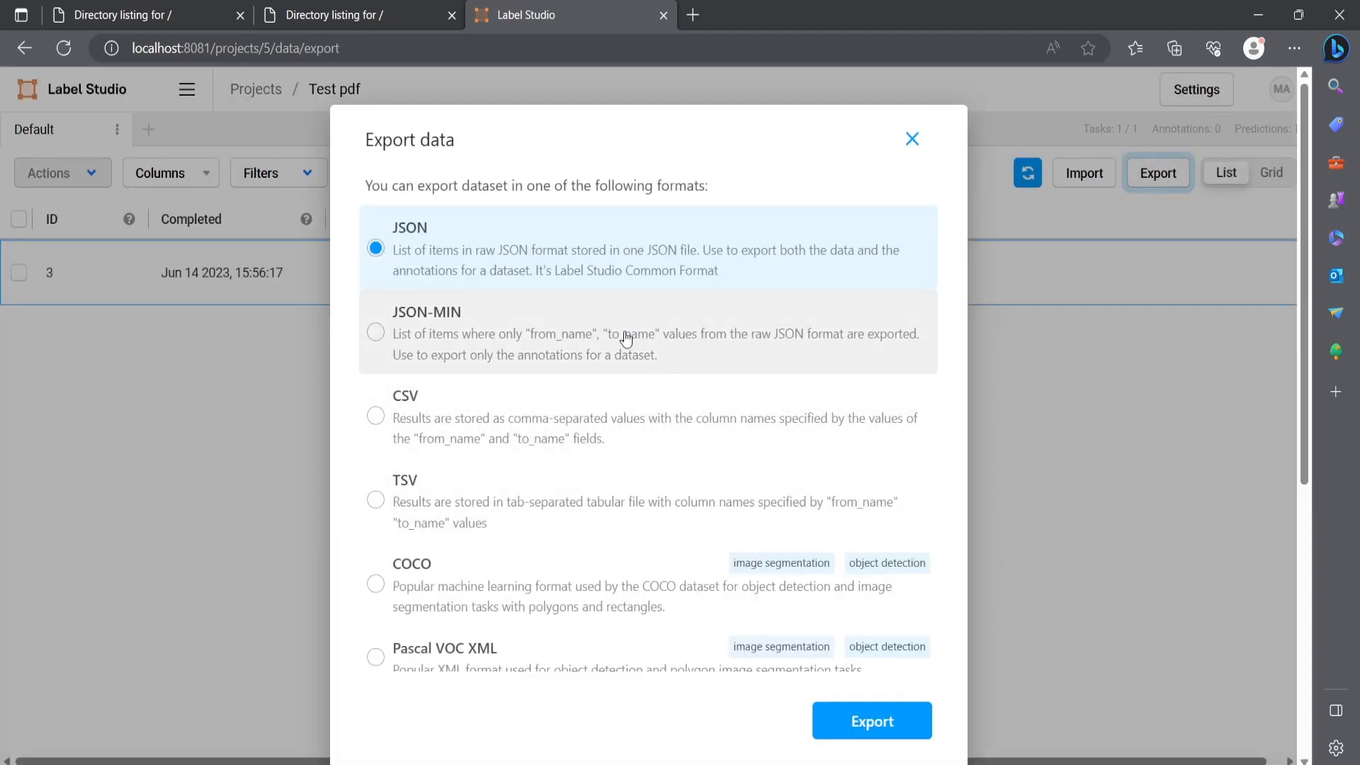
left_click(375, 332)
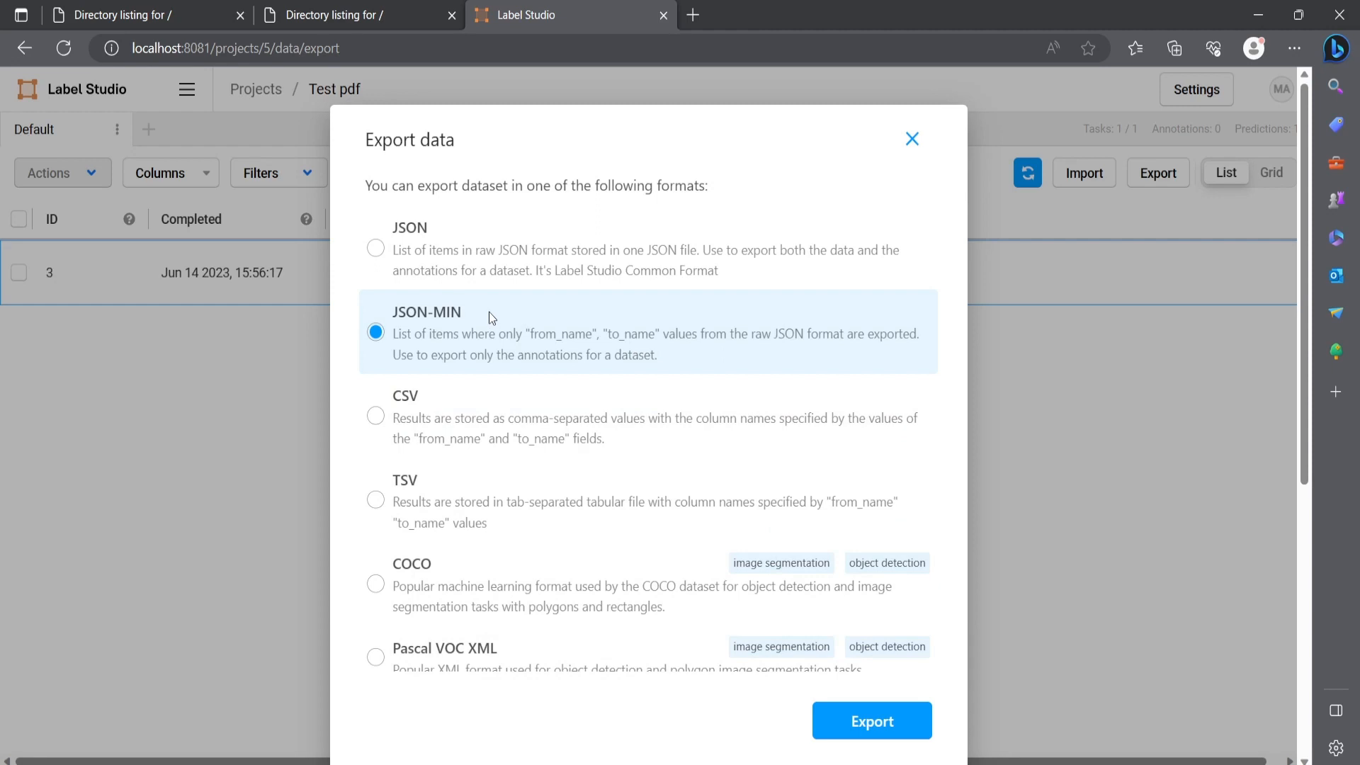
mouse_move(518, 337)
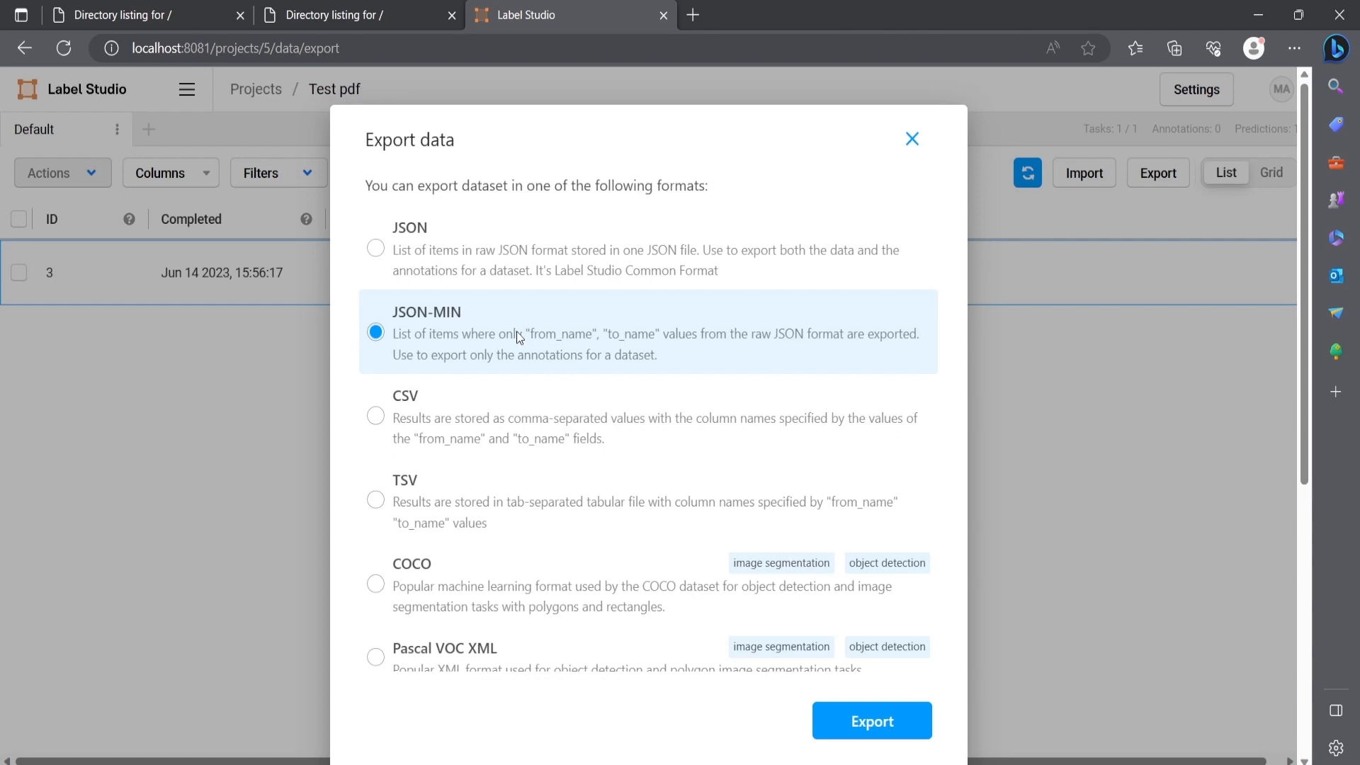
mouse_move(880, 339)
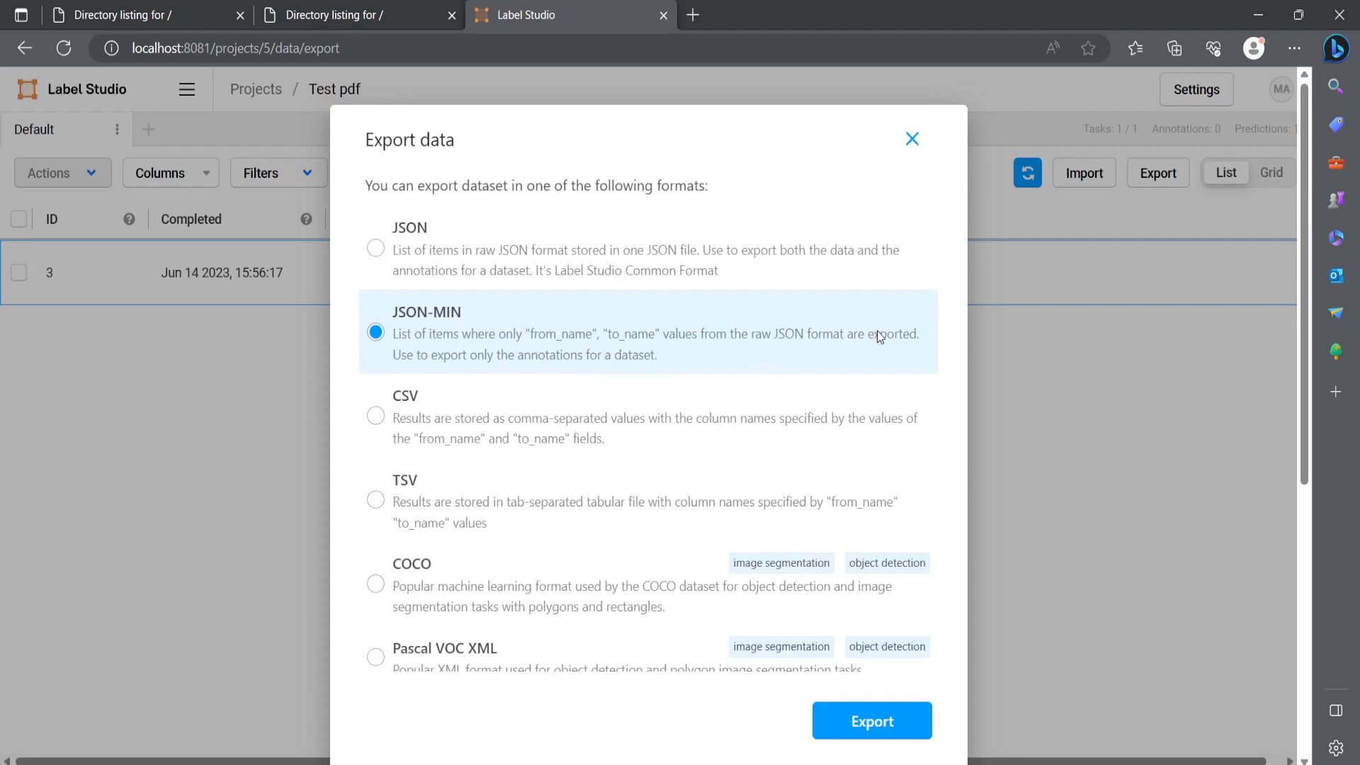
mouse_move(883, 345)
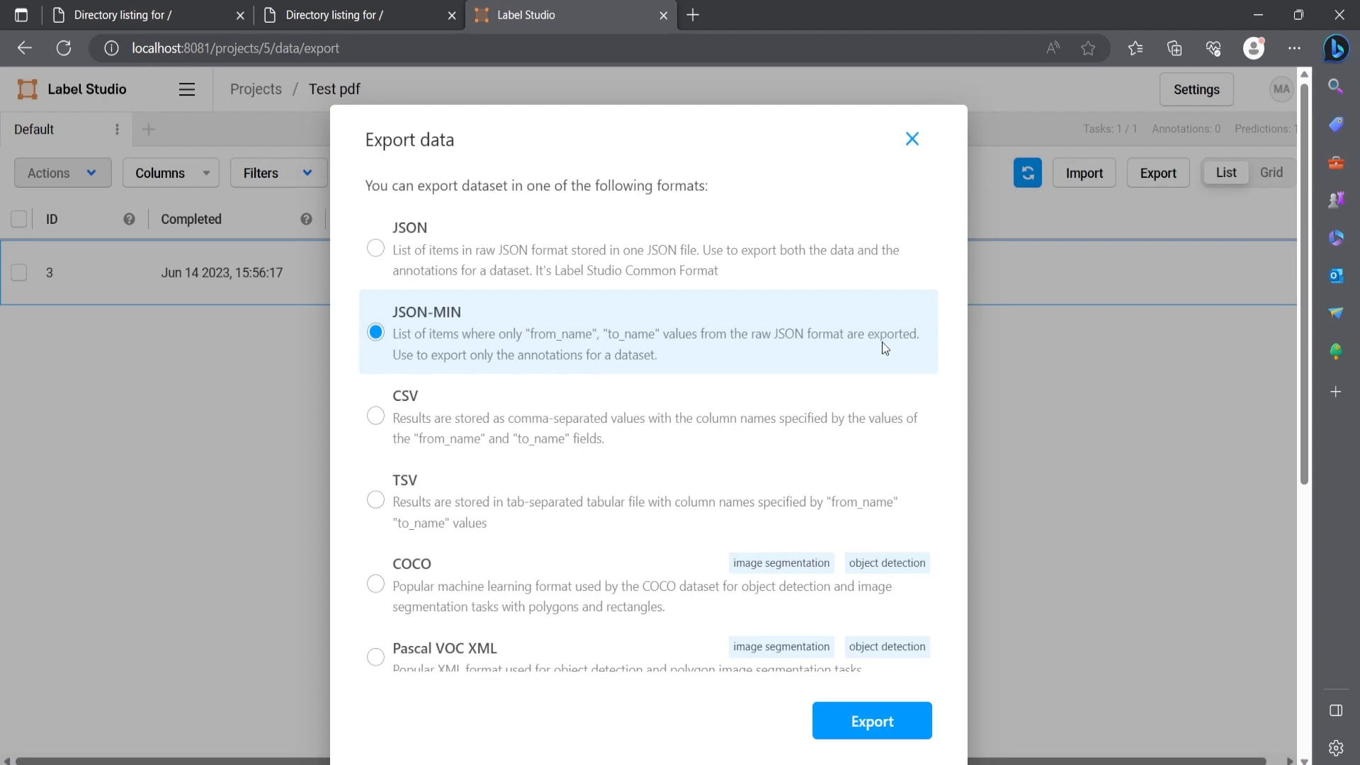